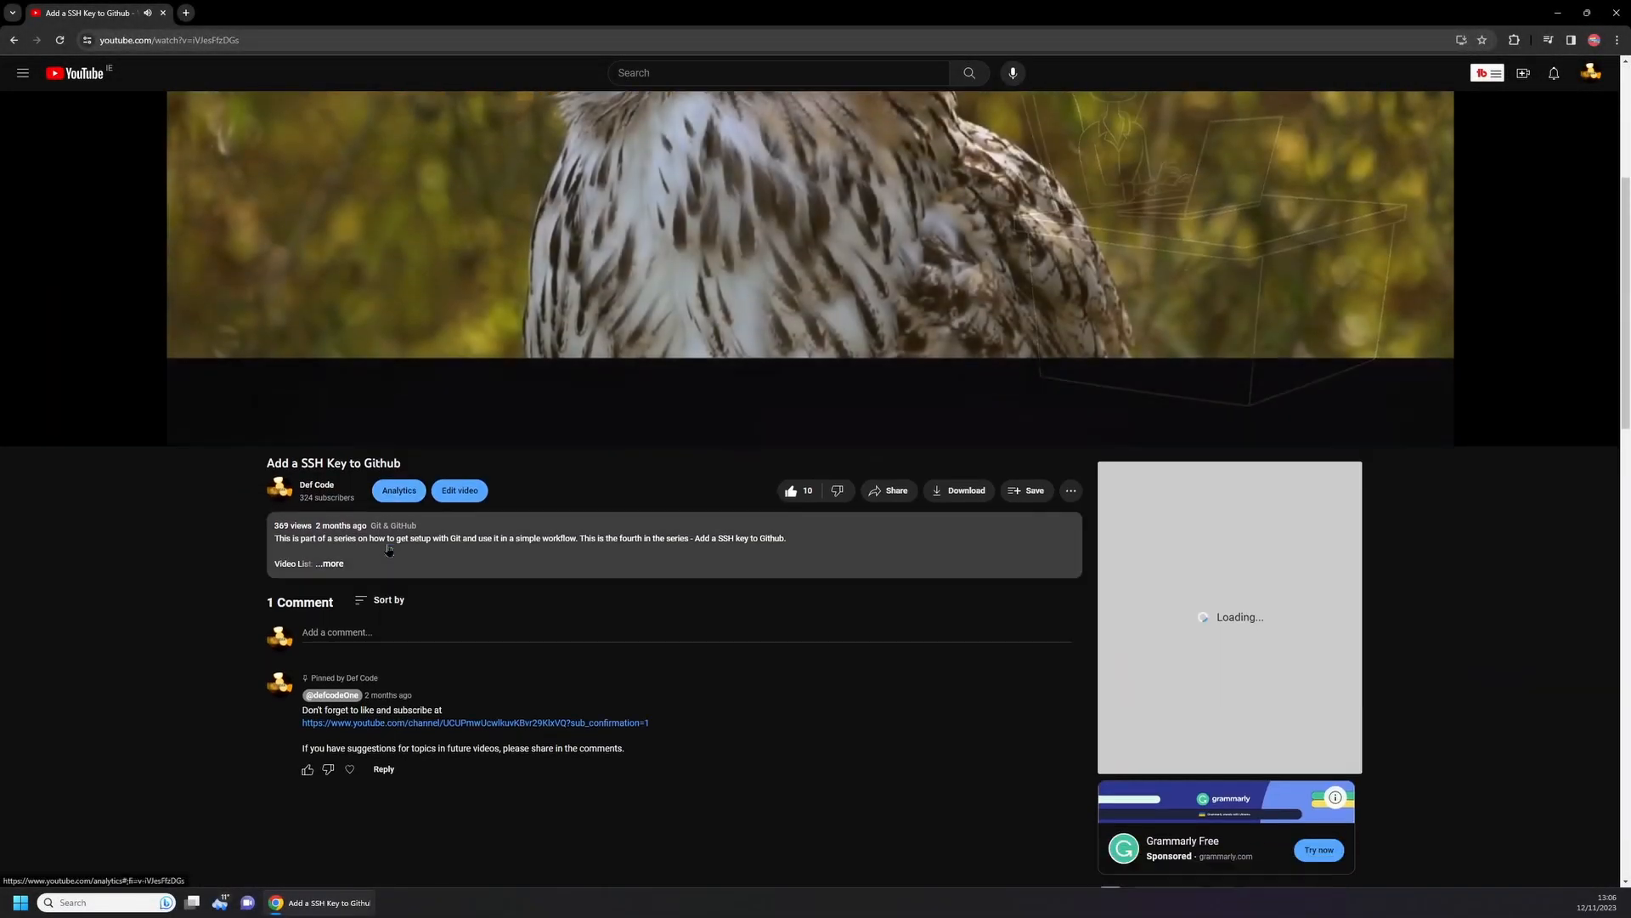
Switch from the YouTube tutorial to the Firefox preview of the two-toned Design #1 page.
{"action": "left_click", "coordinate": [330, 569]}
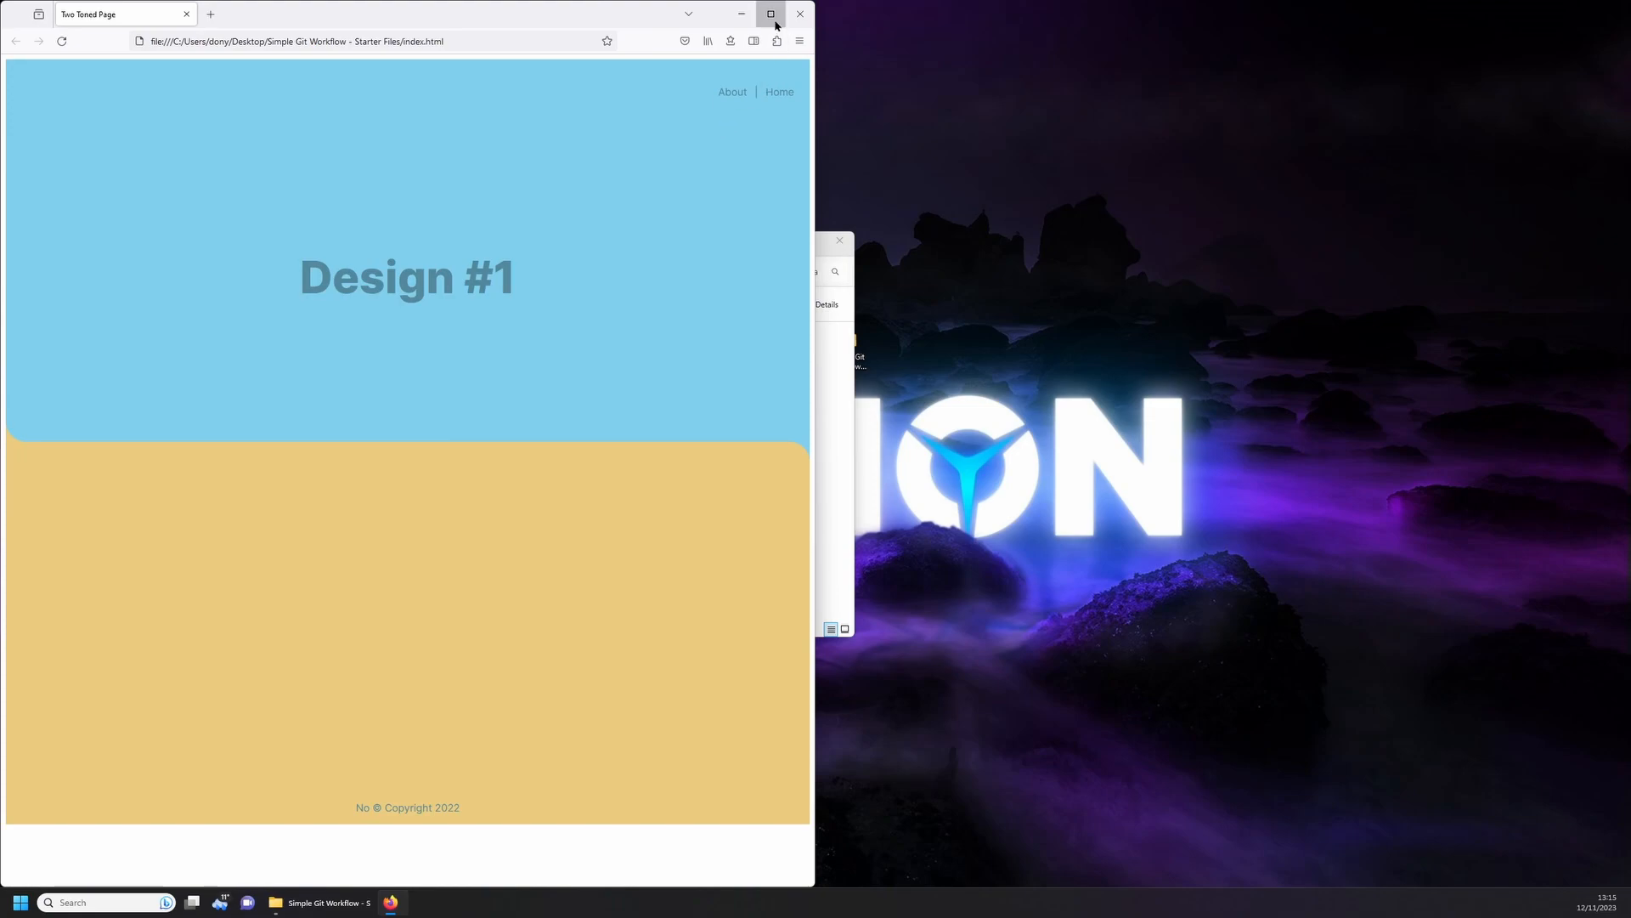
{"action": "left_click", "coordinate": [769, 14]}
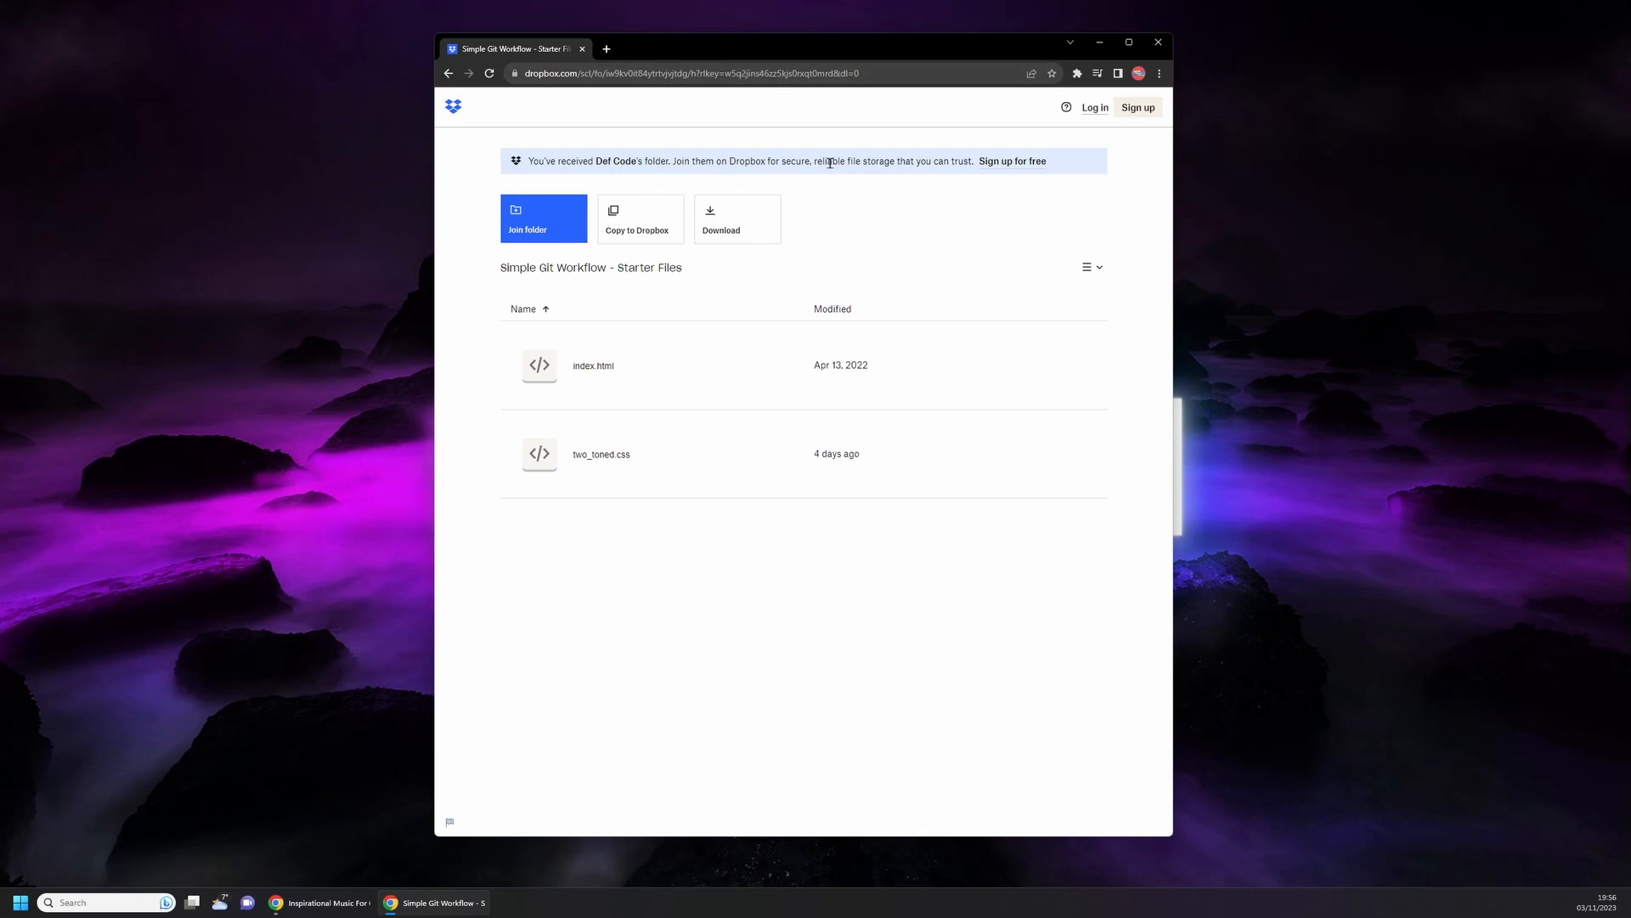
Save the Starter Files folder as a zip on the Desktop and bring up its options.
{"action": "left_click", "coordinate": [736, 218]}
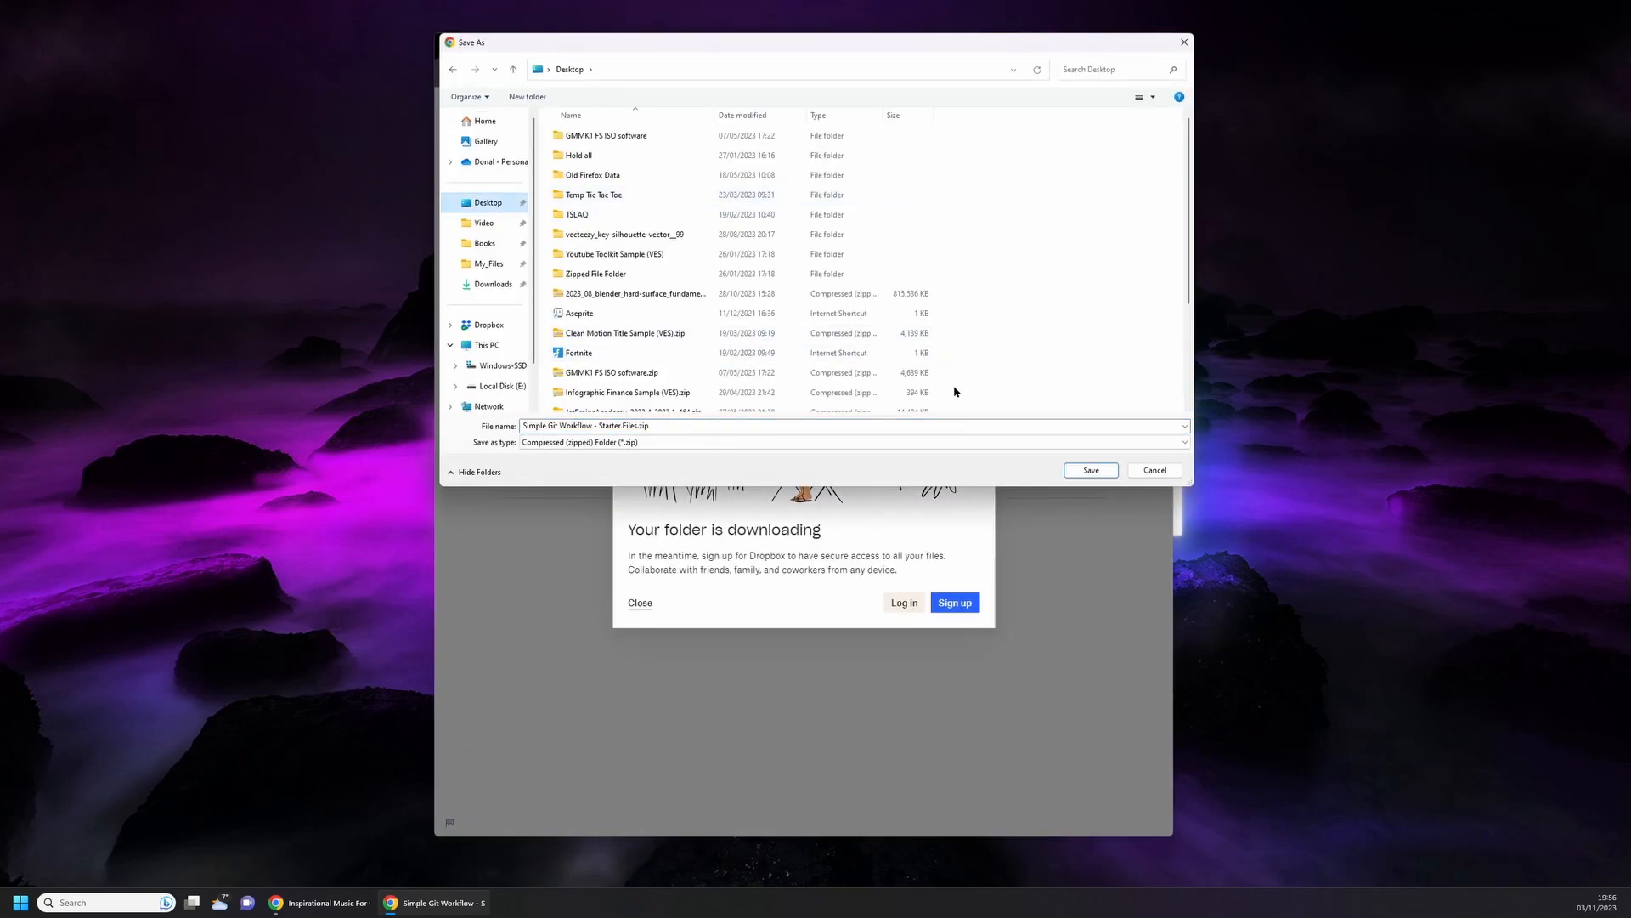
{"action": "left_click", "coordinate": [1089, 469]}
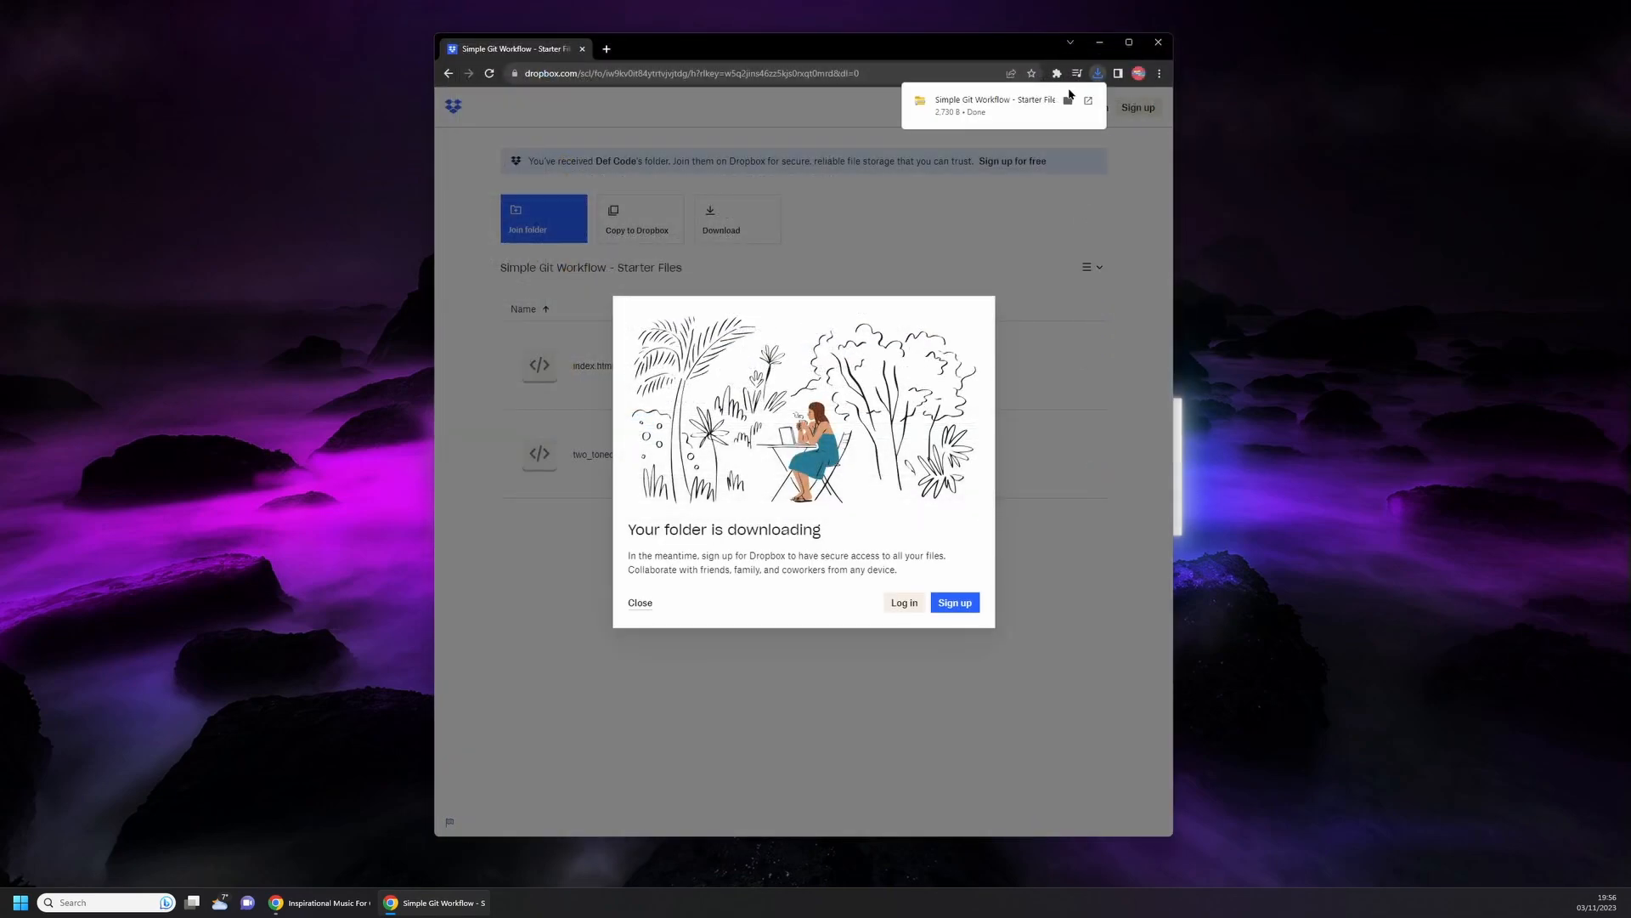
{"action": "right_click", "coordinate": [798, 340]}
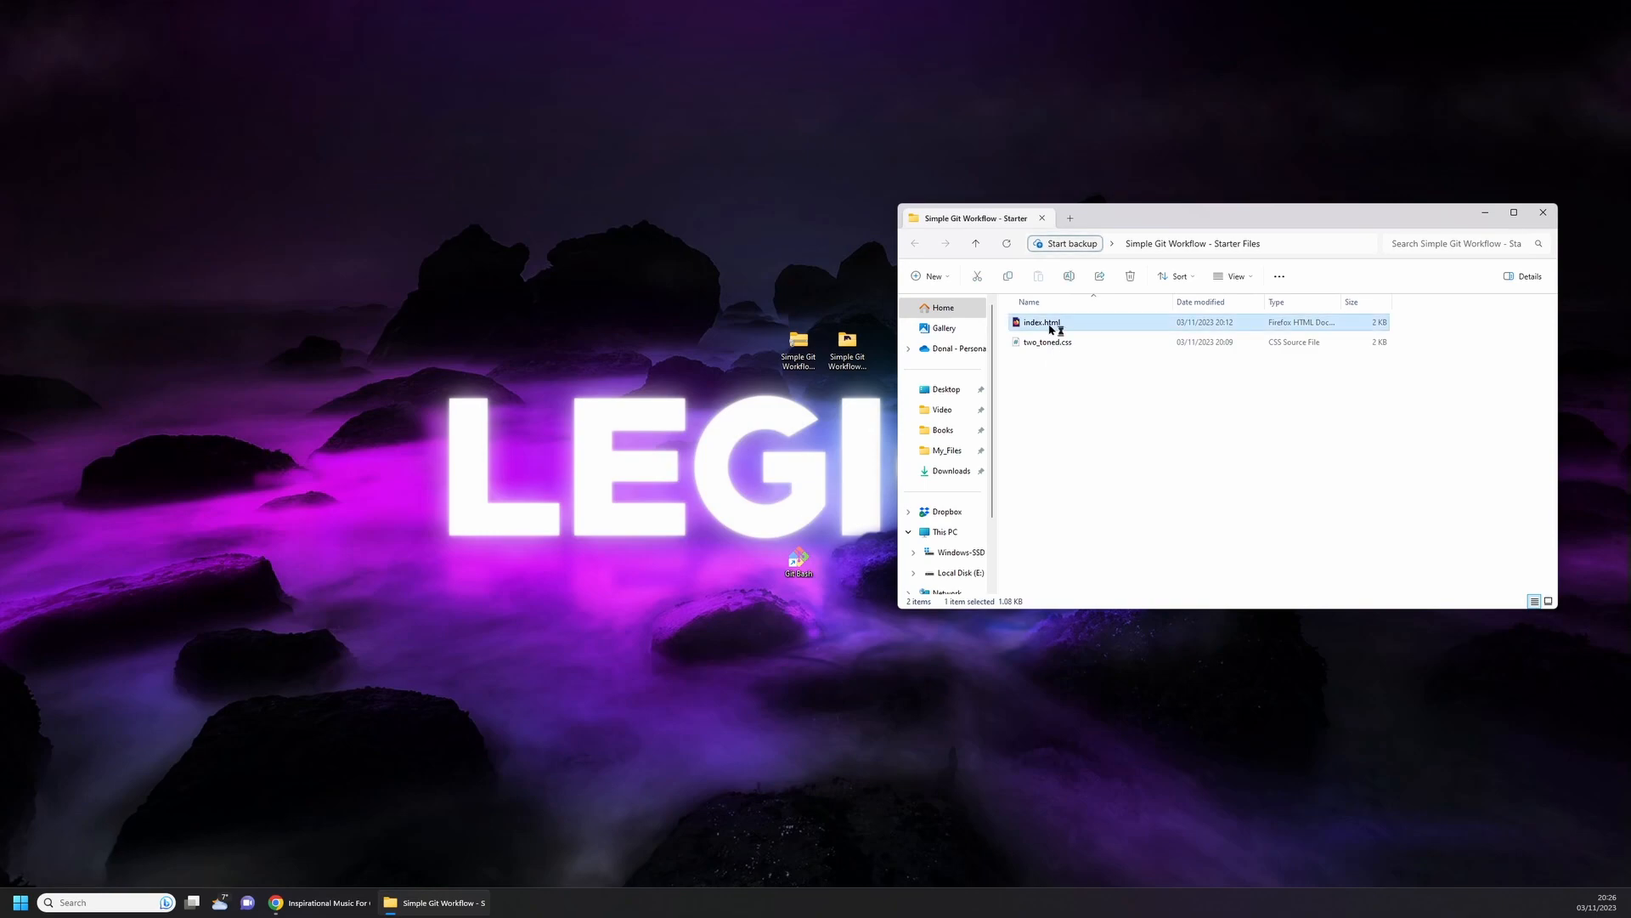
Open the starter index.html in Firefox, showing the unstyled Design #1 page.
{"action": "double_click", "coordinate": [1040, 322]}
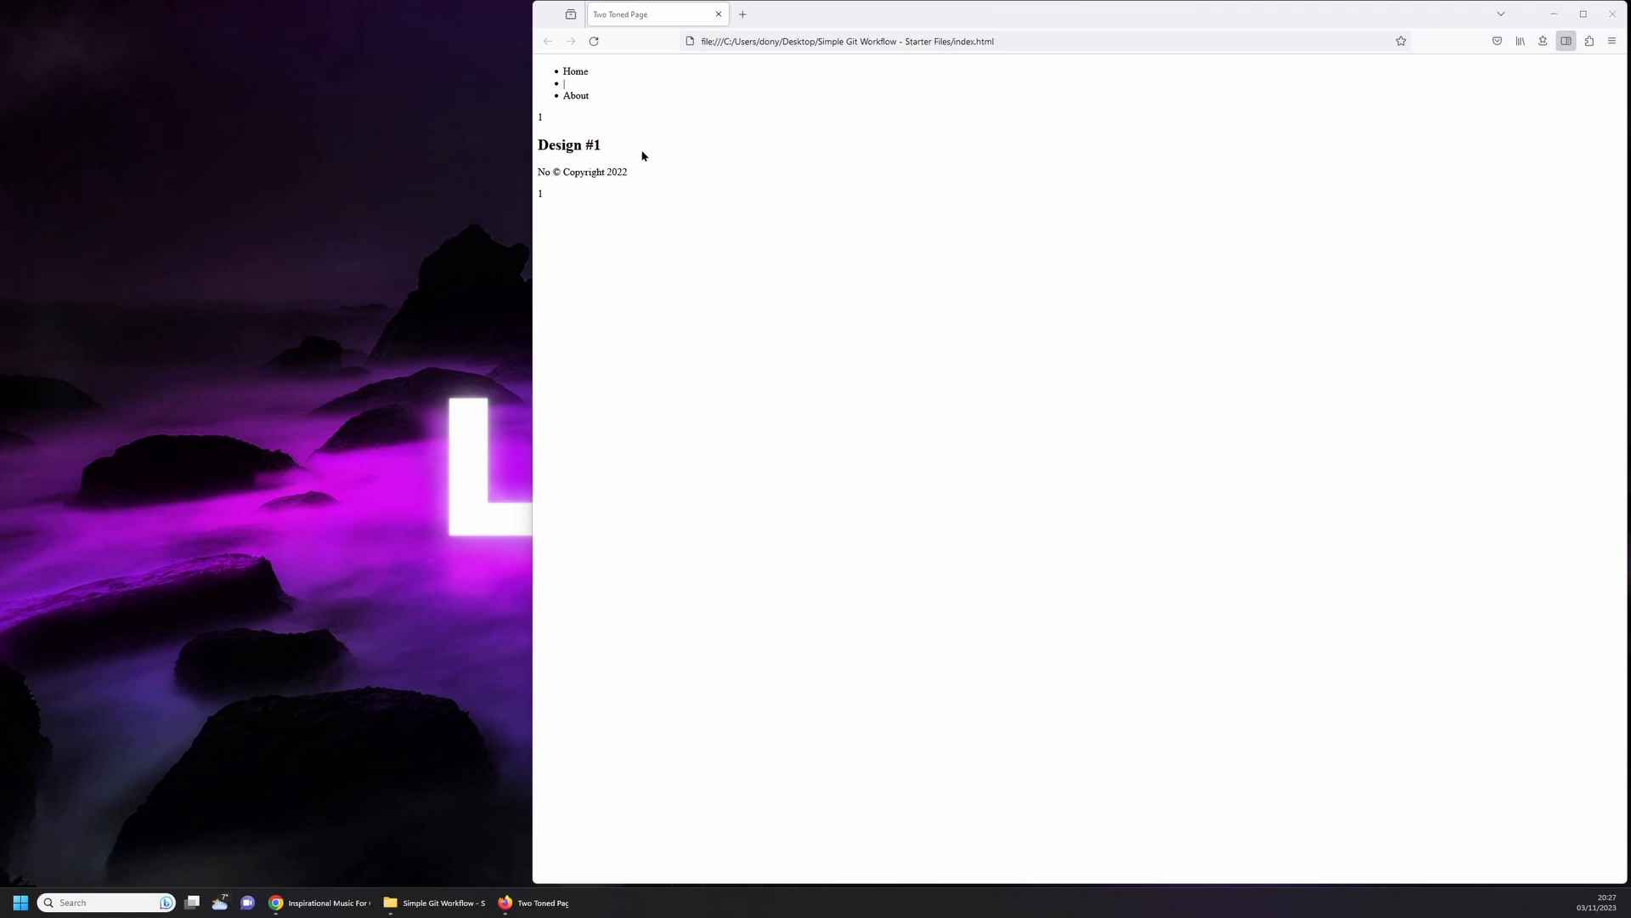
{"action": "mouse_move", "coordinate": [481, 223]}
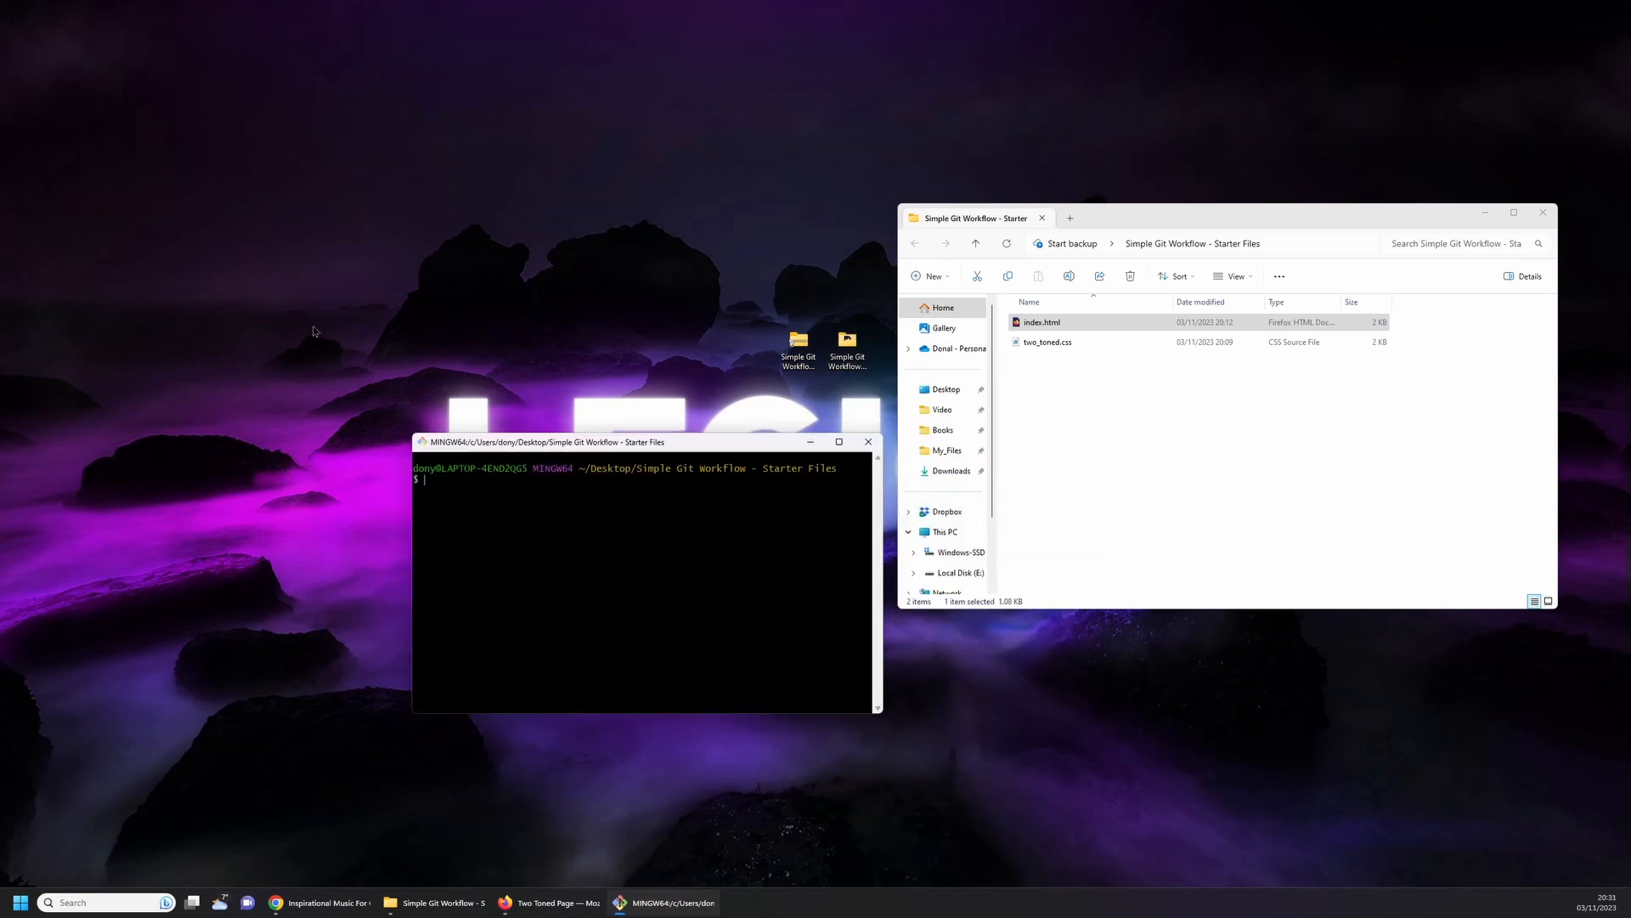
Run git init and git status, listing index.html and two_toned.css as untracked.
{"action": "type", "text": "git init"}
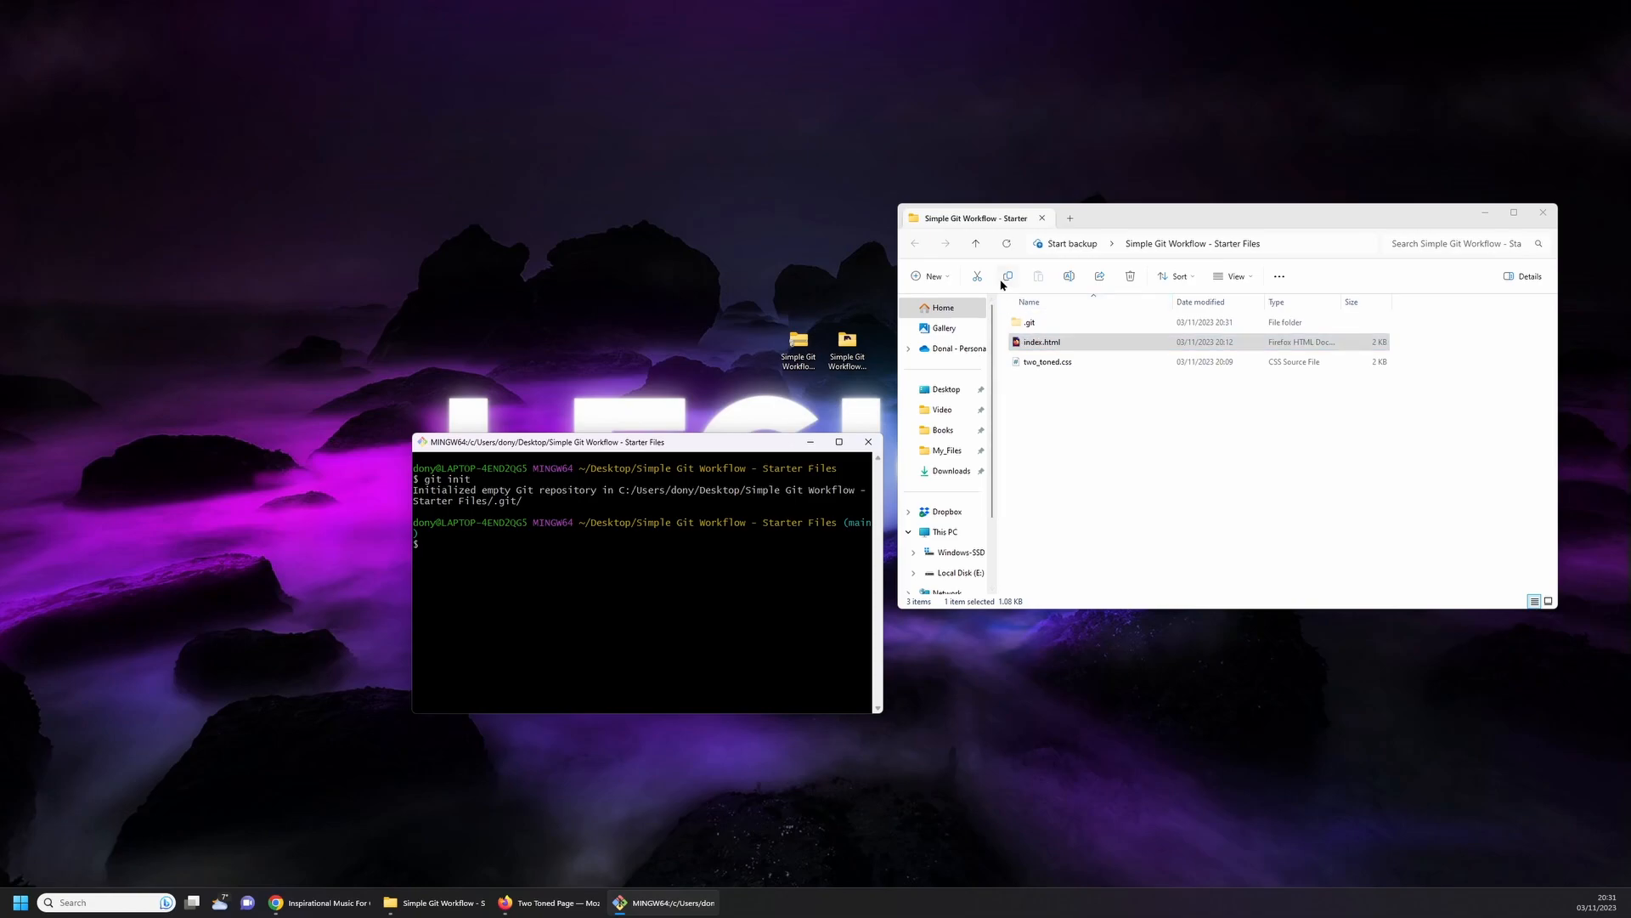
{"action": "type", "text": "git status"}
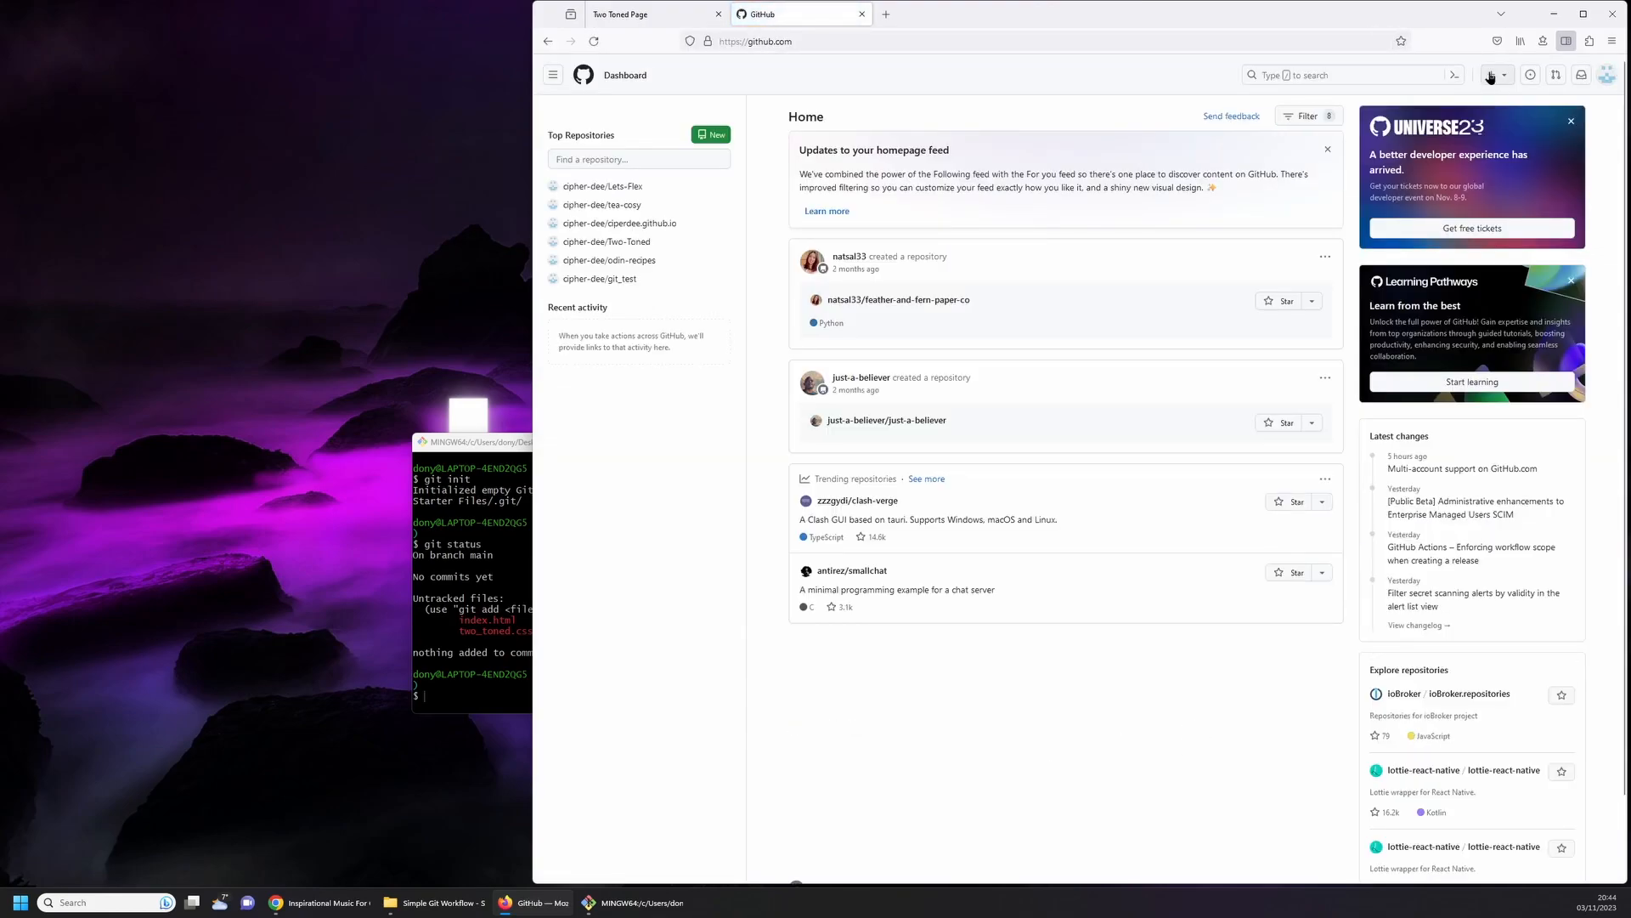
Name a new GitHub repository 'learn git' and submit it for creation.
{"action": "left_click", "coordinate": [1492, 74]}
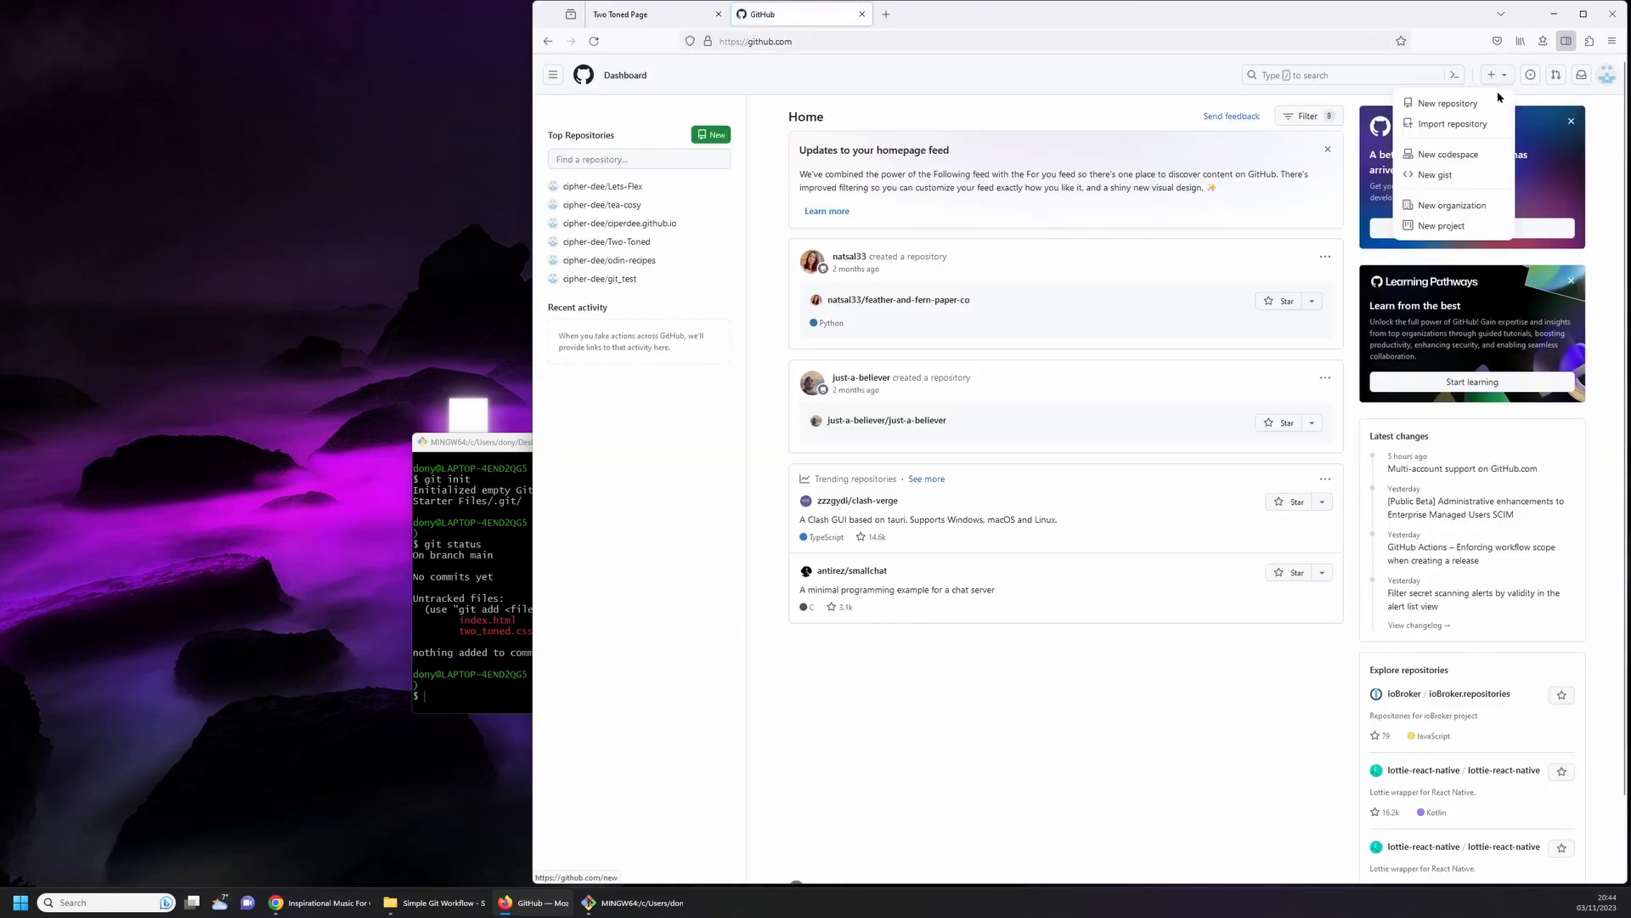
{"action": "left_click", "coordinate": [1445, 102]}
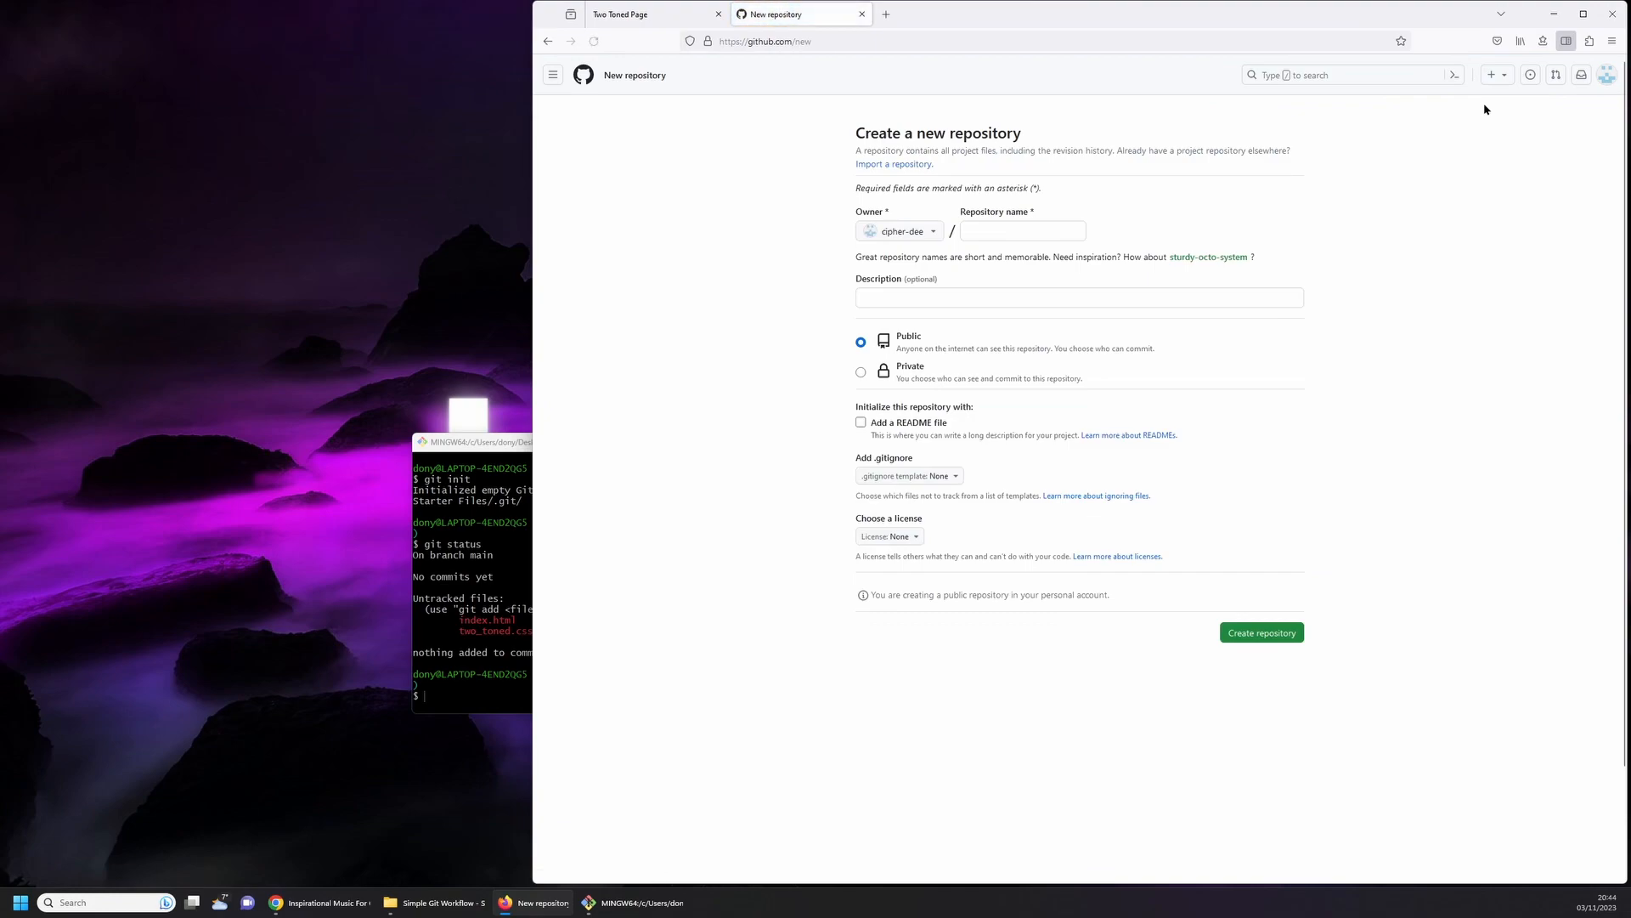
{"action": "left_click", "coordinate": [1021, 230]}
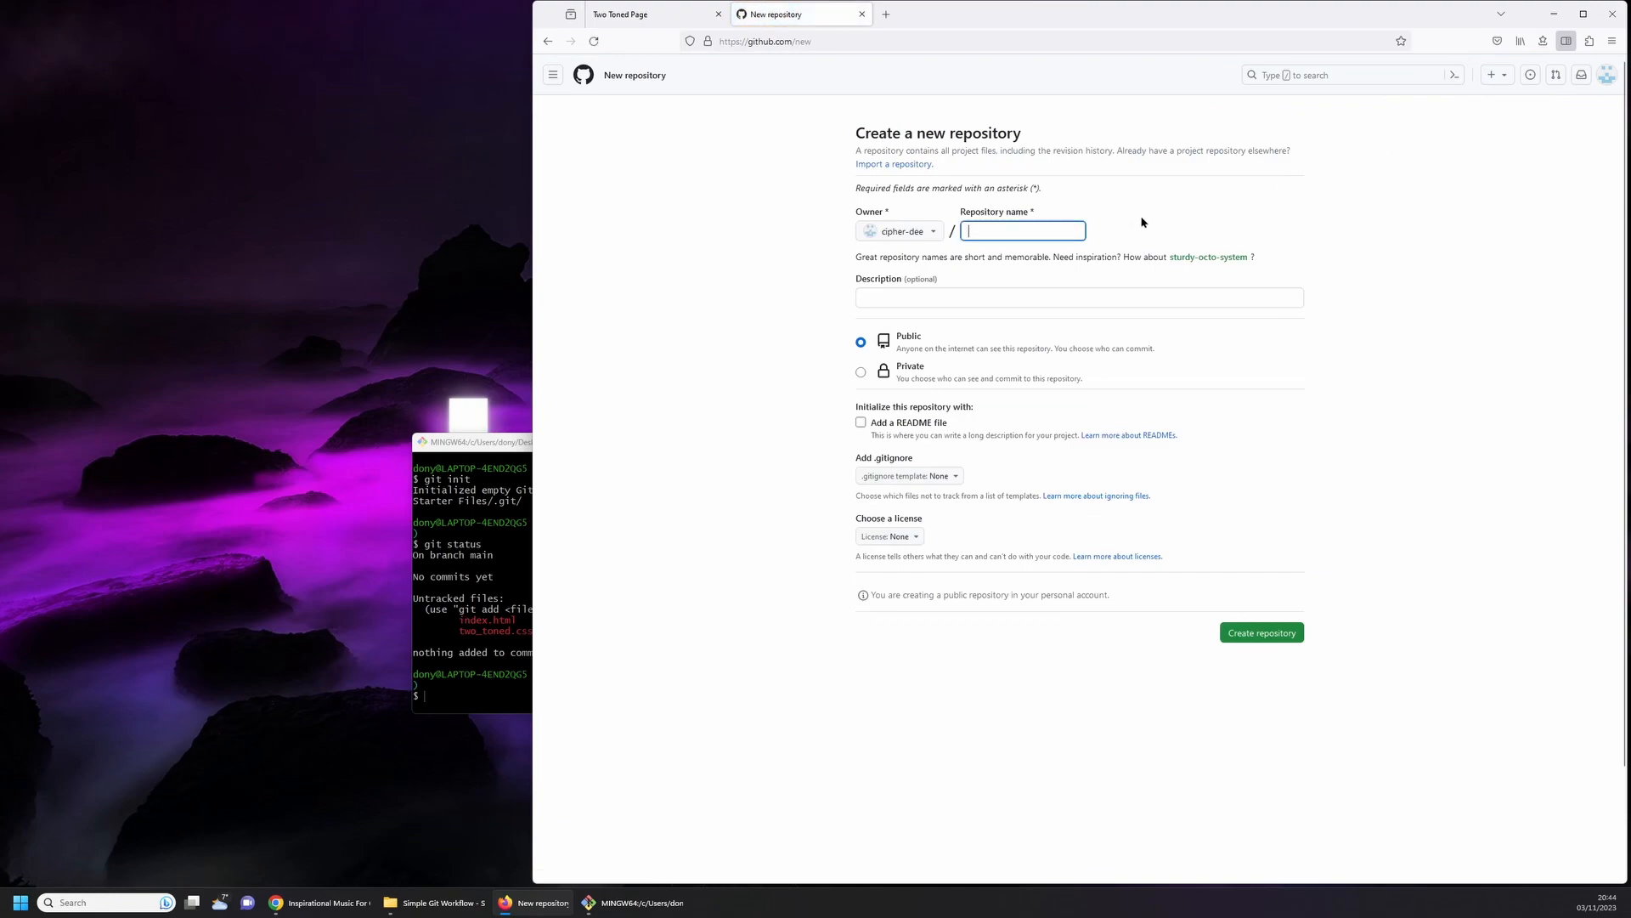
{"action": "type", "text": "learn"}
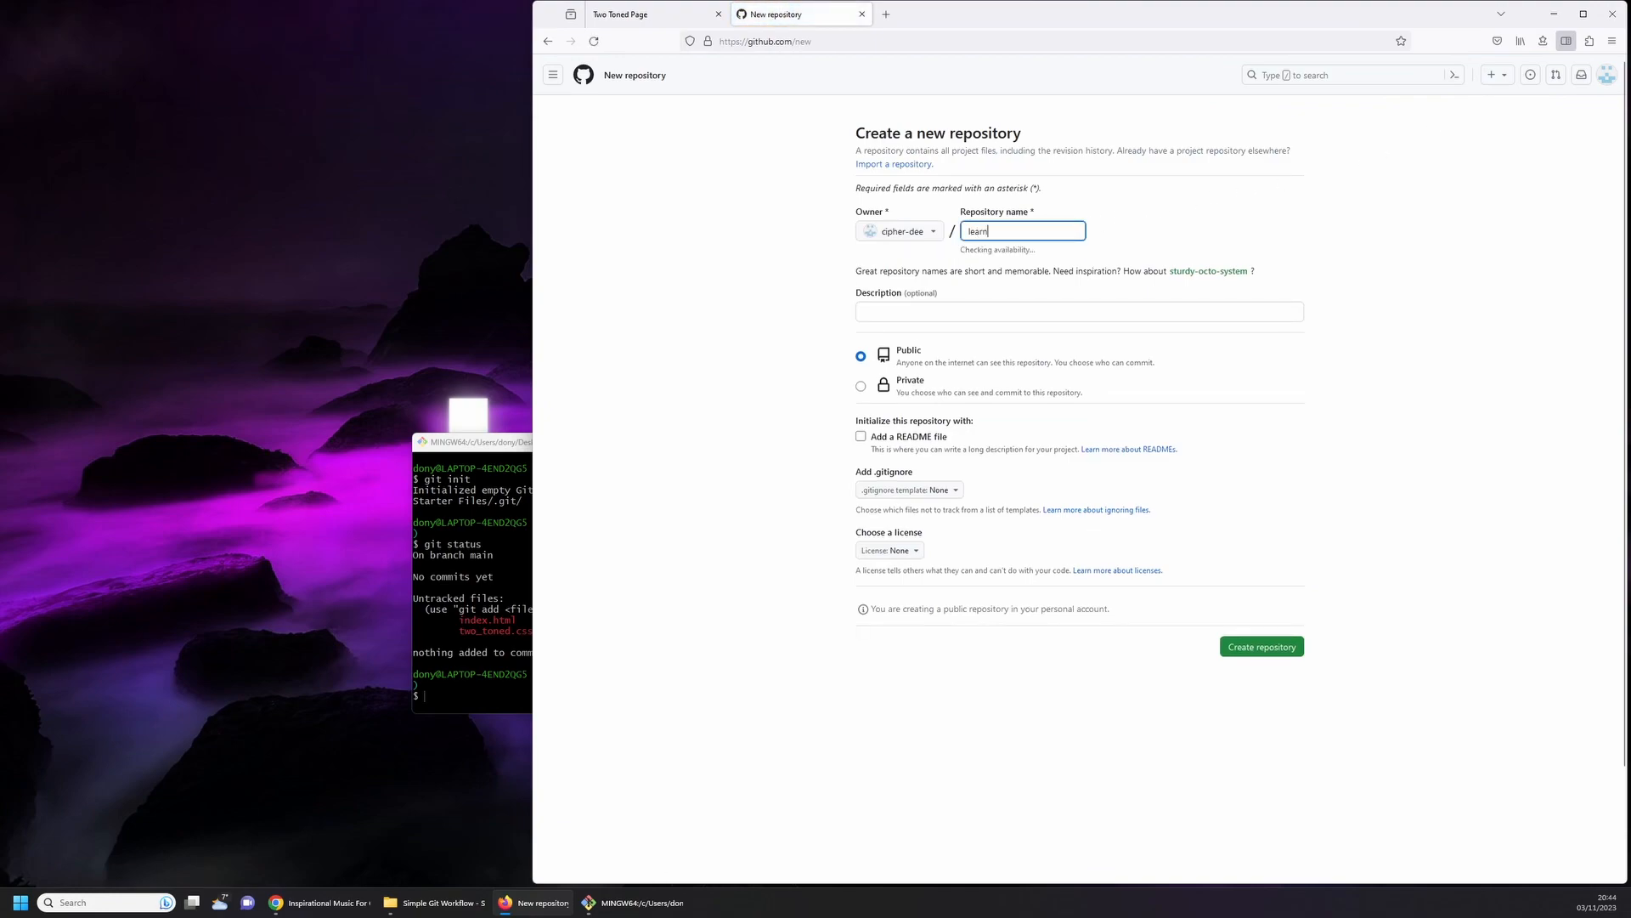
{"action": "type", "text": "git"}
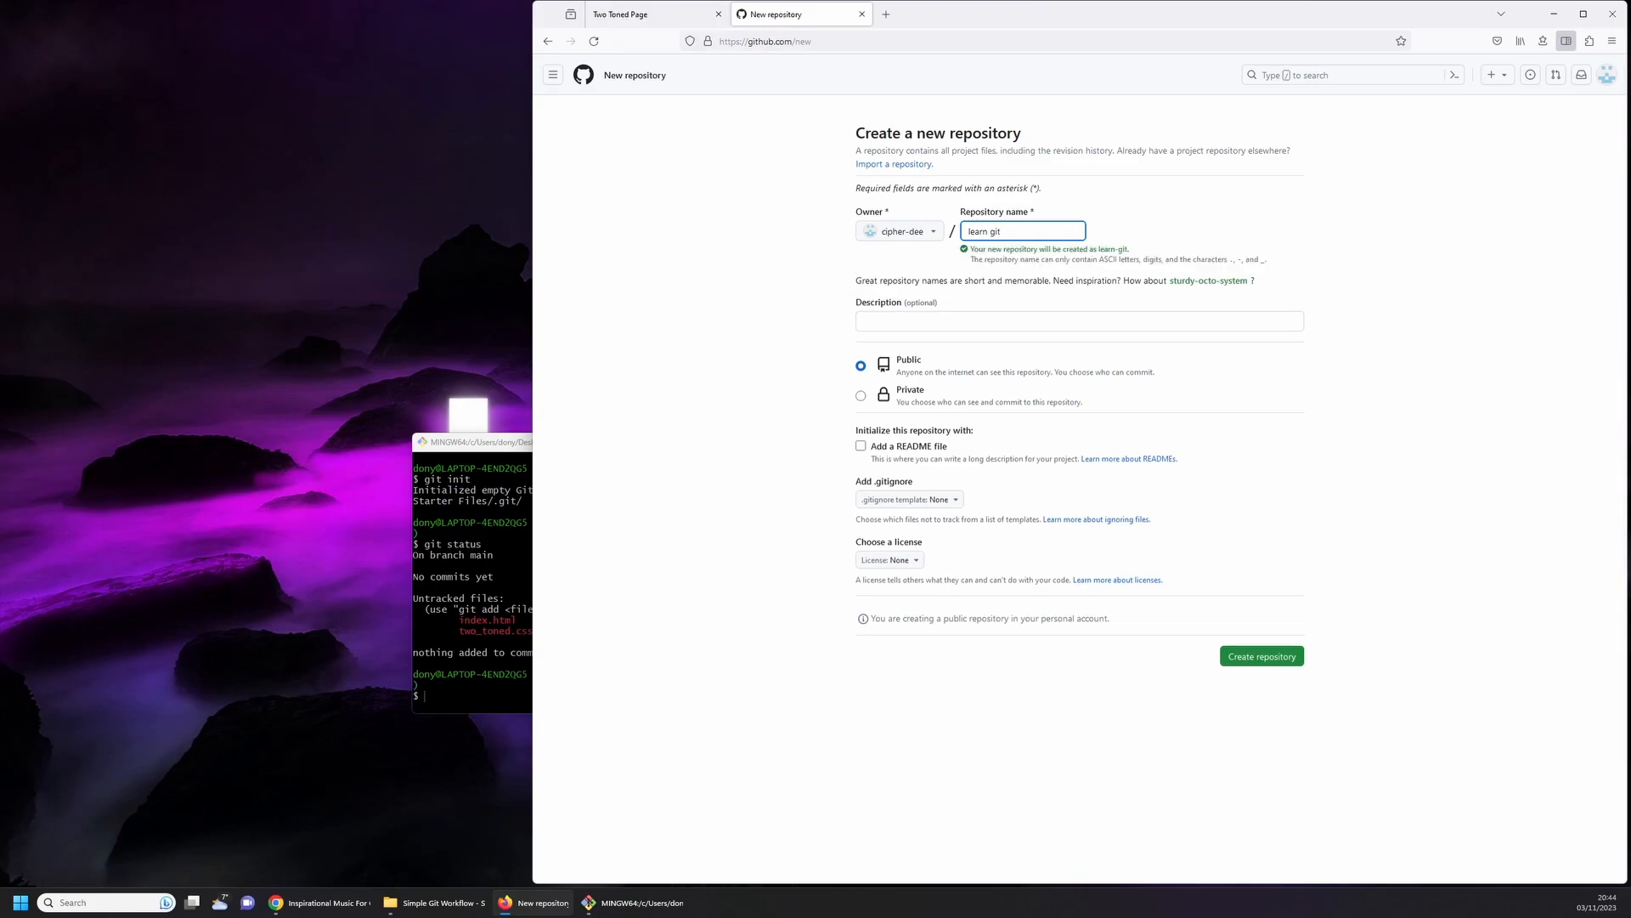
{"action": "left_click", "coordinate": [1260, 655]}
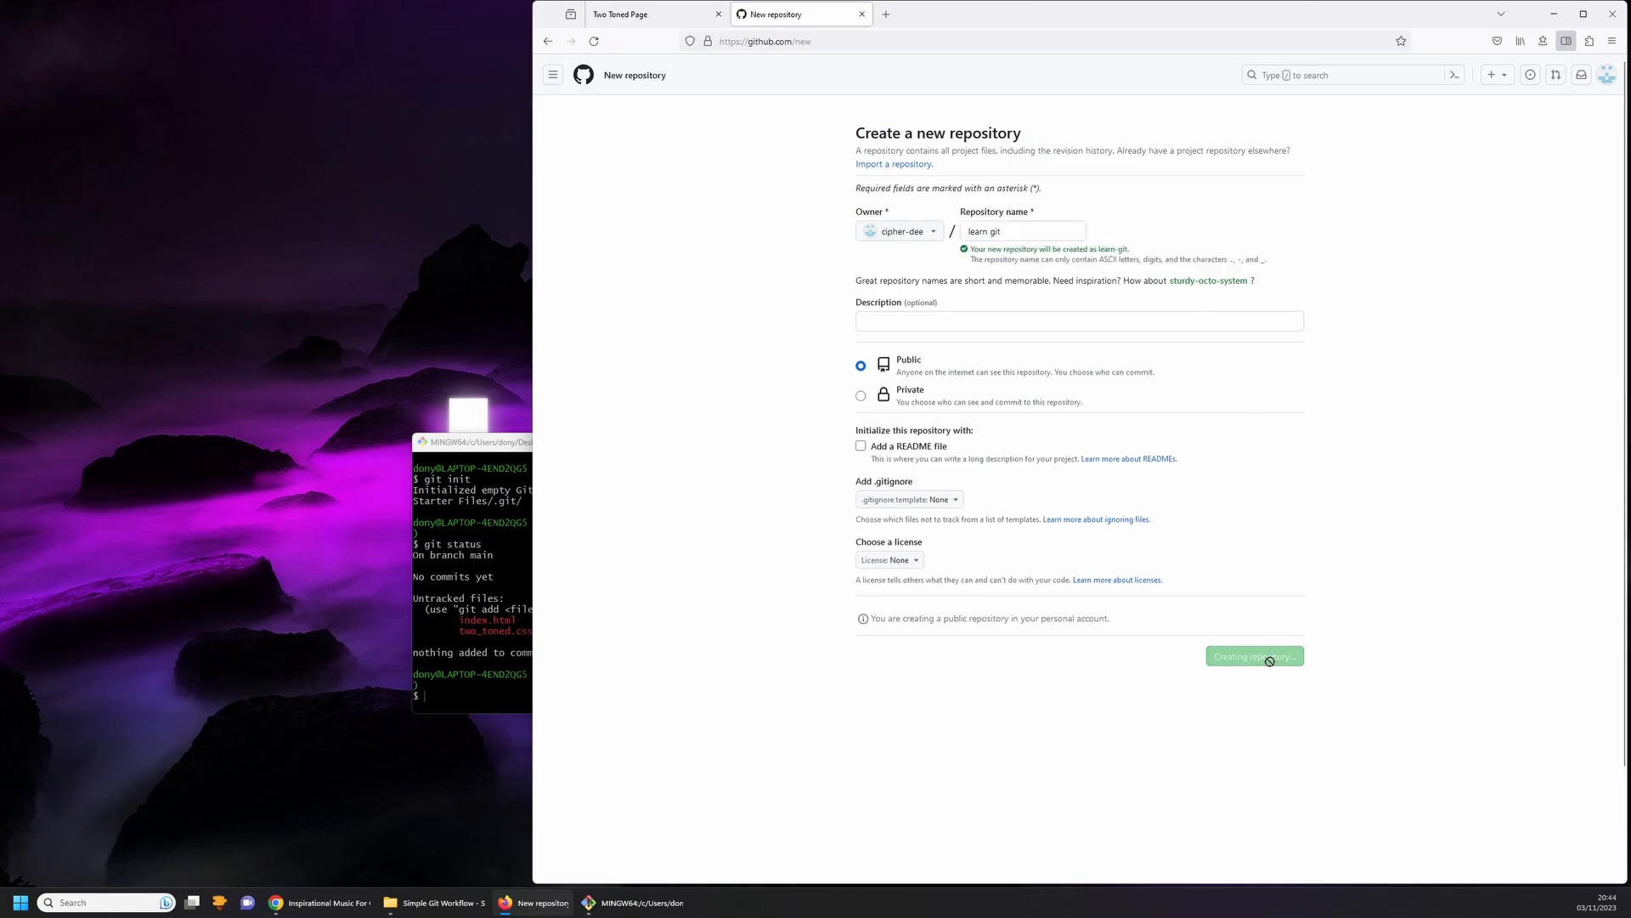
{"action": "left_click", "coordinate": [1254, 655]}
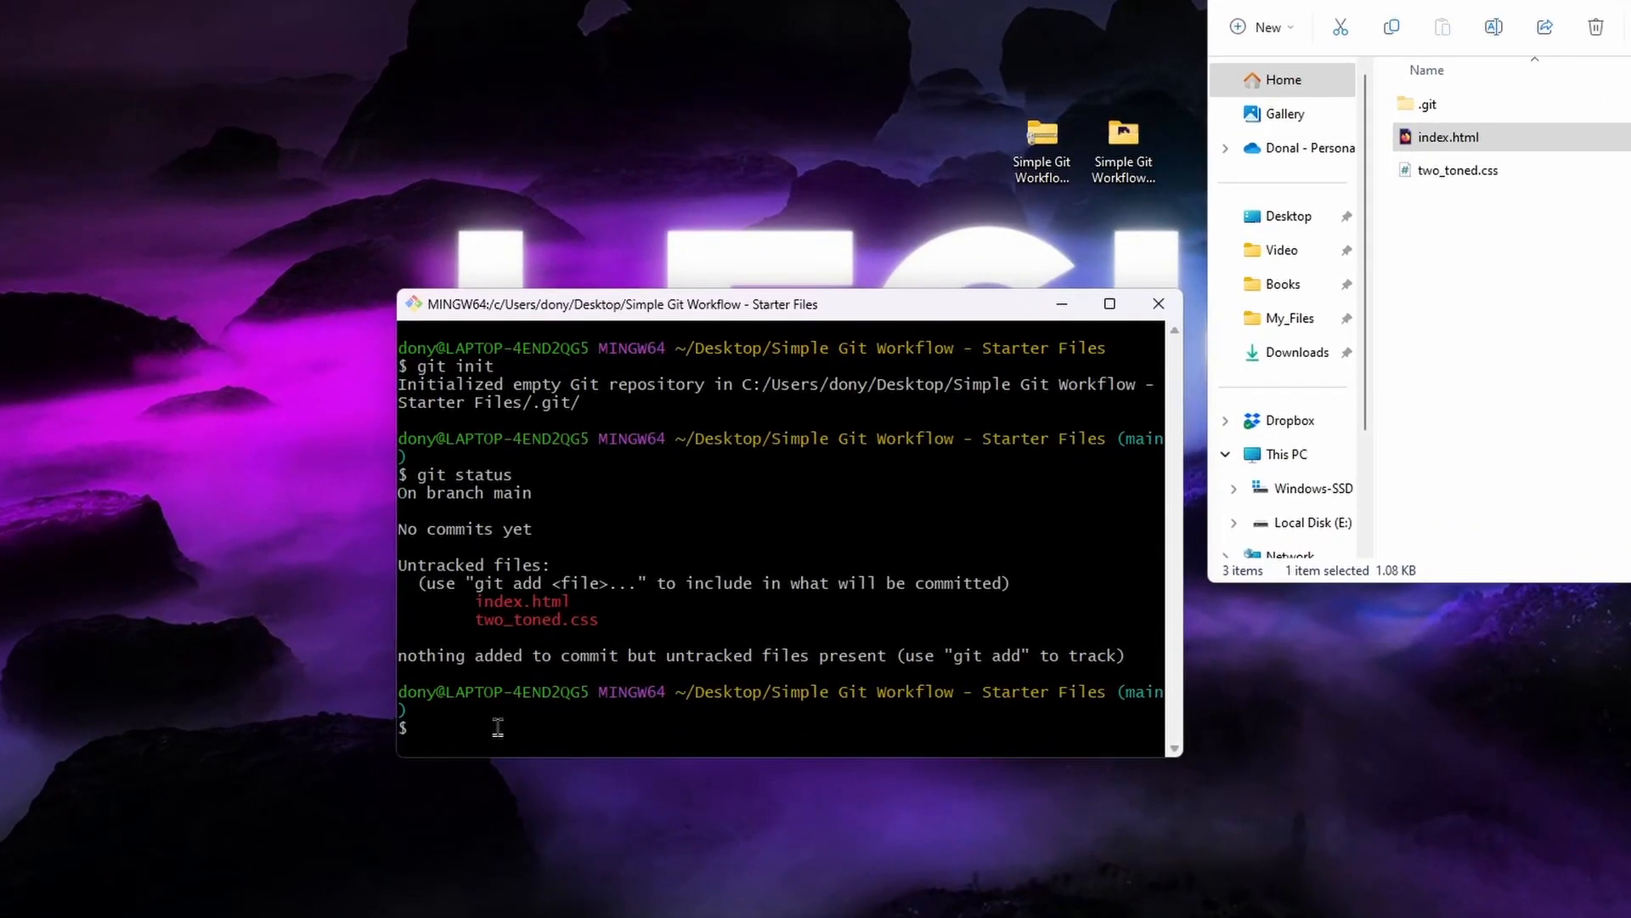
{"action": "type", "text": "git remote add origin git@github.com:cipher-dee/learn-git.git"}
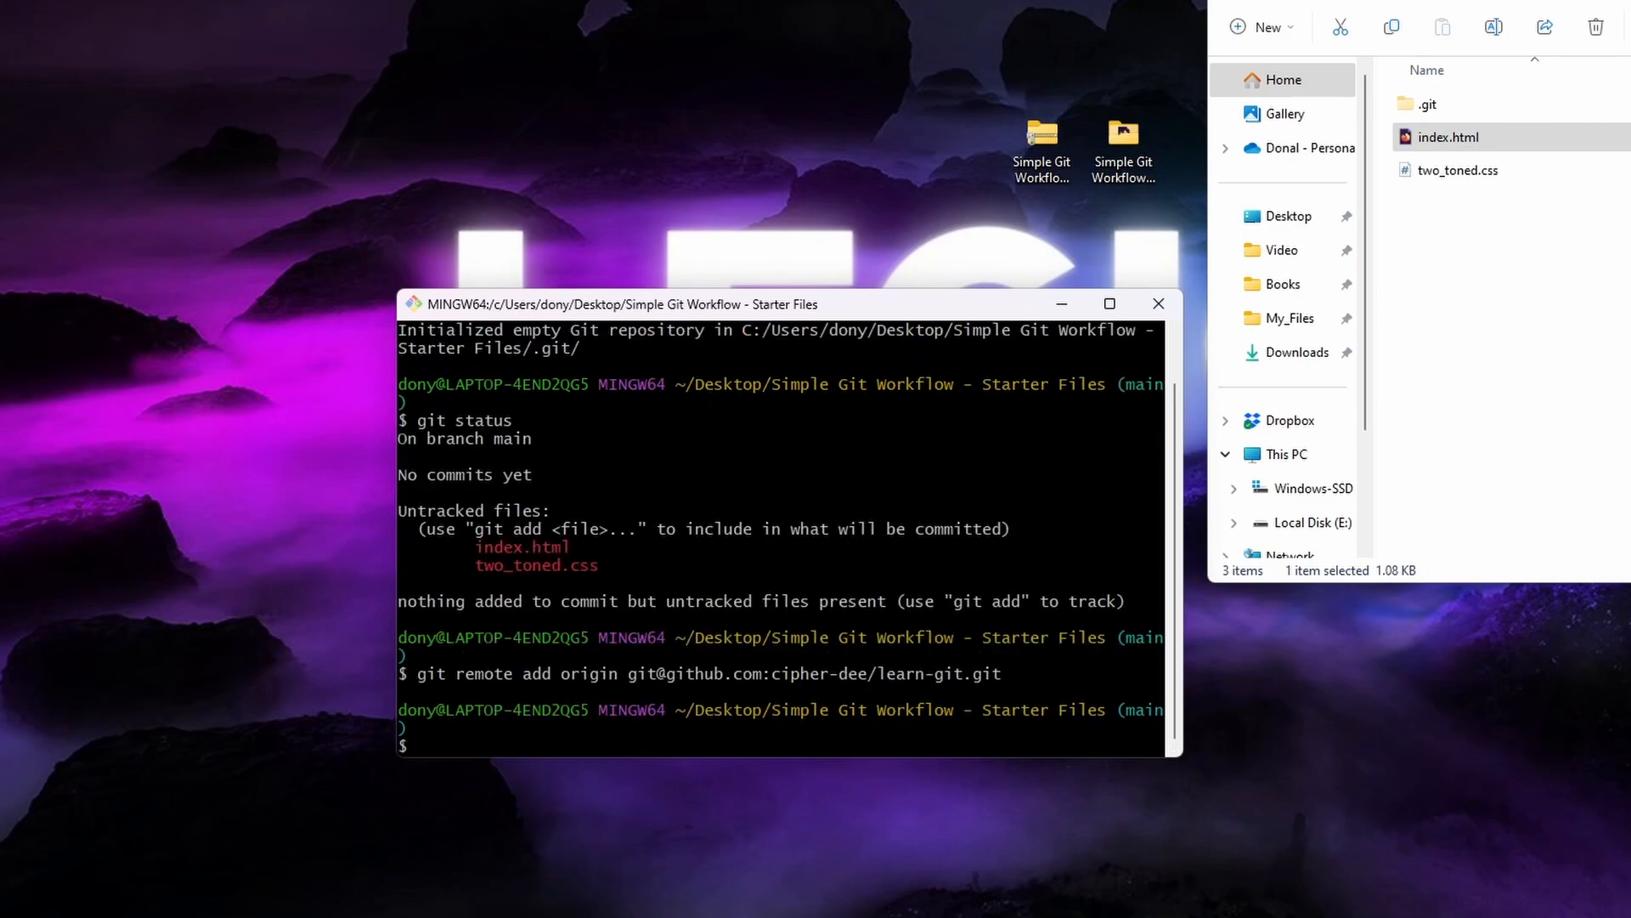
{"action": "type", "text": "gi"}
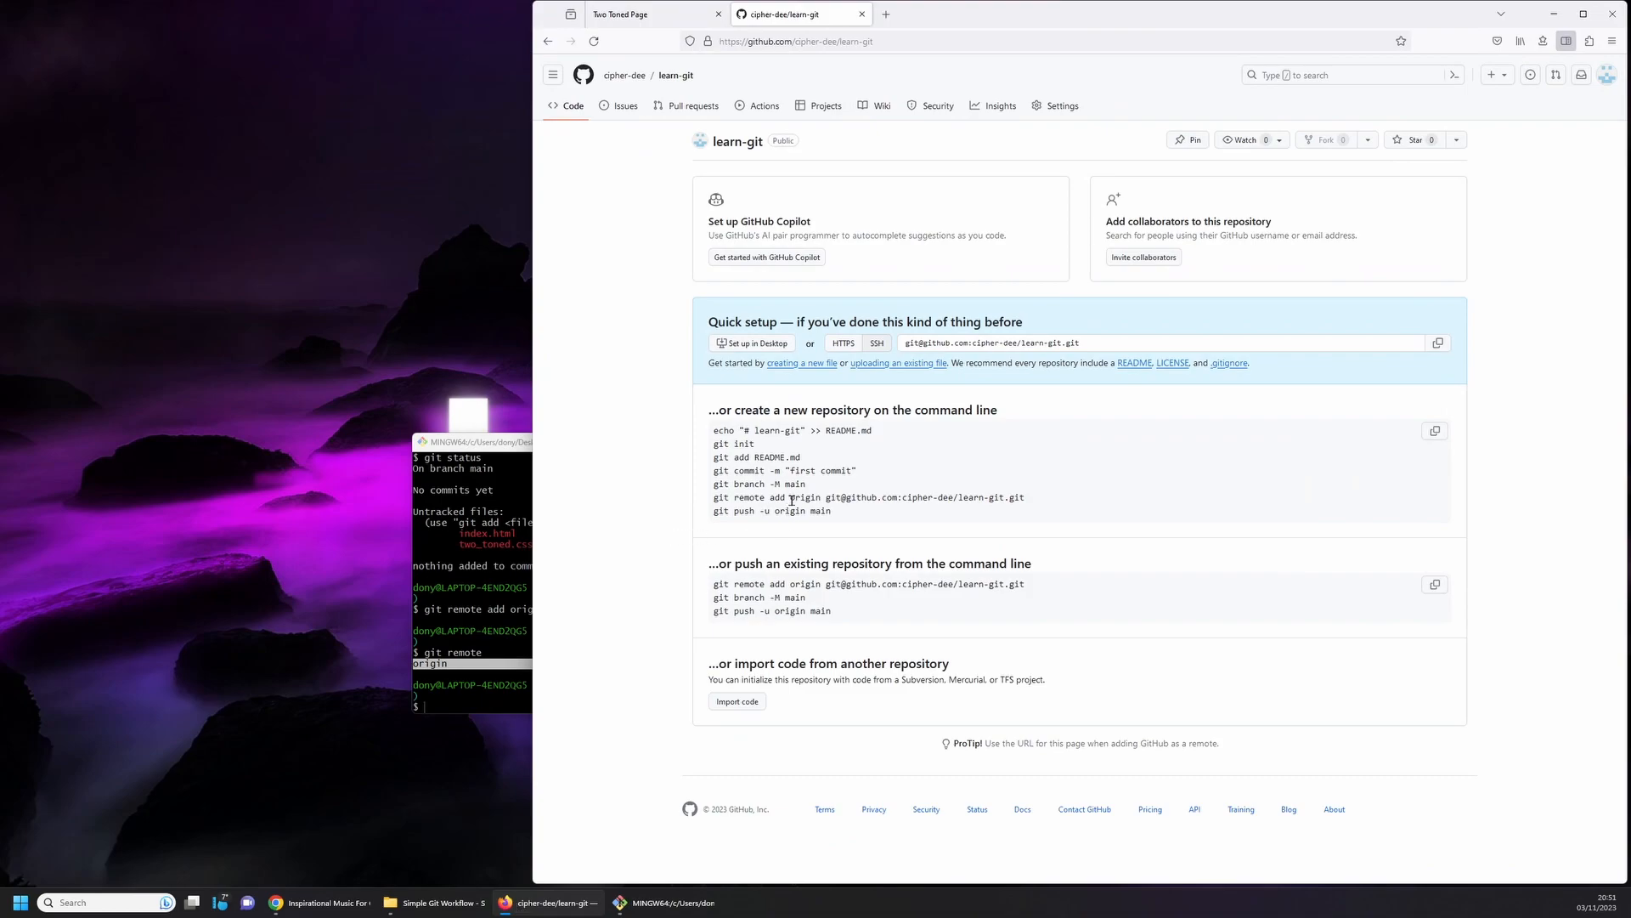
Highlight 'origin' in GitHub's push-an-existing-repository commands.
{"action": "double_click", "coordinate": [806, 496]}
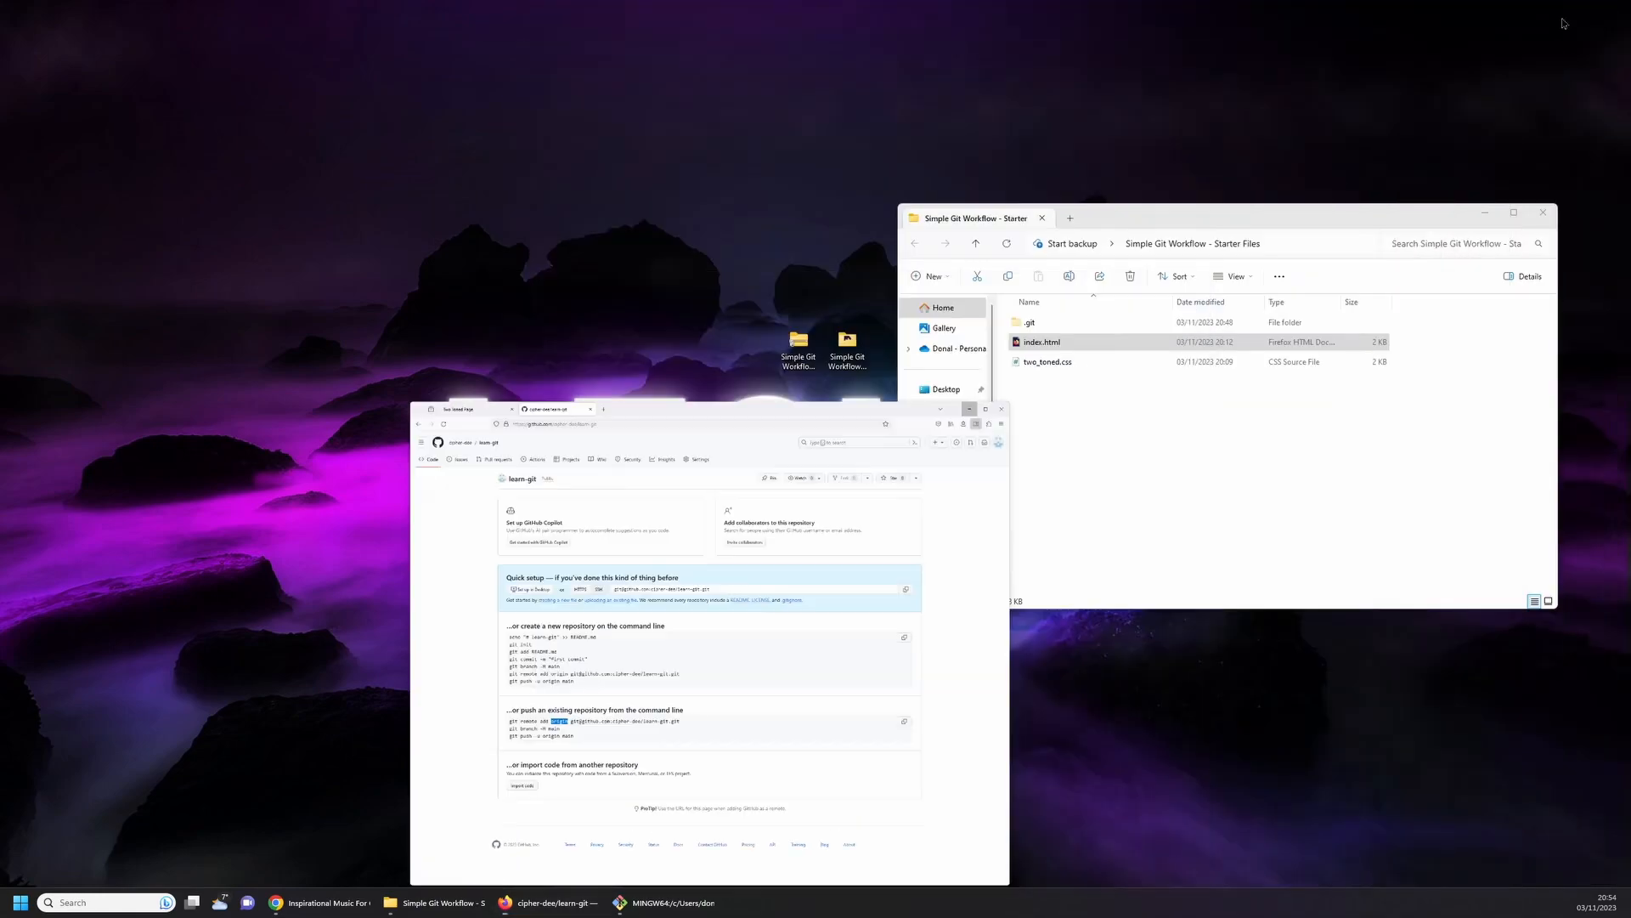
Stage index.html and two_toned.css, then enter git commit -m "first commit".
{"action": "left_click", "coordinate": [650, 903]}
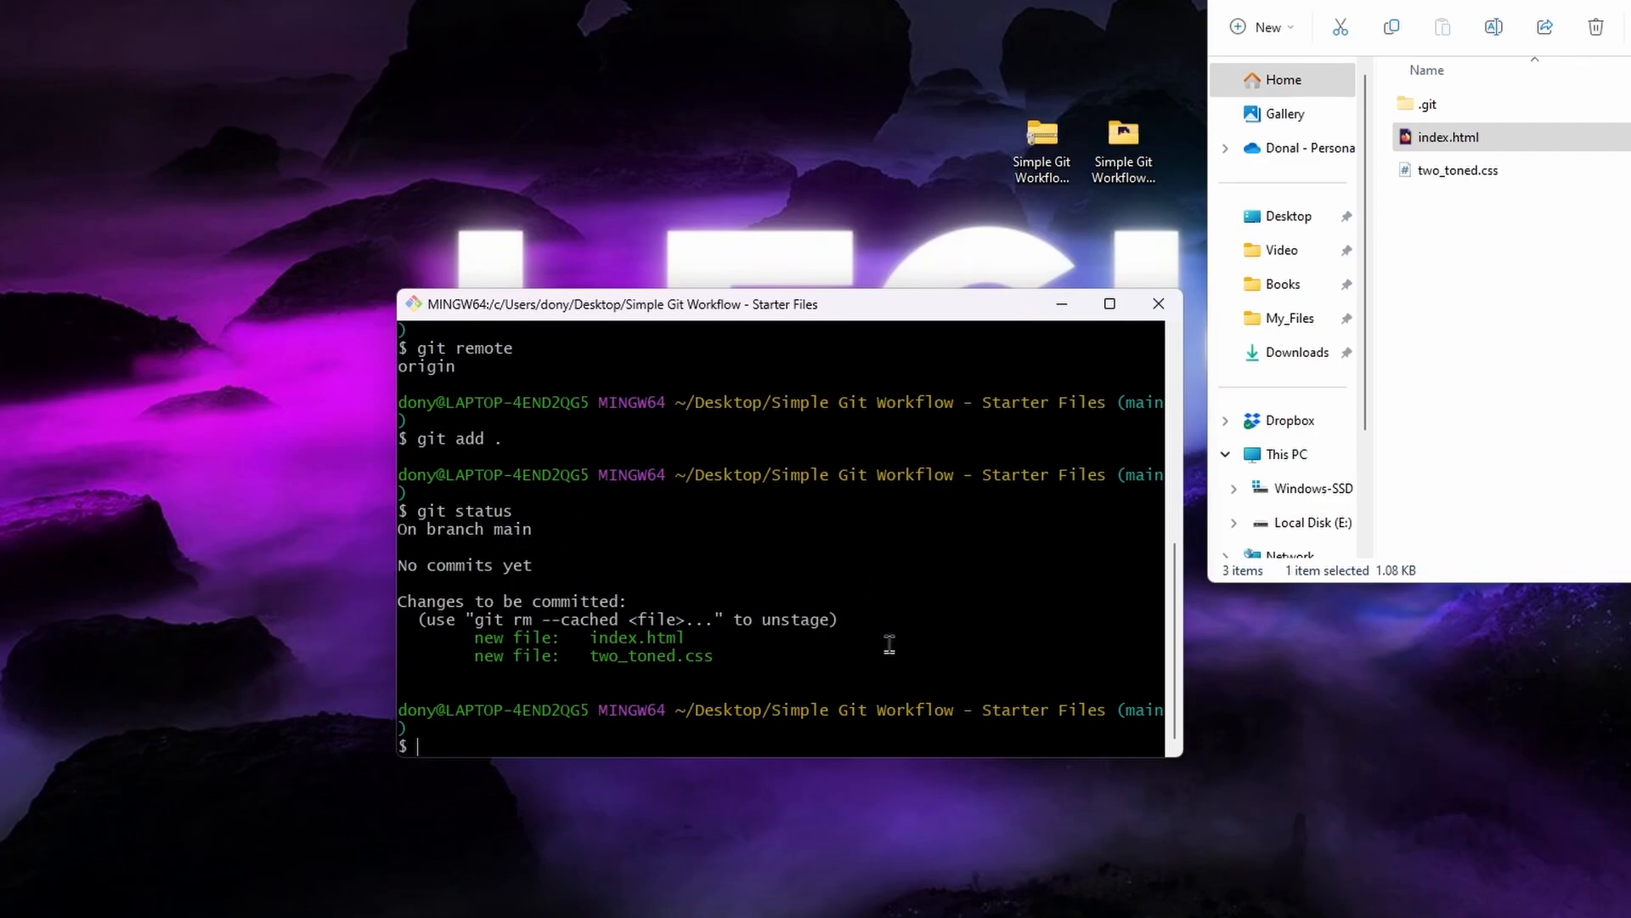
{"action": "mouse_move", "coordinate": [889, 644]}
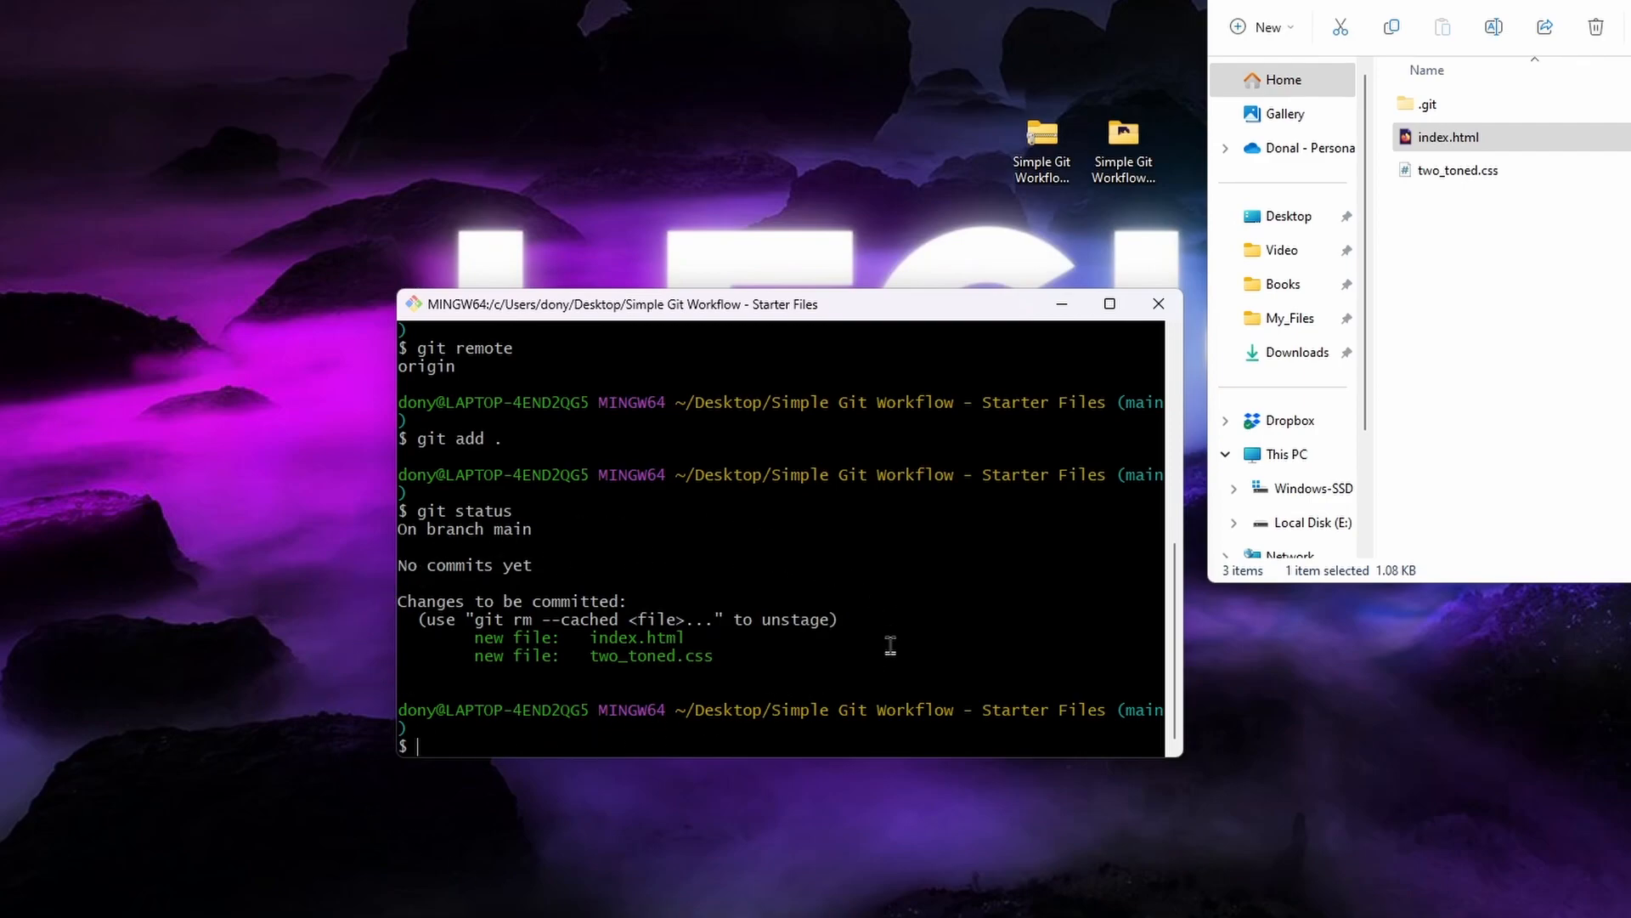
{"action": "type", "text": "git commit -m \"fi"}
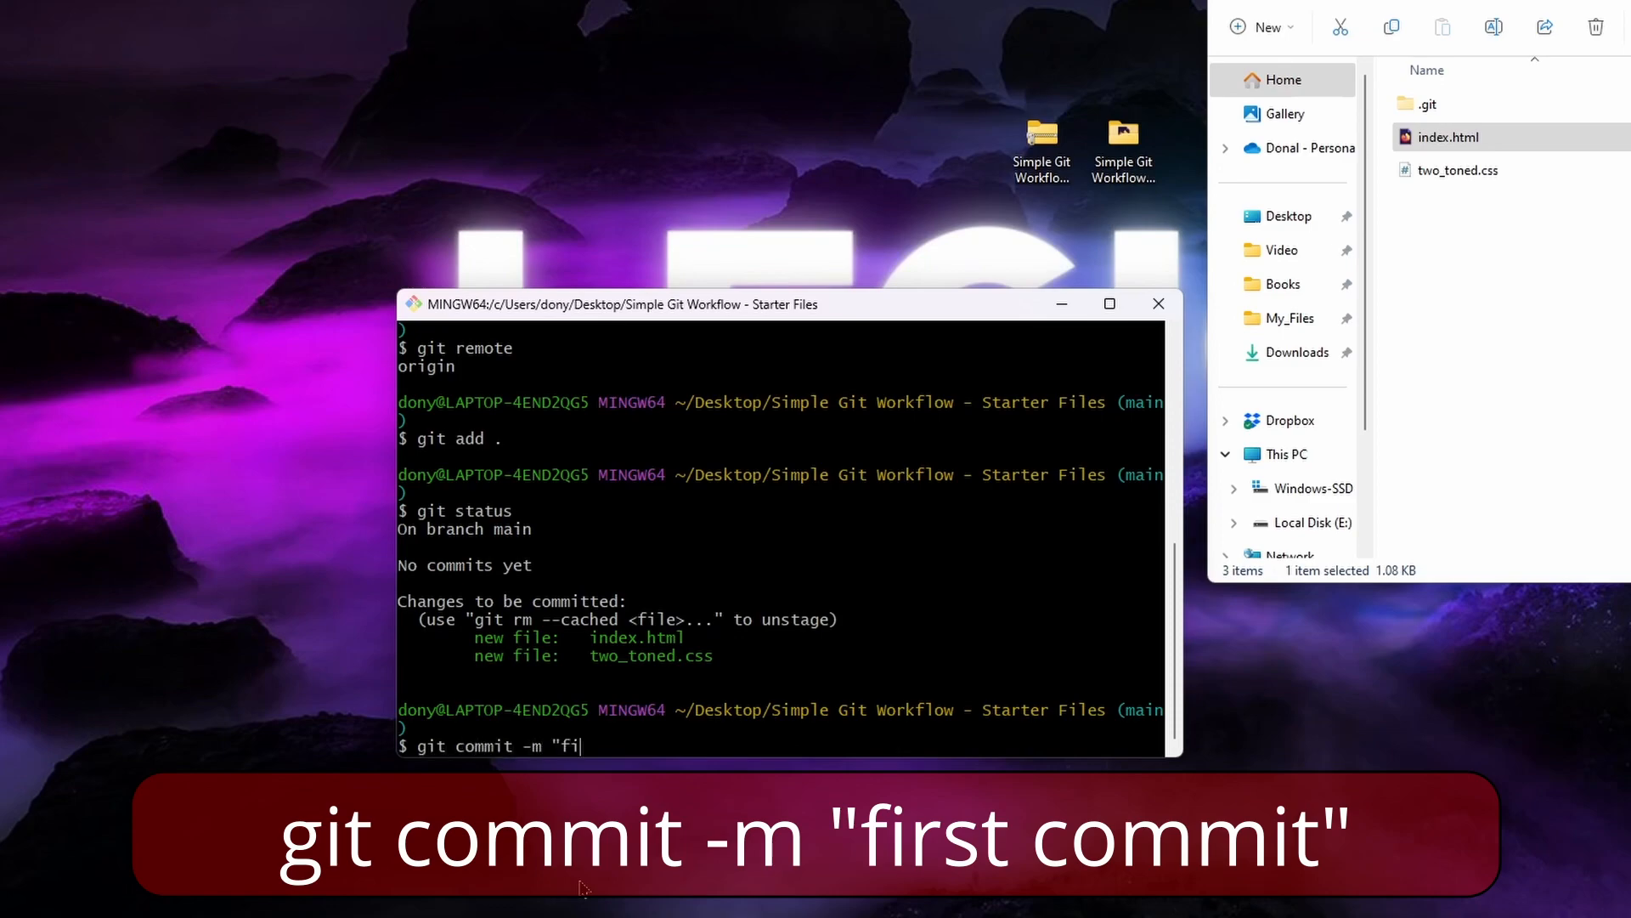
{"action": "type", "text": "rst commit\""}
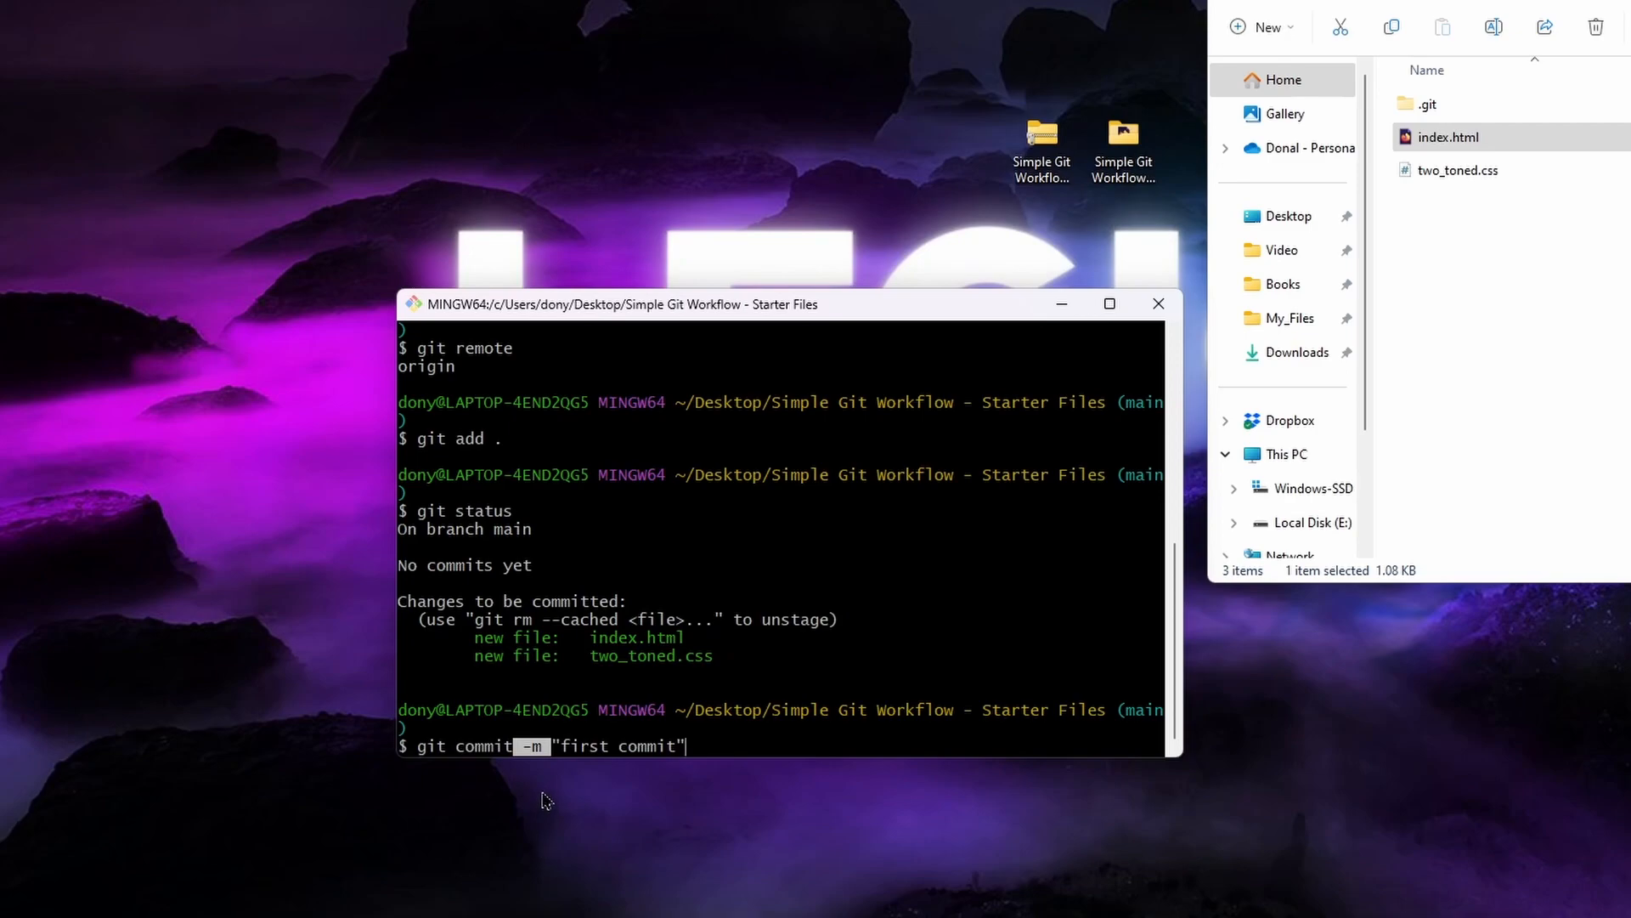
{"action": "mouse_move", "coordinate": [559, 747]}
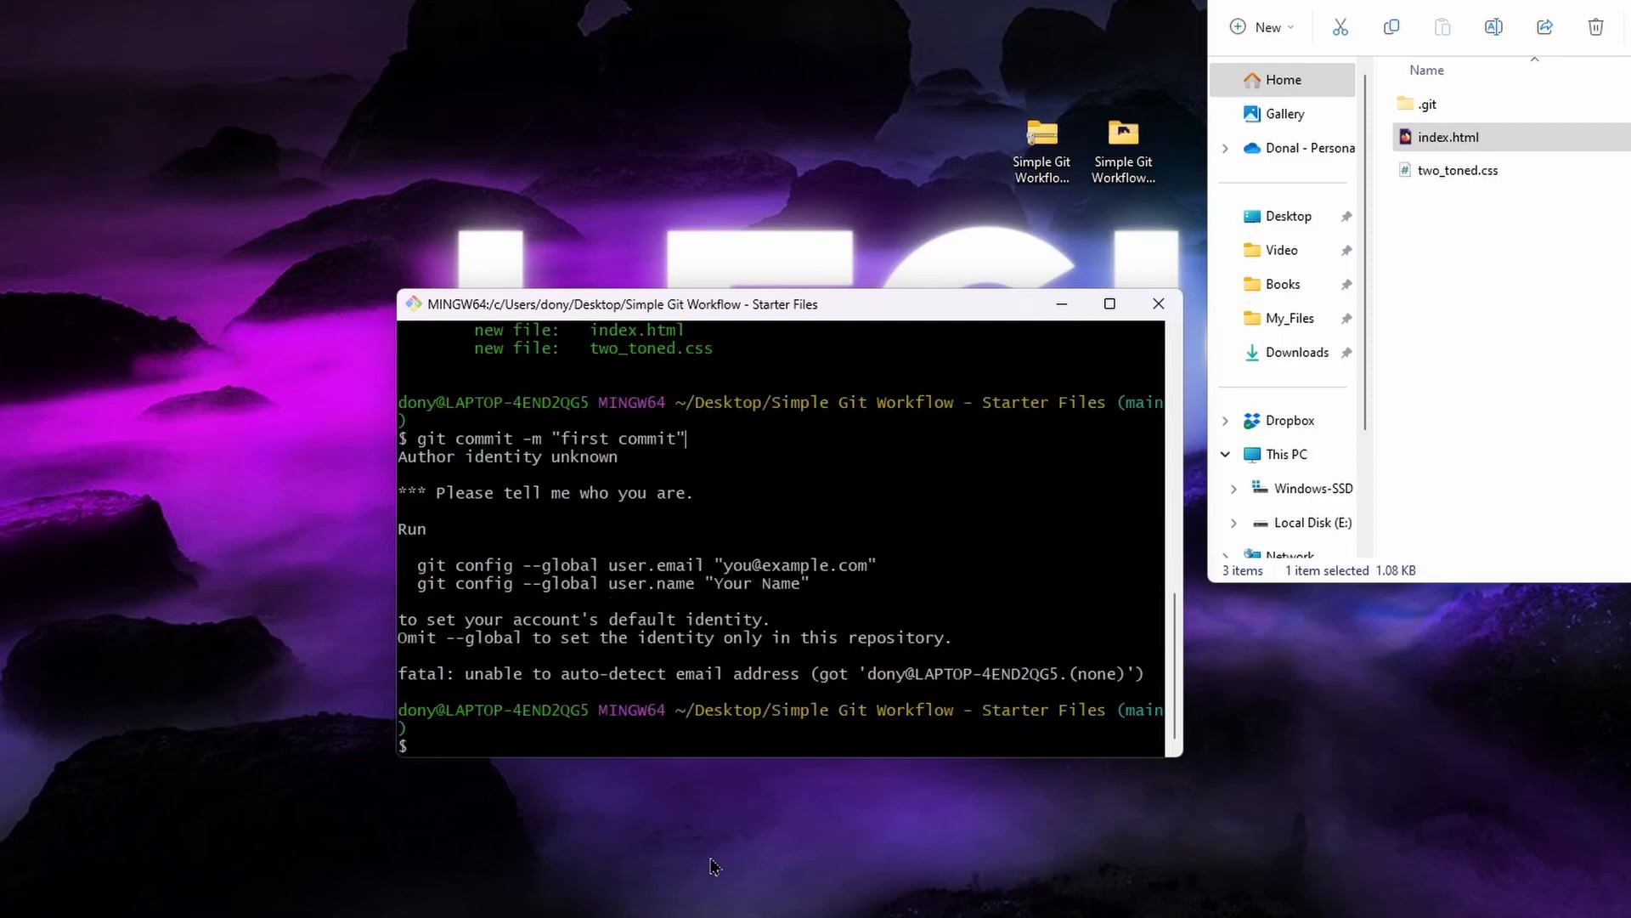
Set user.name to 'defcode' and rerun the 'first commit' commit.
{"action": "type", "text": "git config user.name \"defcode\""}
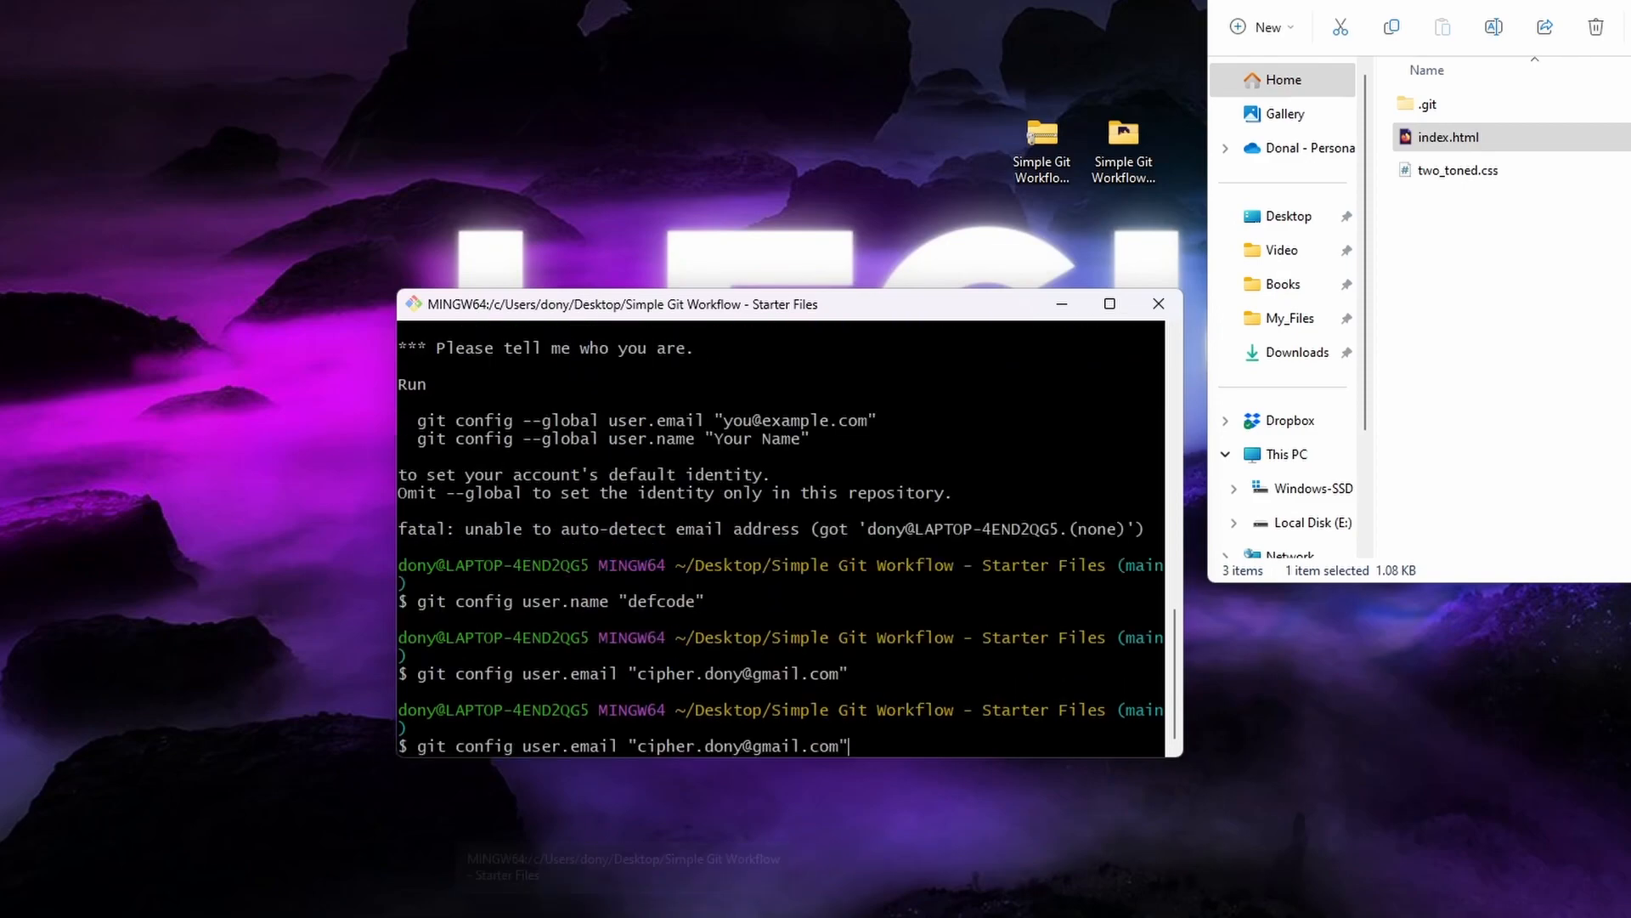
{"action": "type", "text": "git commit -m \"first commit\""}
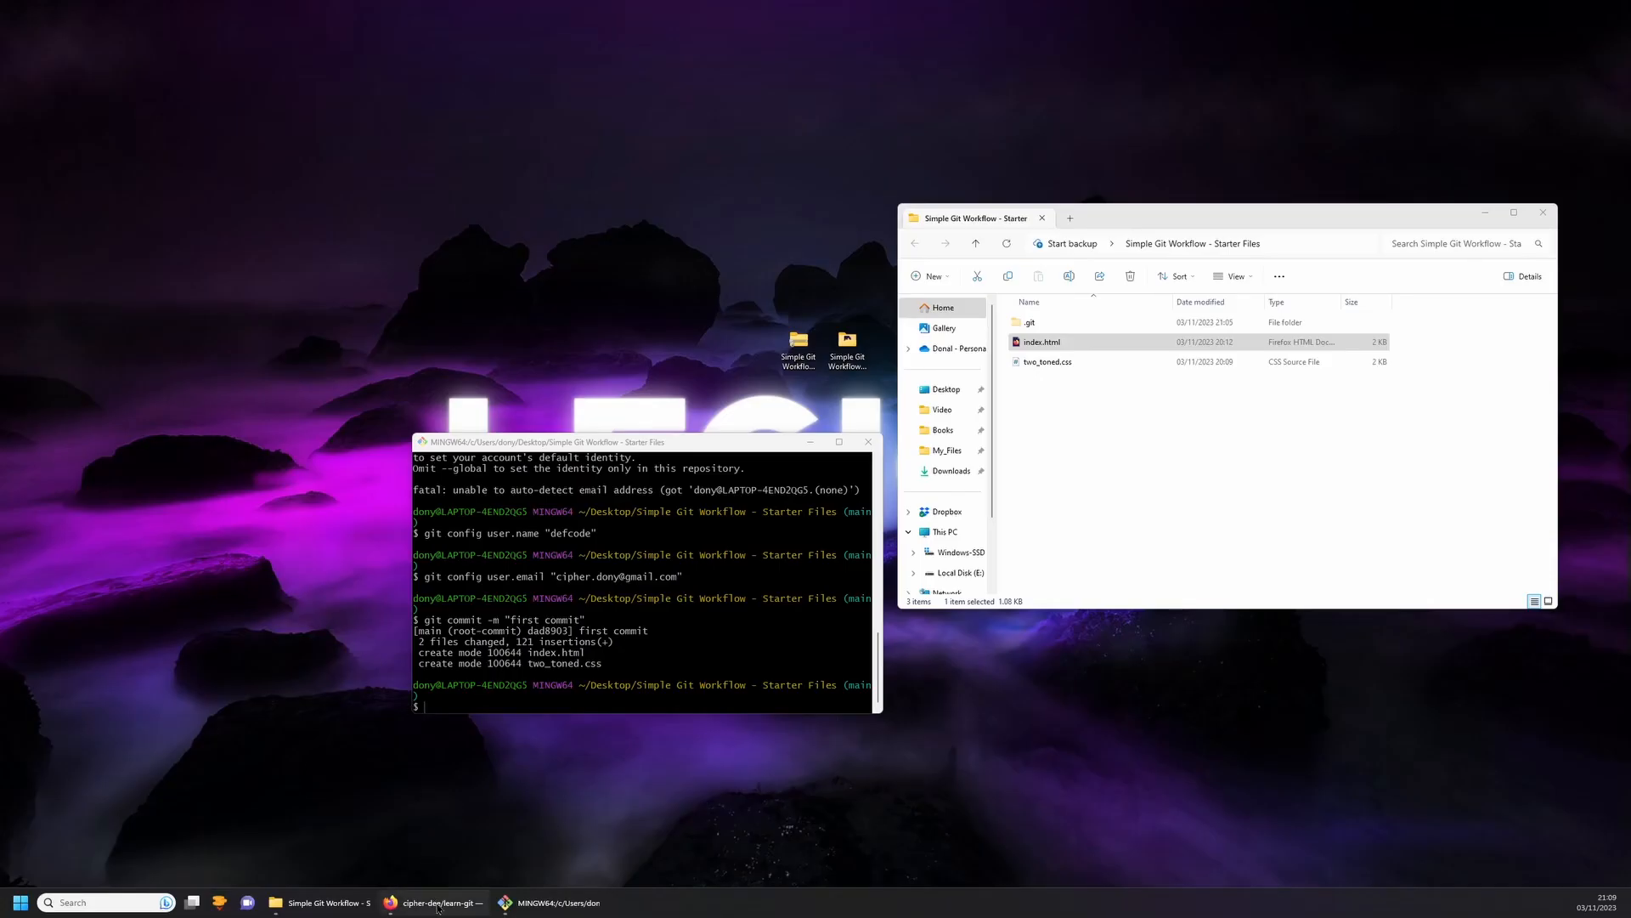
Check the branch, then push main to origin with upstream tracking (git push -u origin main).
{"action": "left_click", "coordinate": [428, 903]}
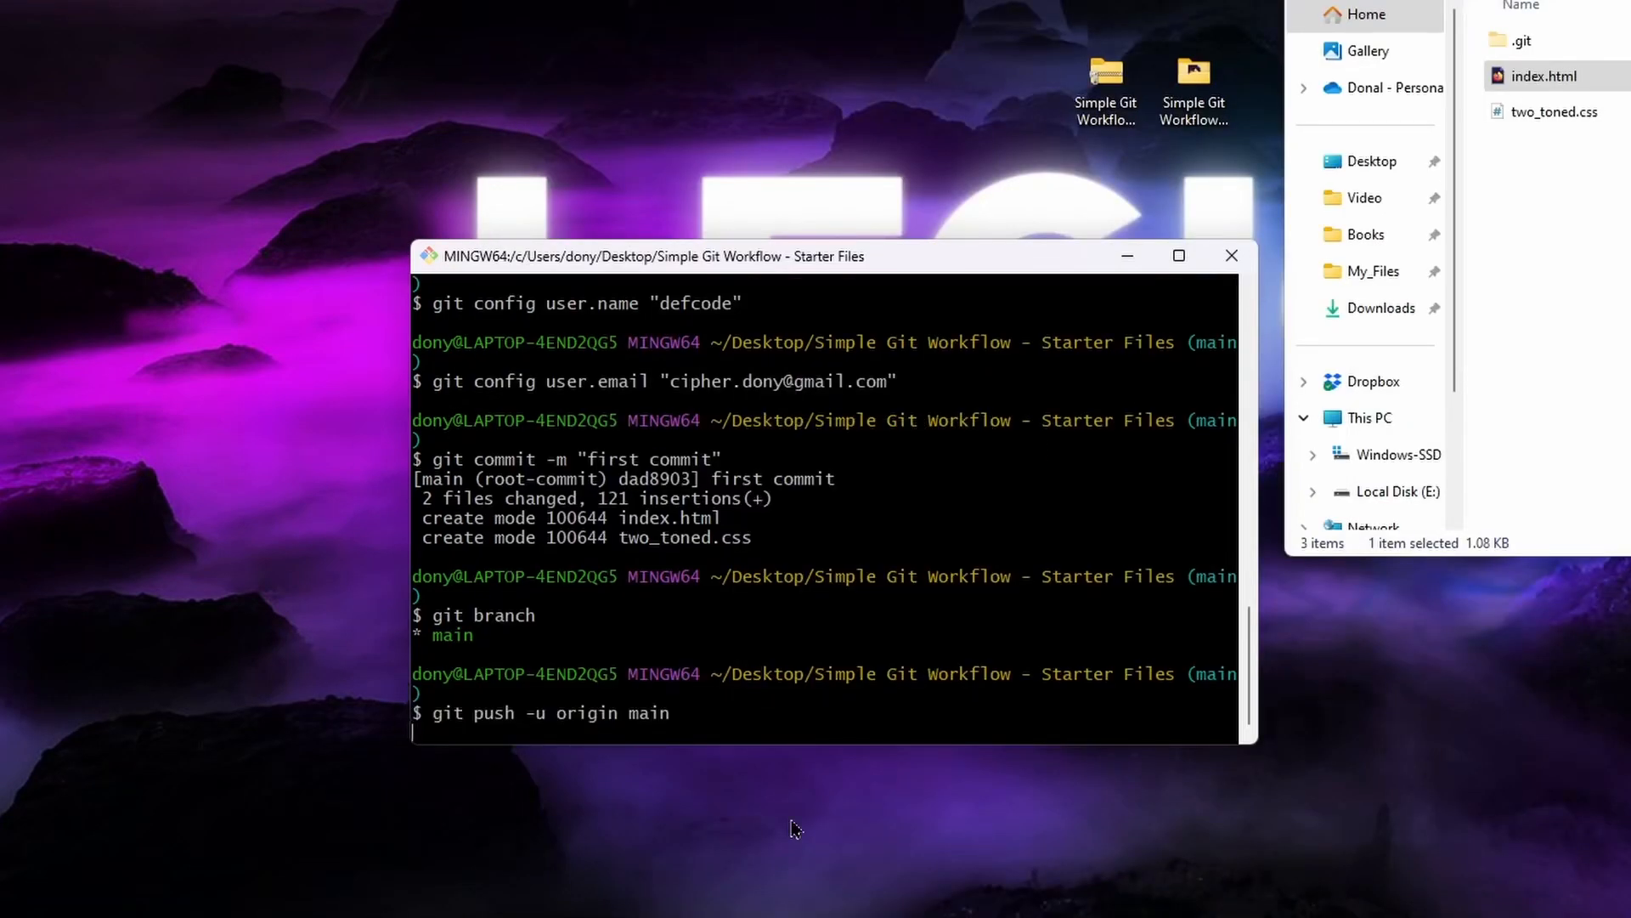
{"action": "key", "text": "Return"}
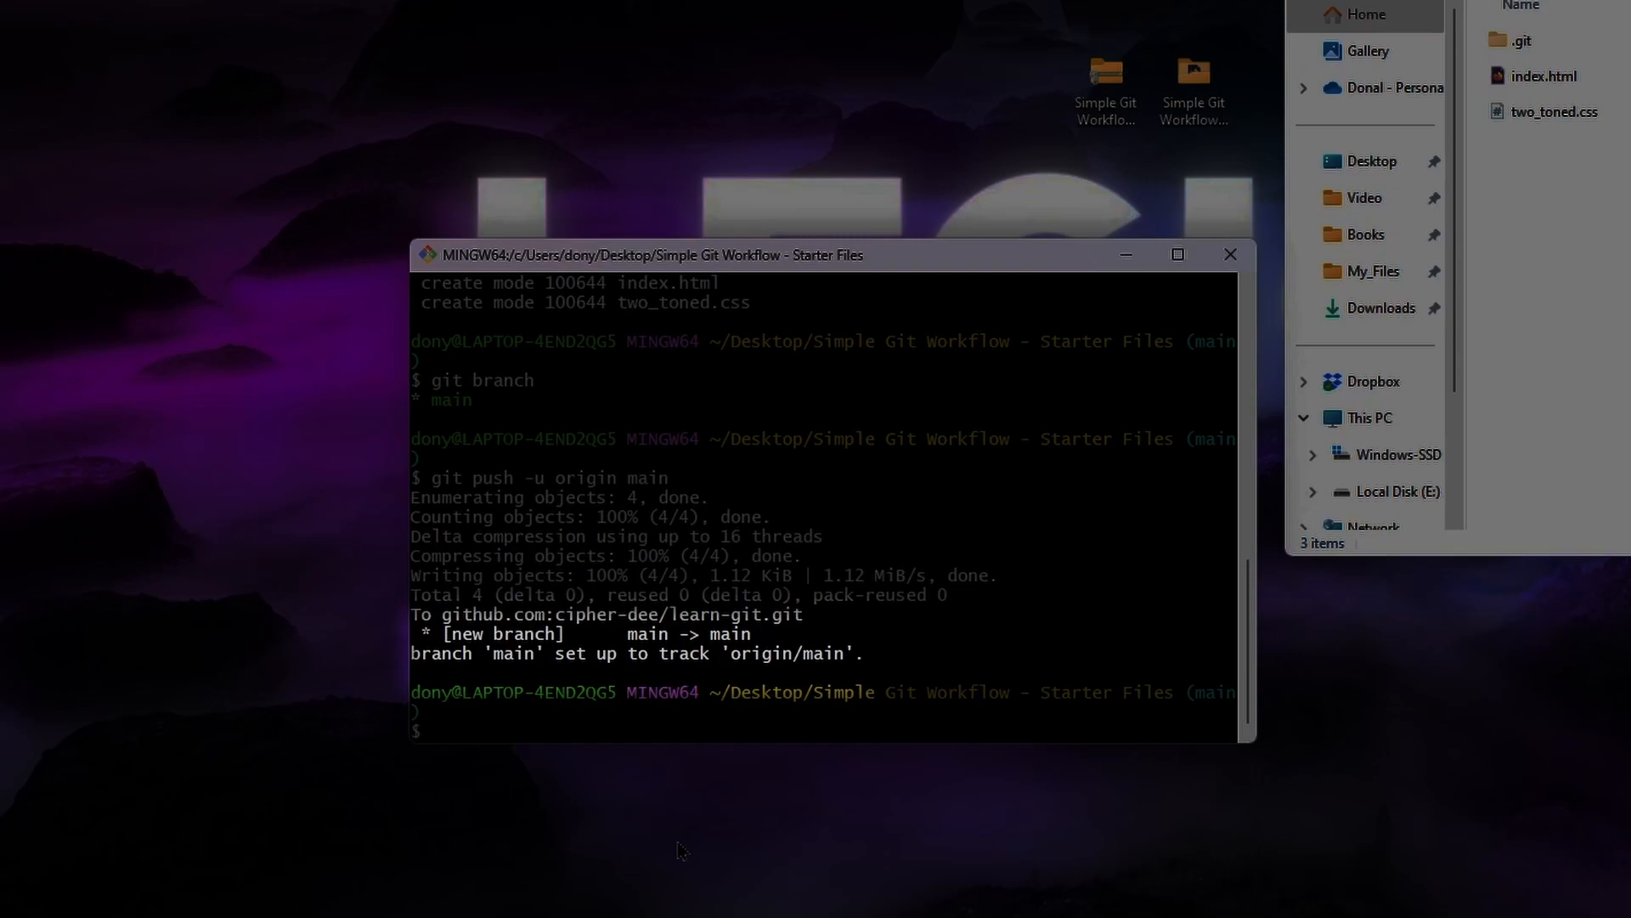
{"action": "mouse_move", "coordinate": [657, 877]}
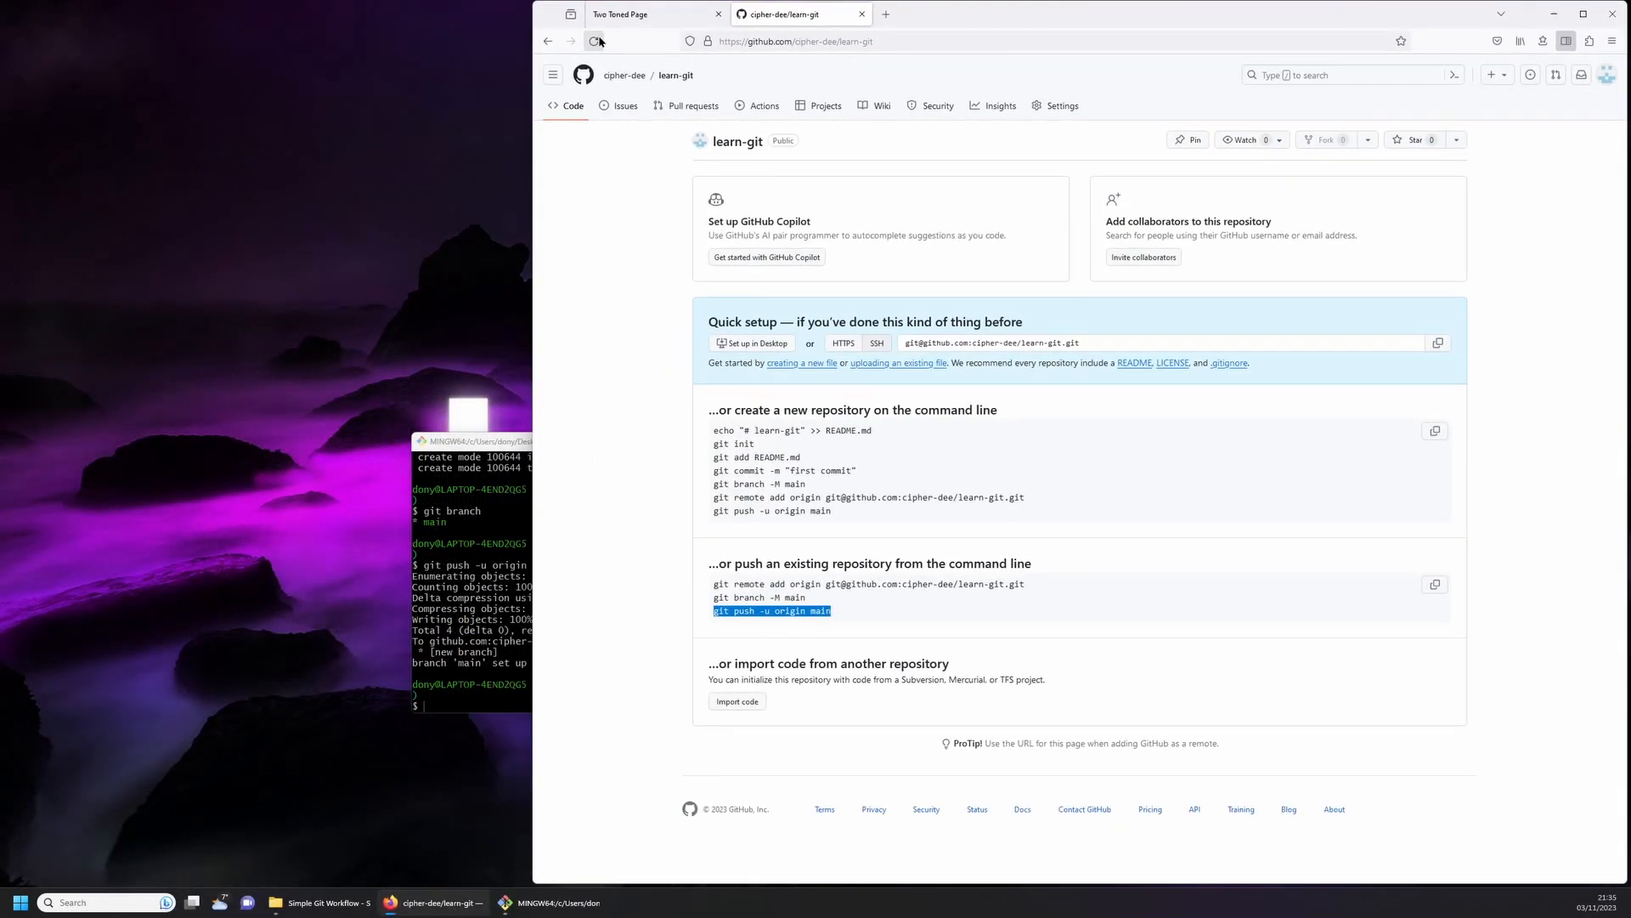
Reload GitHub to show learn-git with index.html and two_toned.css in one commit.
{"action": "left_click", "coordinate": [595, 42]}
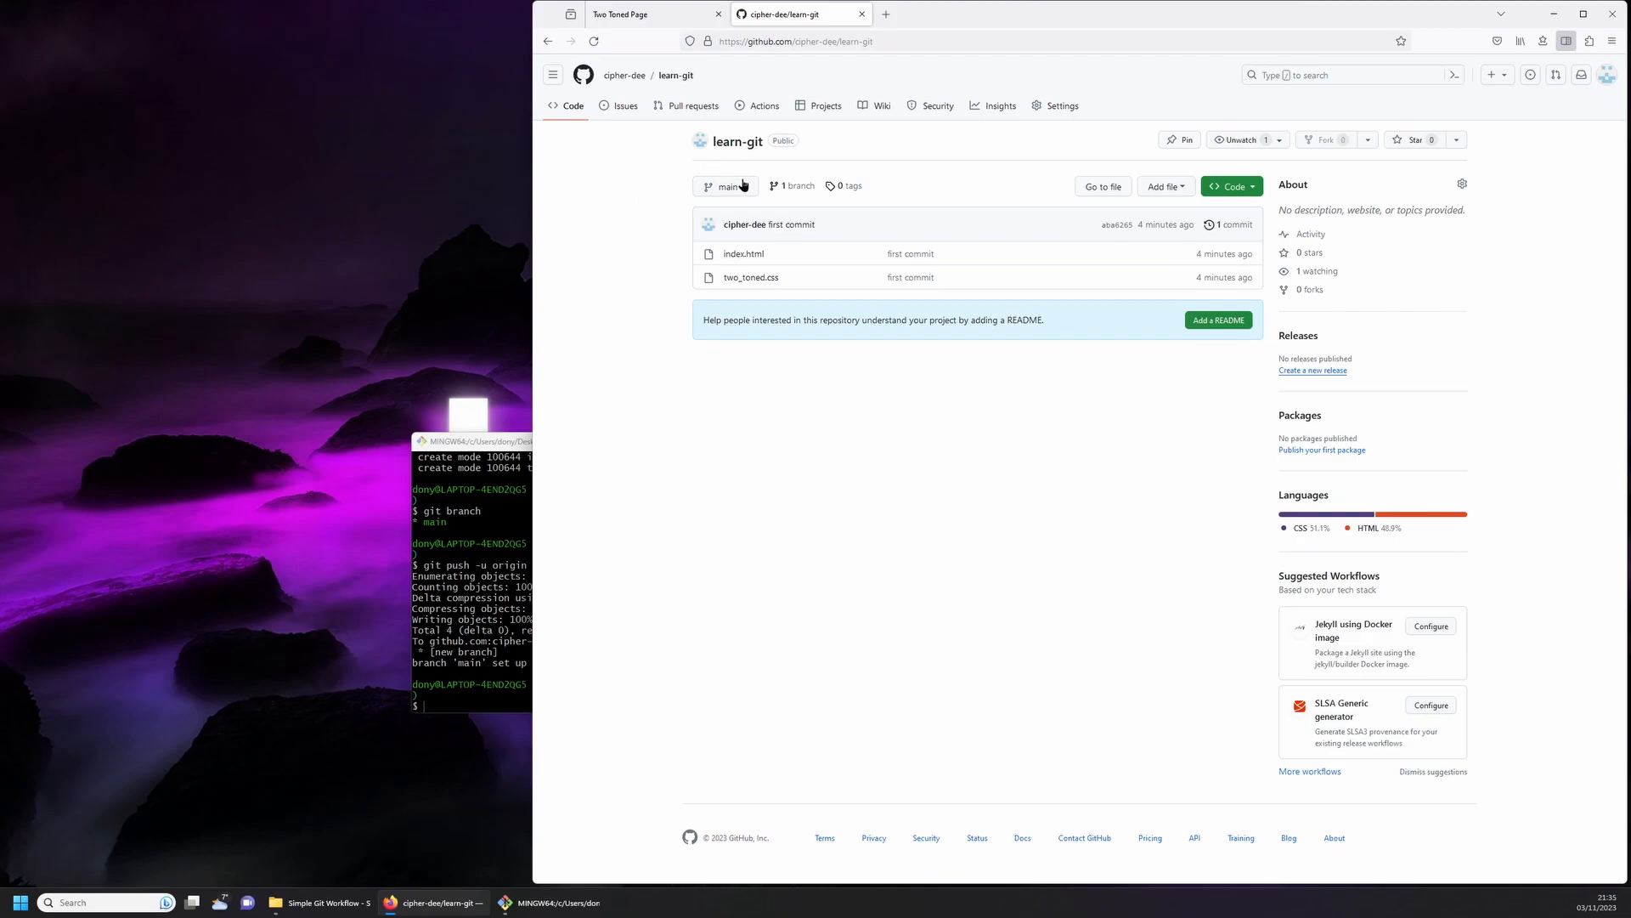
{"action": "mouse_move", "coordinate": [671, 250]}
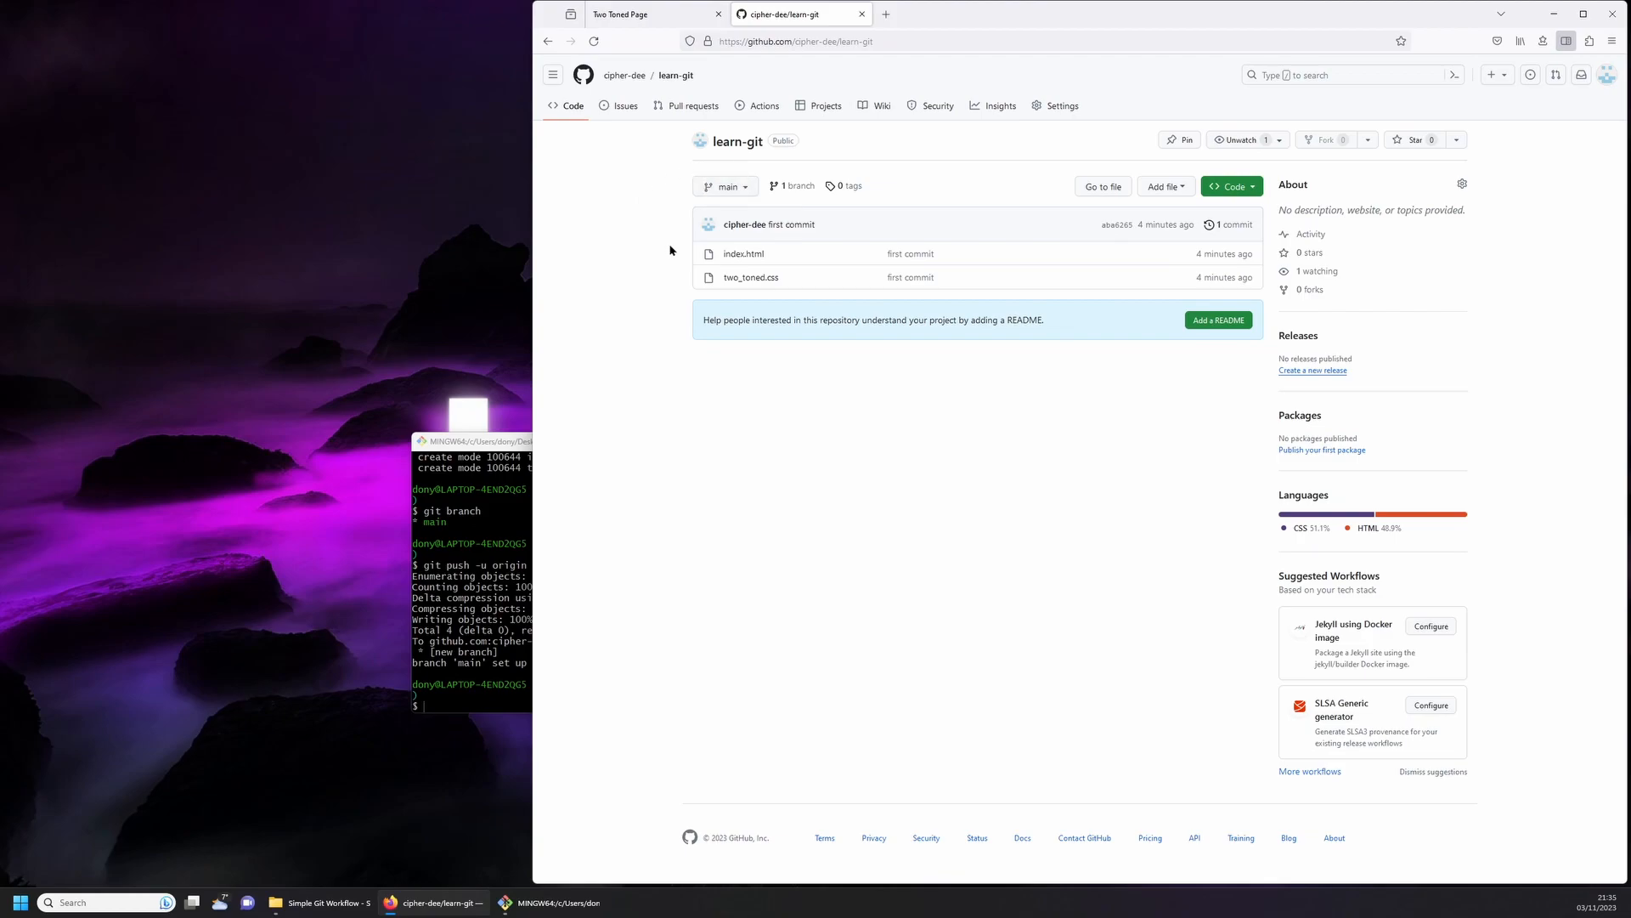
{"action": "mouse_move", "coordinate": [701, 249]}
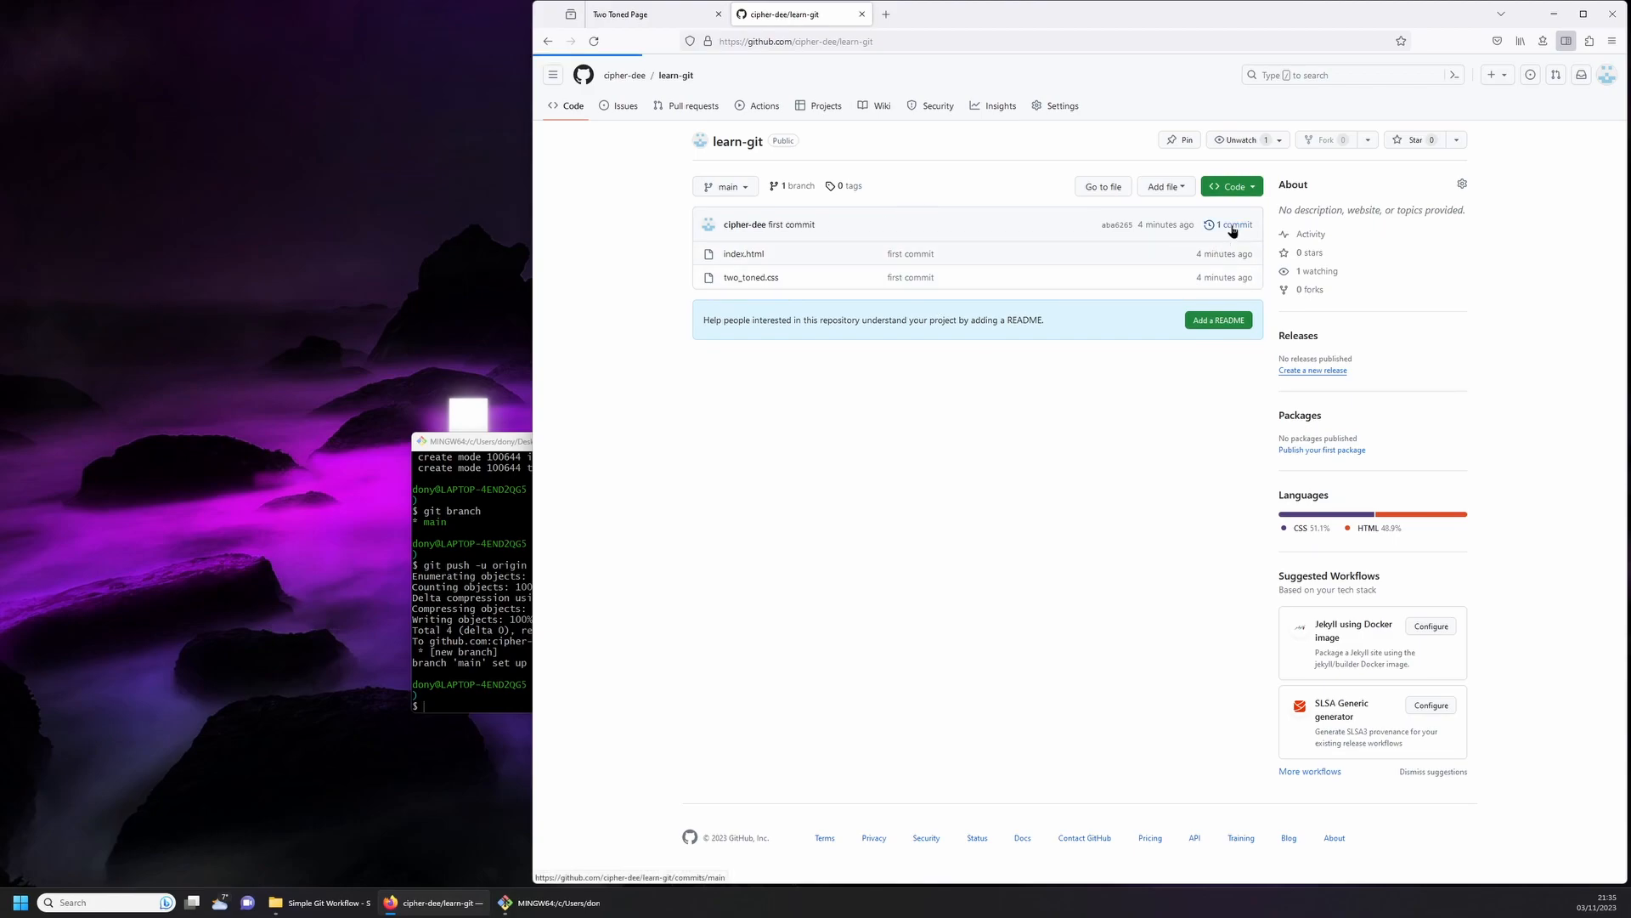
{"action": "left_click", "coordinate": [1228, 224]}
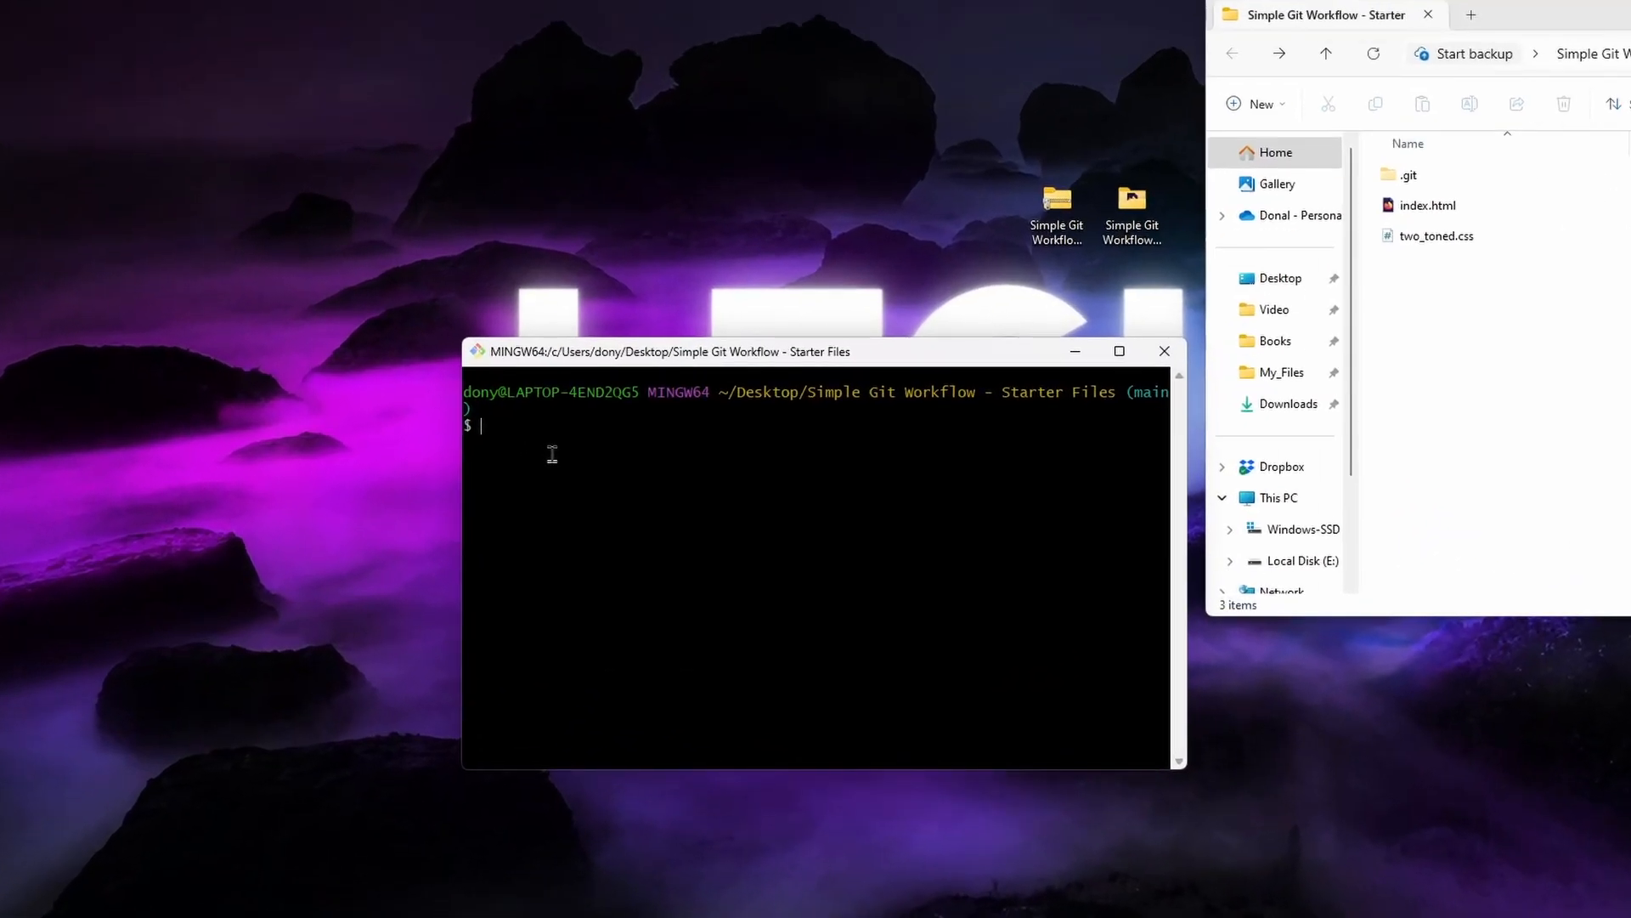
Create the dev branch, list branches, and check out dev.
{"action": "type", "text": "git branch dev"}
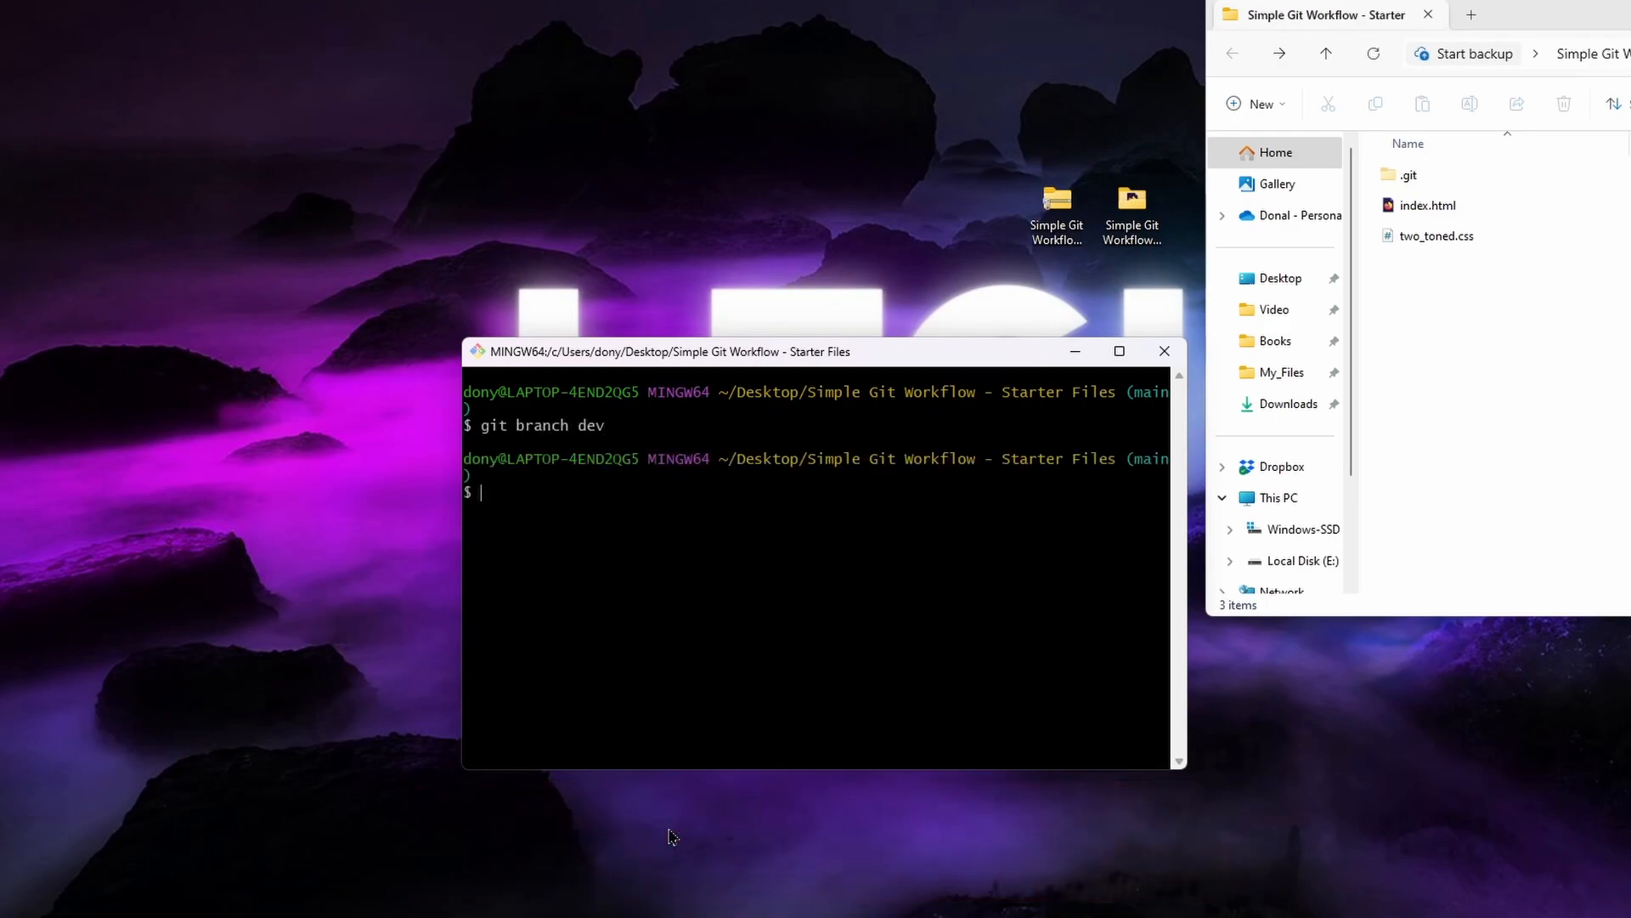
{"action": "type", "text": "git branch"}
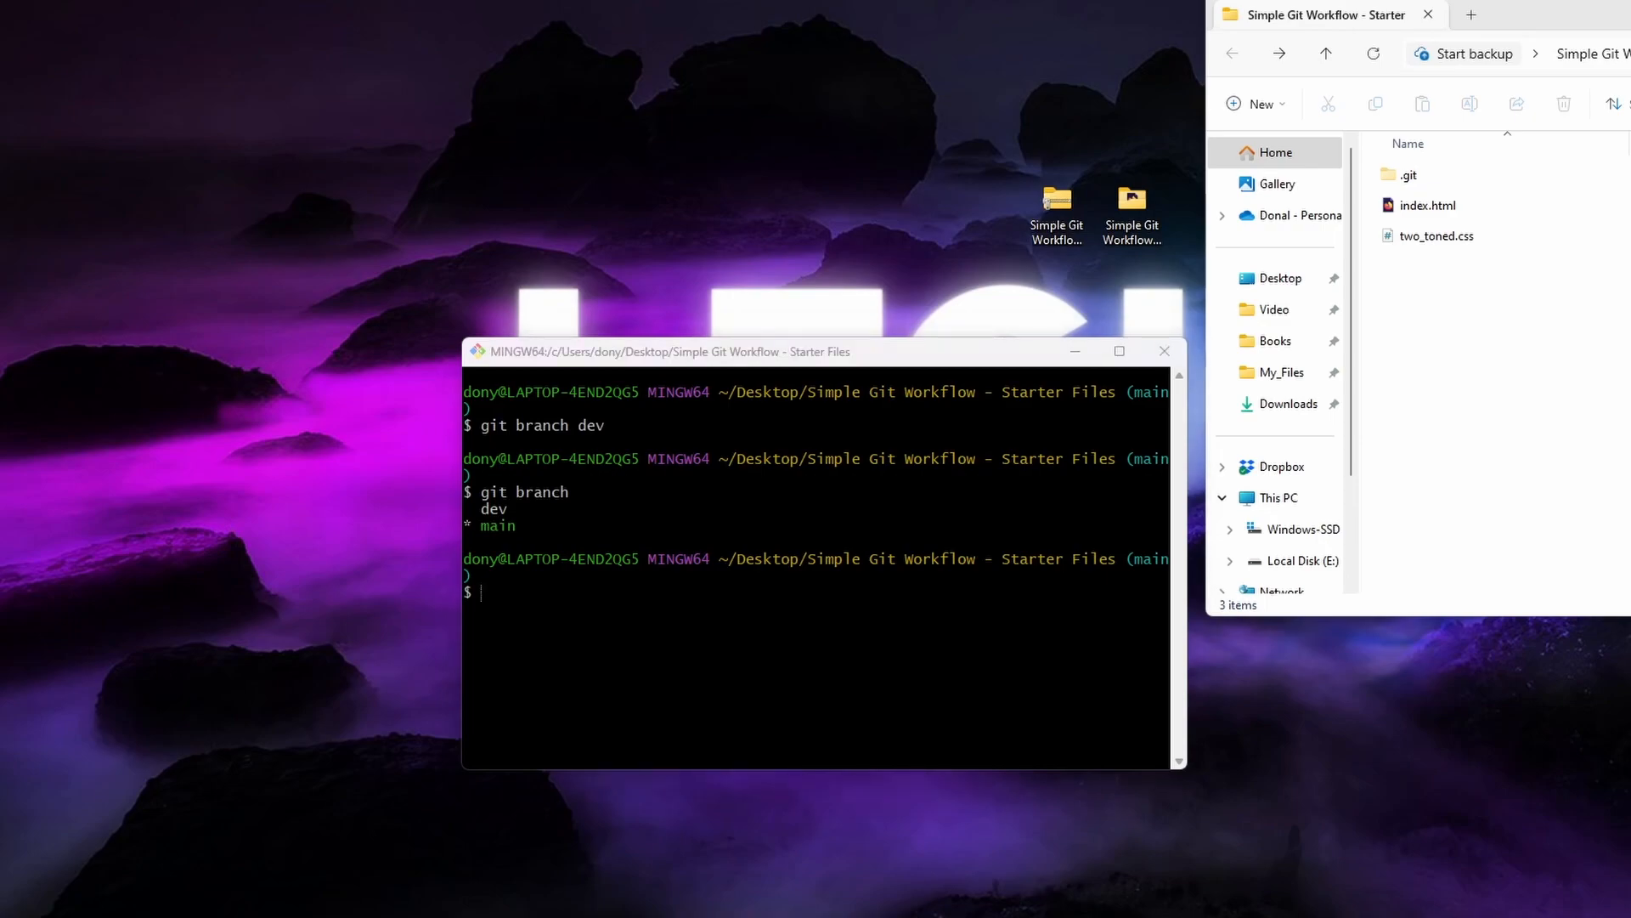
{"action": "type", "text": "git checkout dev"}
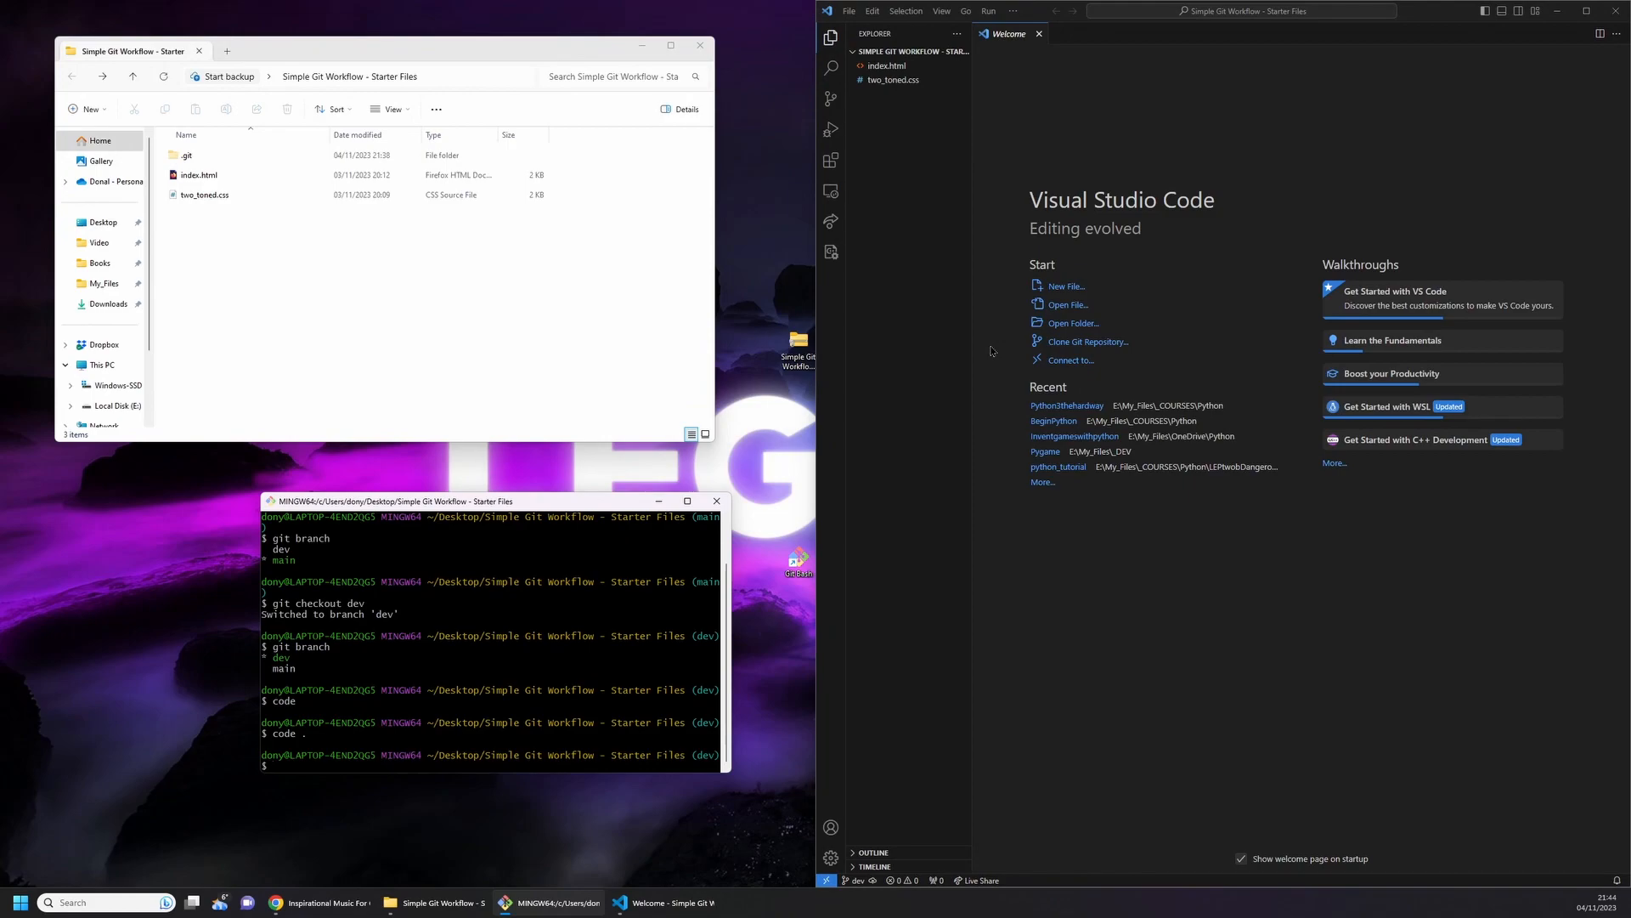
Uncomment the two_toned.css link in index.html and reload Firefox to see blue-and-yellow styling.
{"action": "left_click", "coordinate": [199, 175]}
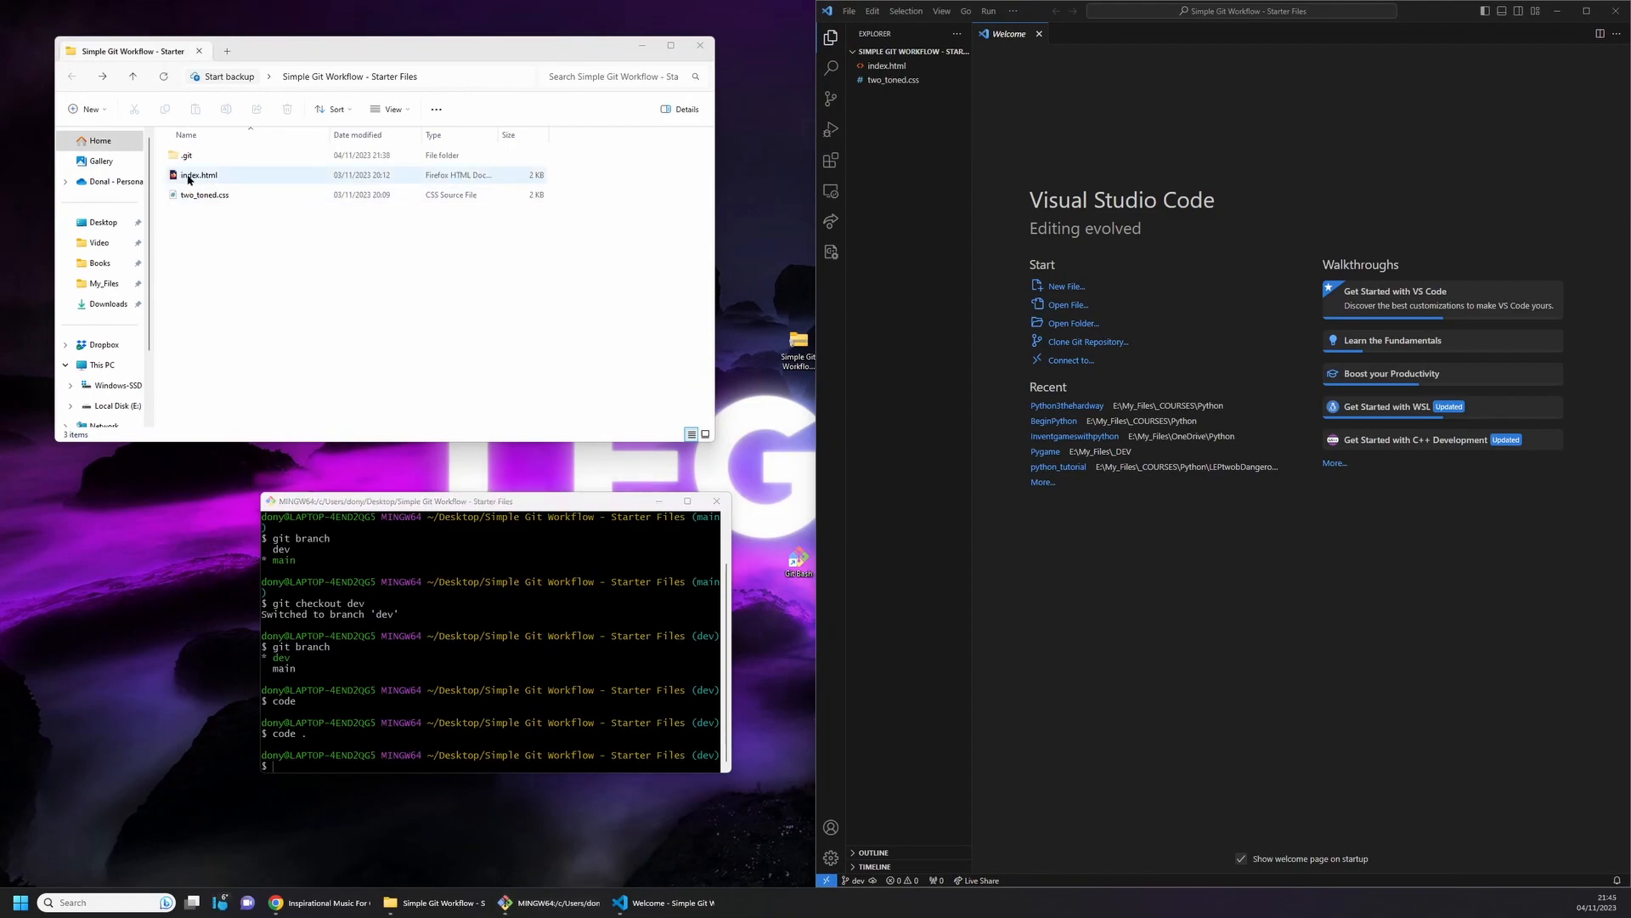
{"action": "double_click", "coordinate": [199, 175]}
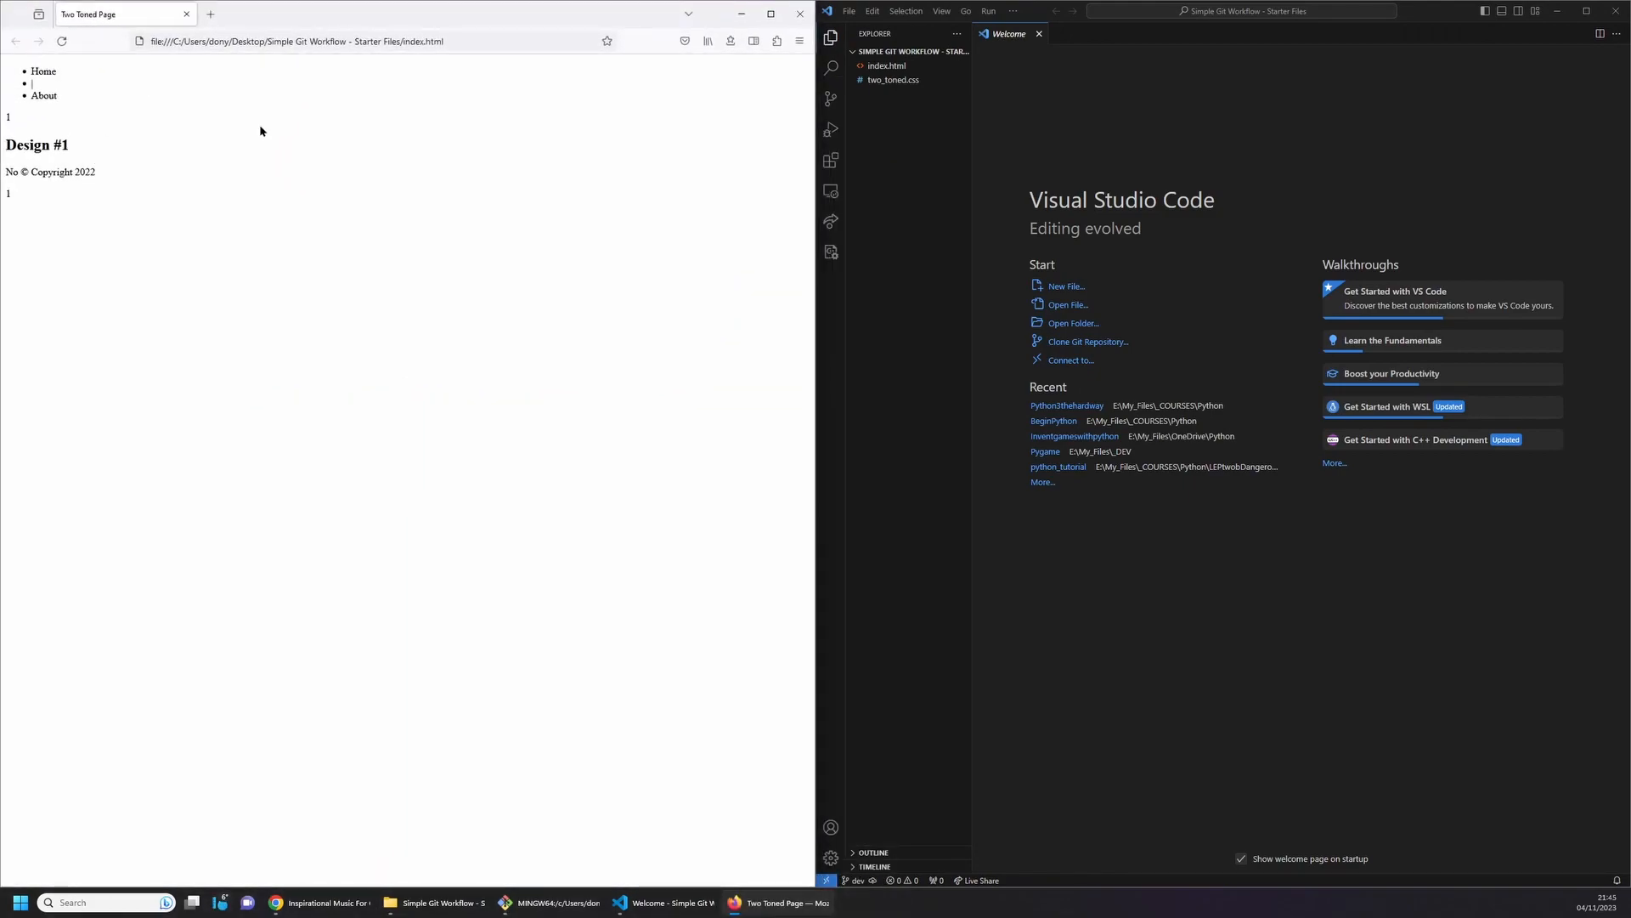
{"action": "left_click", "coordinate": [886, 66]}
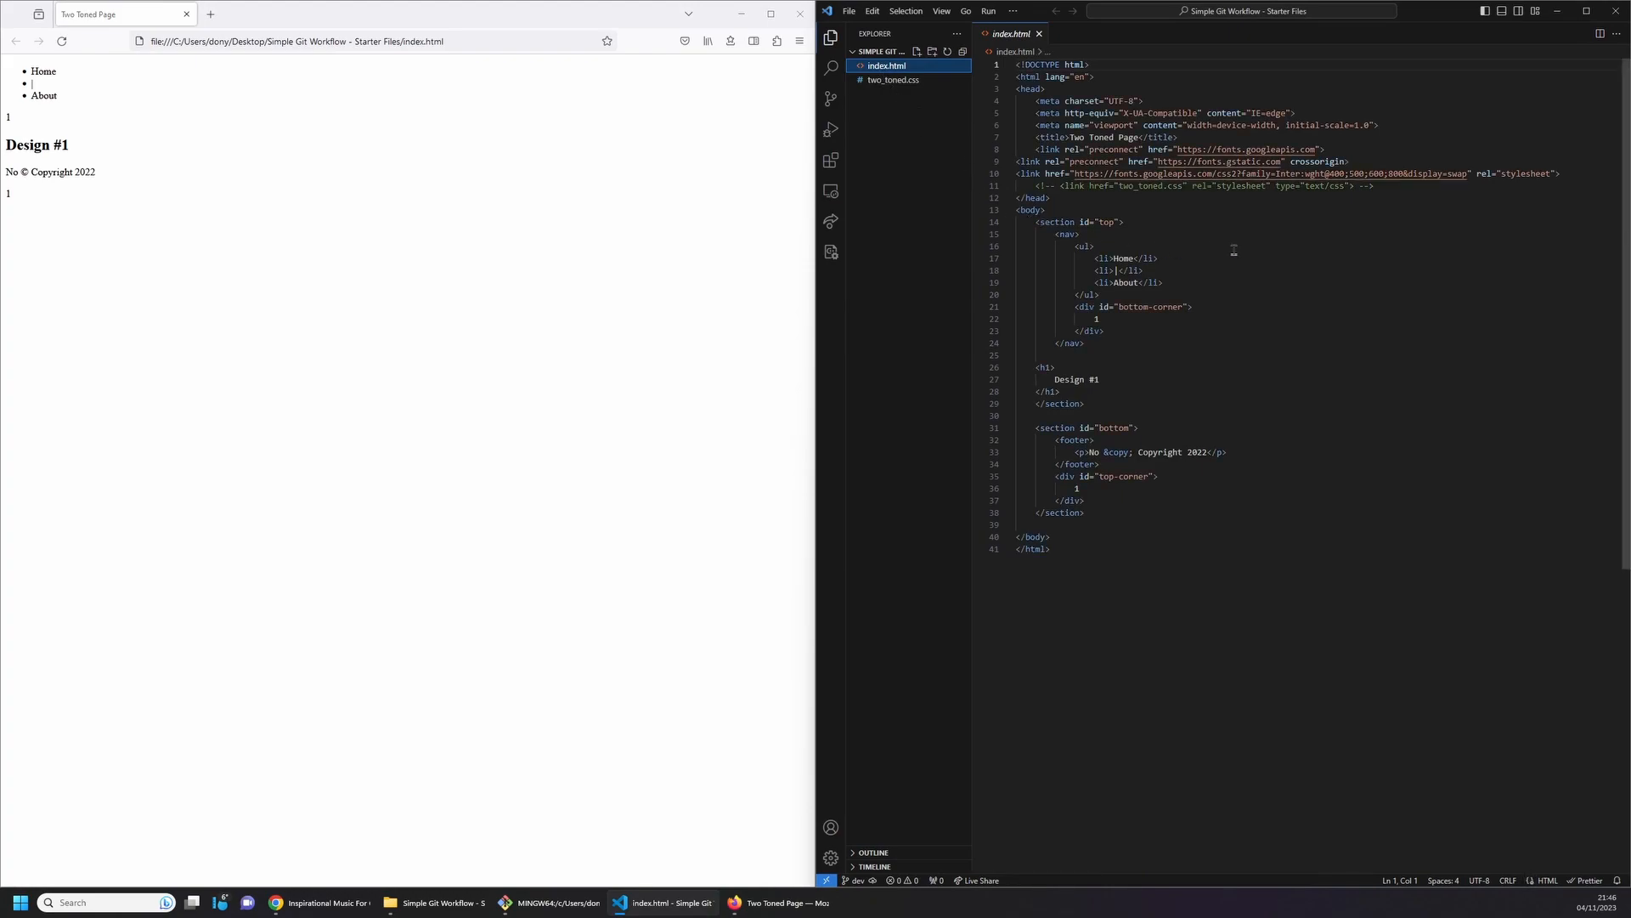
{"action": "left_click", "coordinate": [1389, 185]}
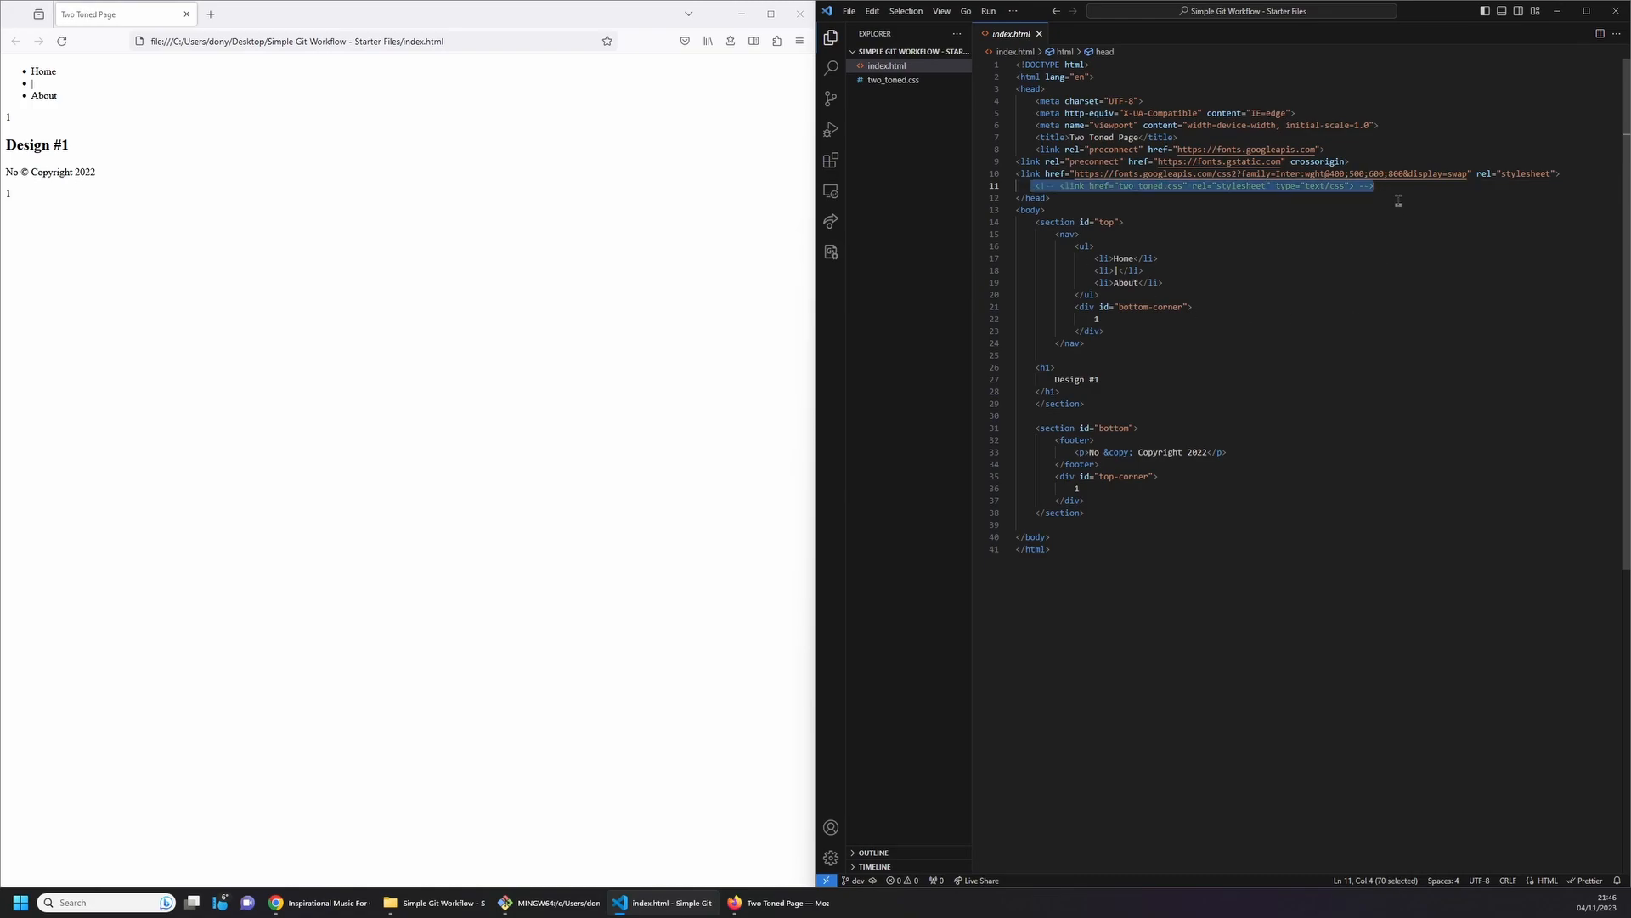
{"action": "left_click", "coordinate": [849, 10]}
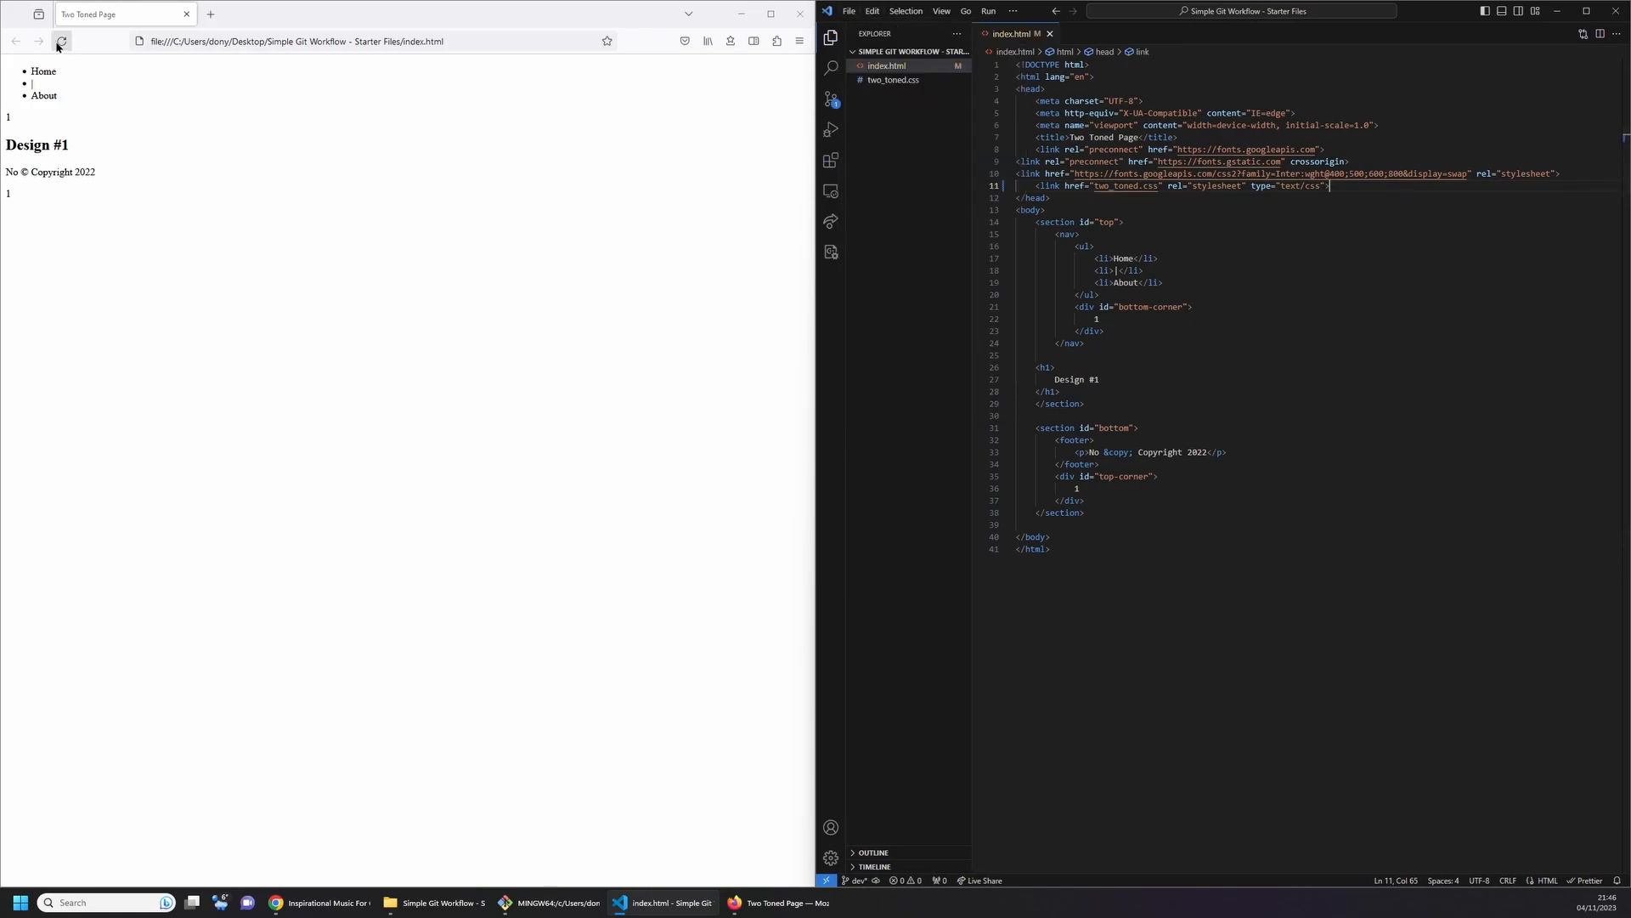
{"action": "left_click", "coordinate": [59, 41]}
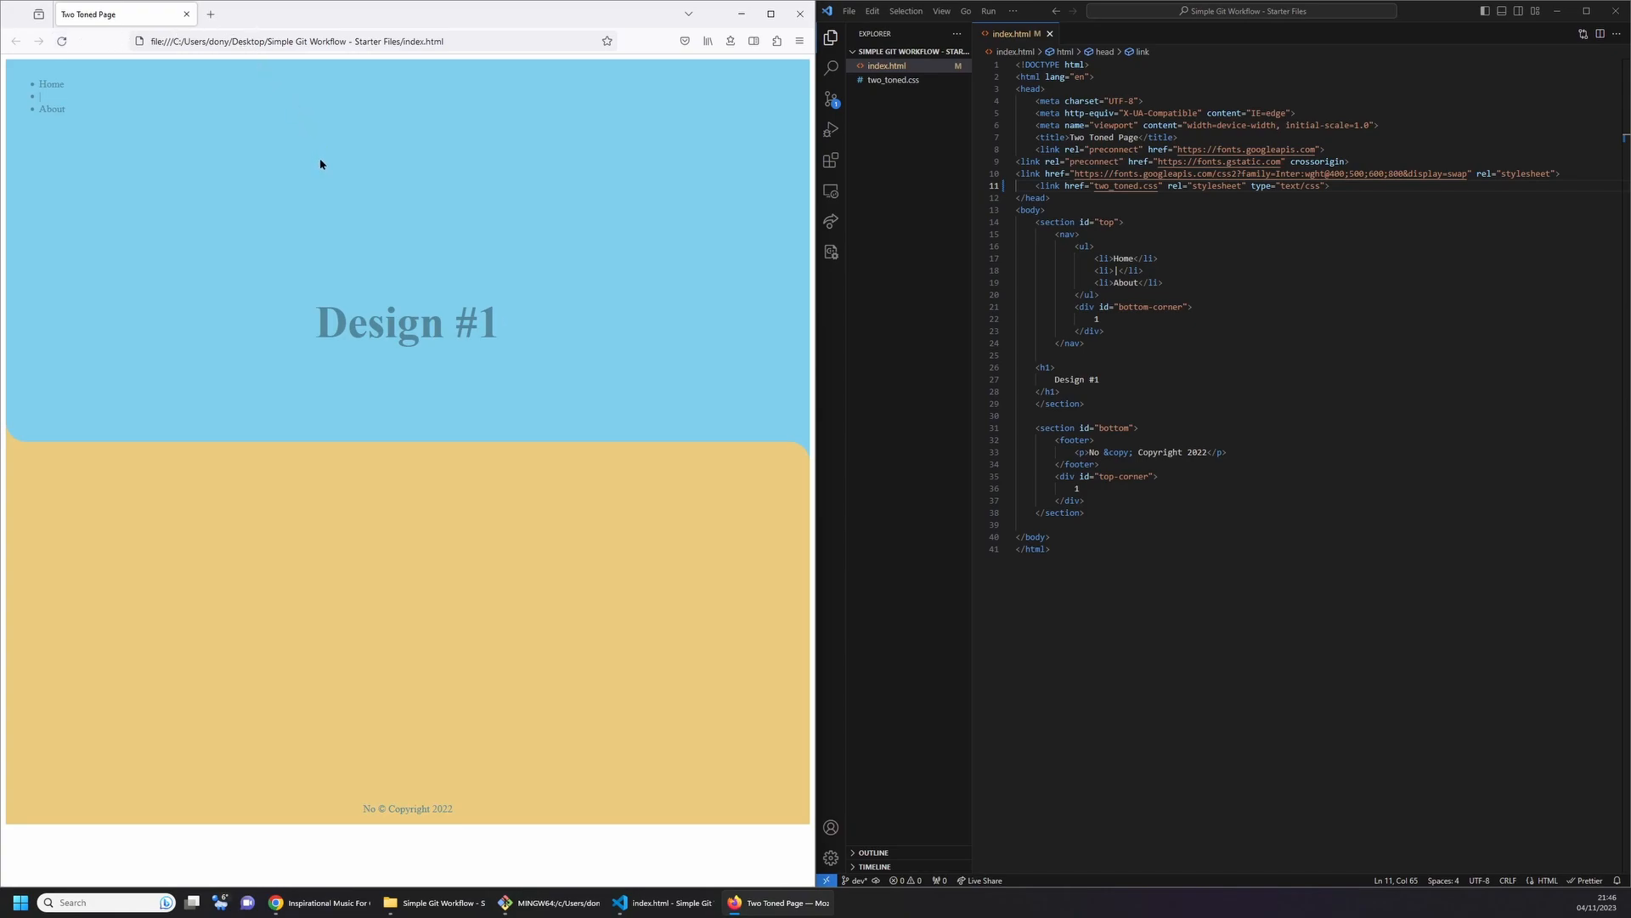
{"action": "mouse_move", "coordinate": [314, 167]}
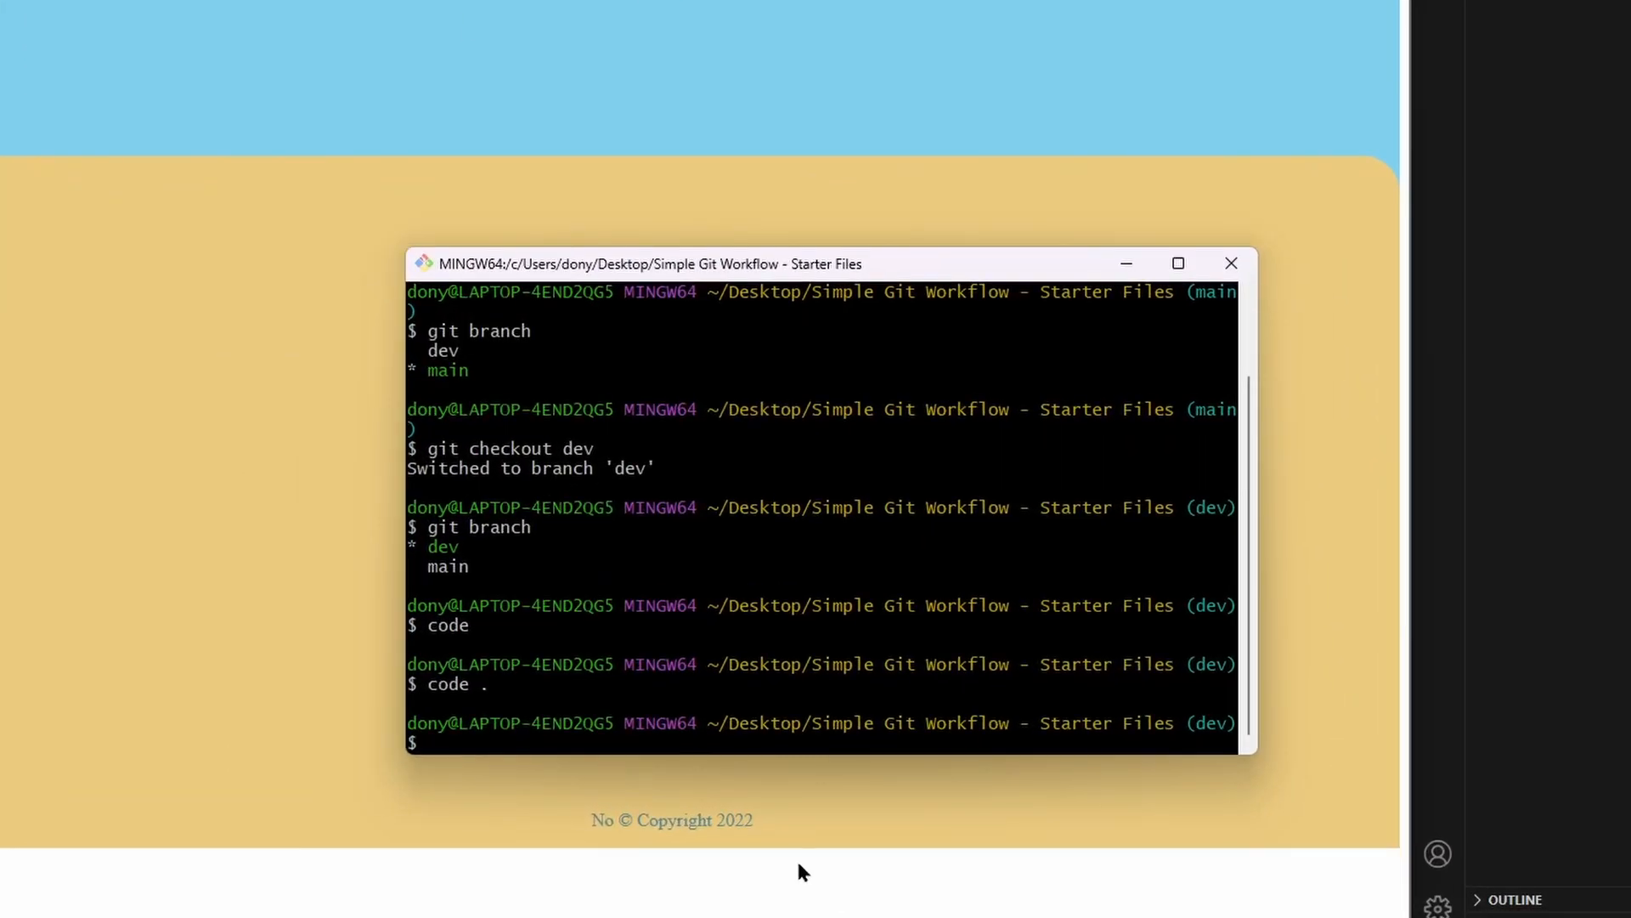
Stage index.html and commit it with message "linked CSS file", then check status.
{"action": "type", "text": "git status"}
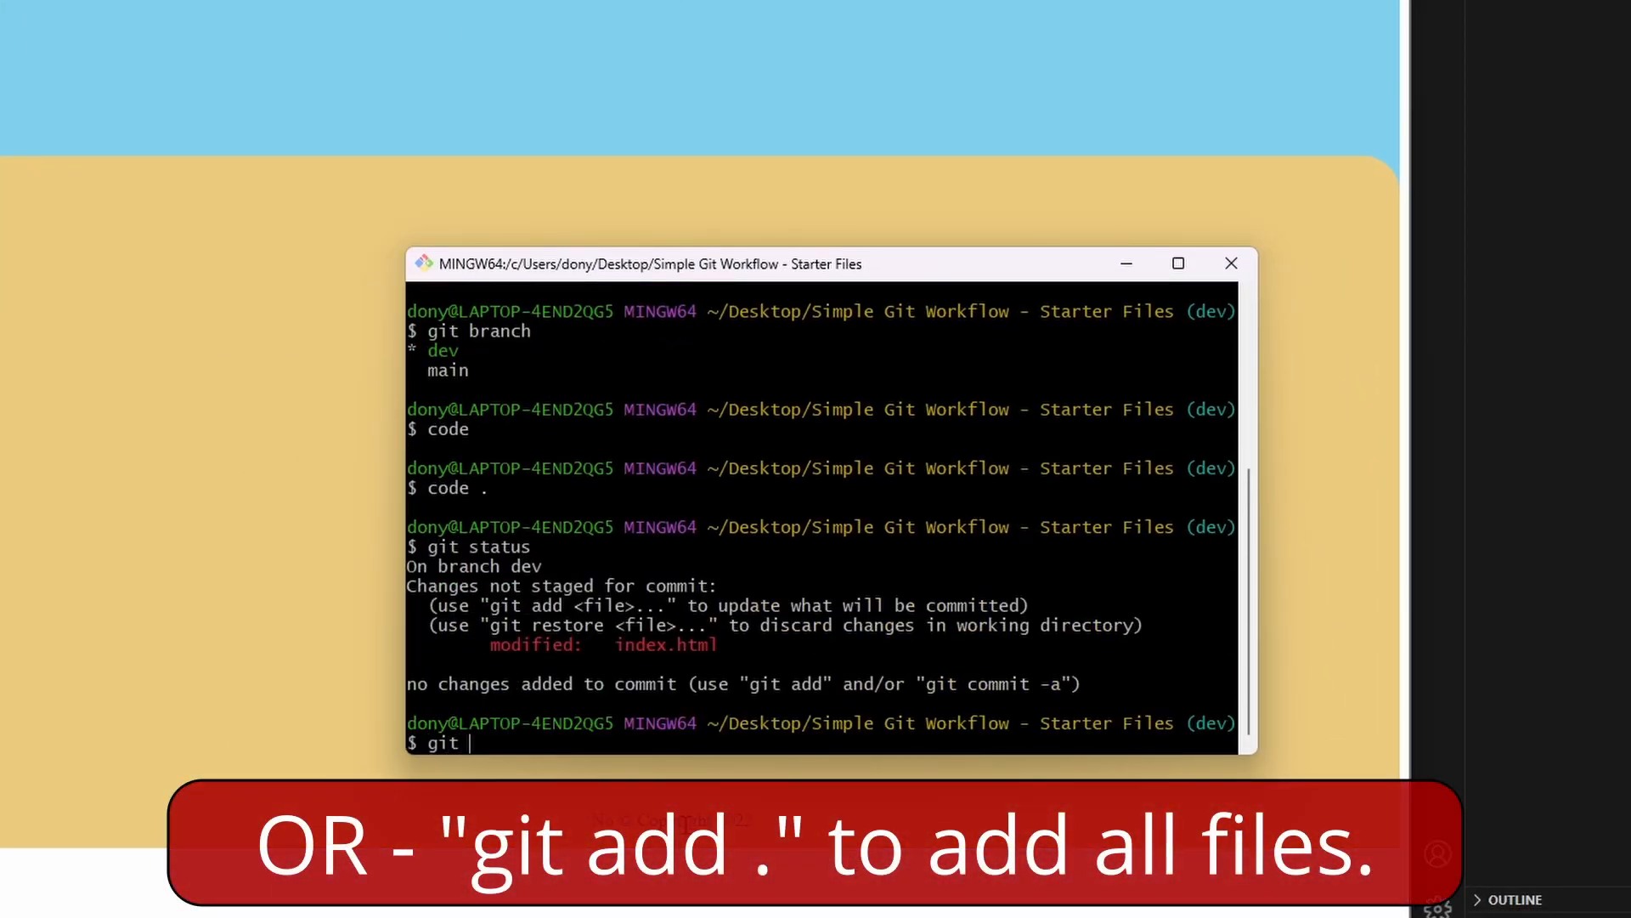
{"action": "type", "text": "add index.html"}
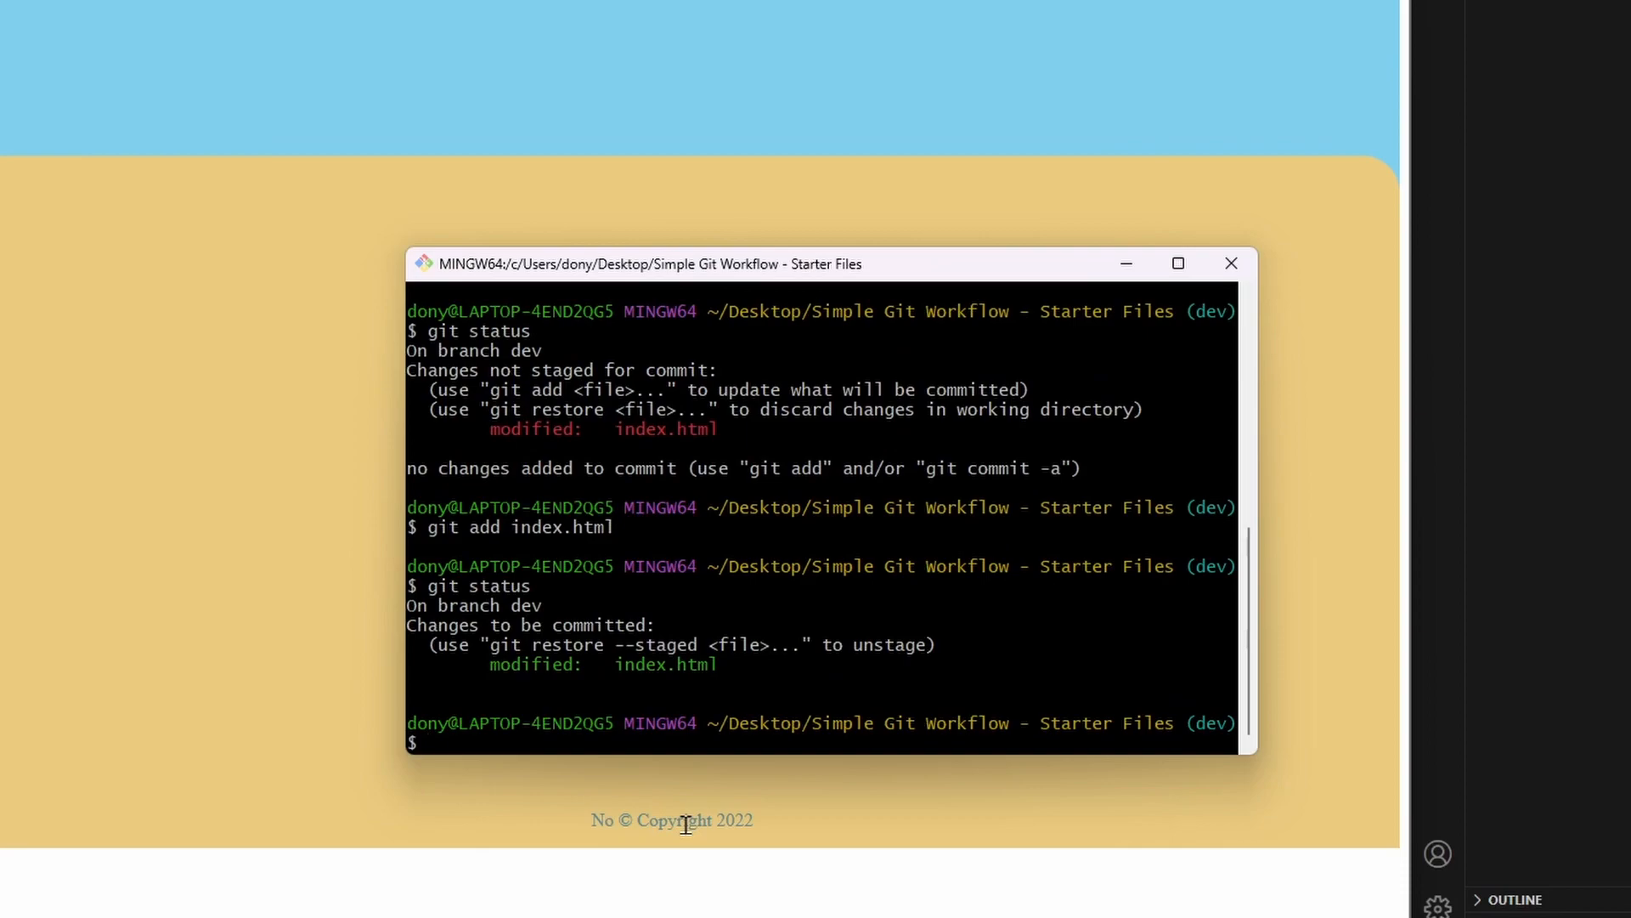
{"action": "type", "text": "git commit -"}
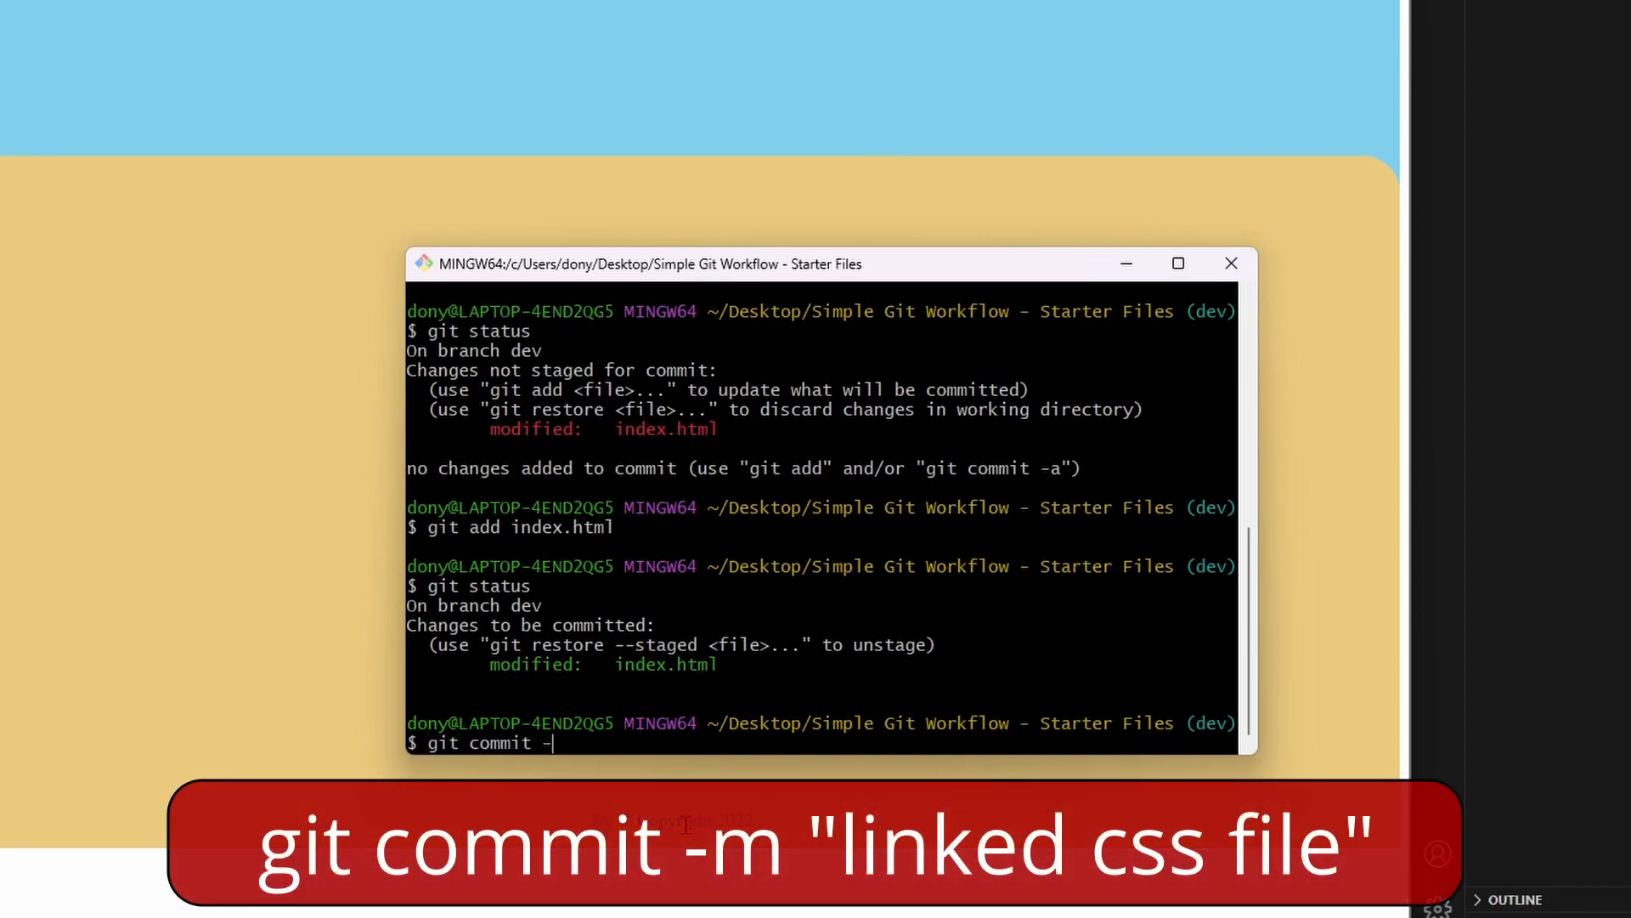
{"action": "type", "text": "m \"link"}
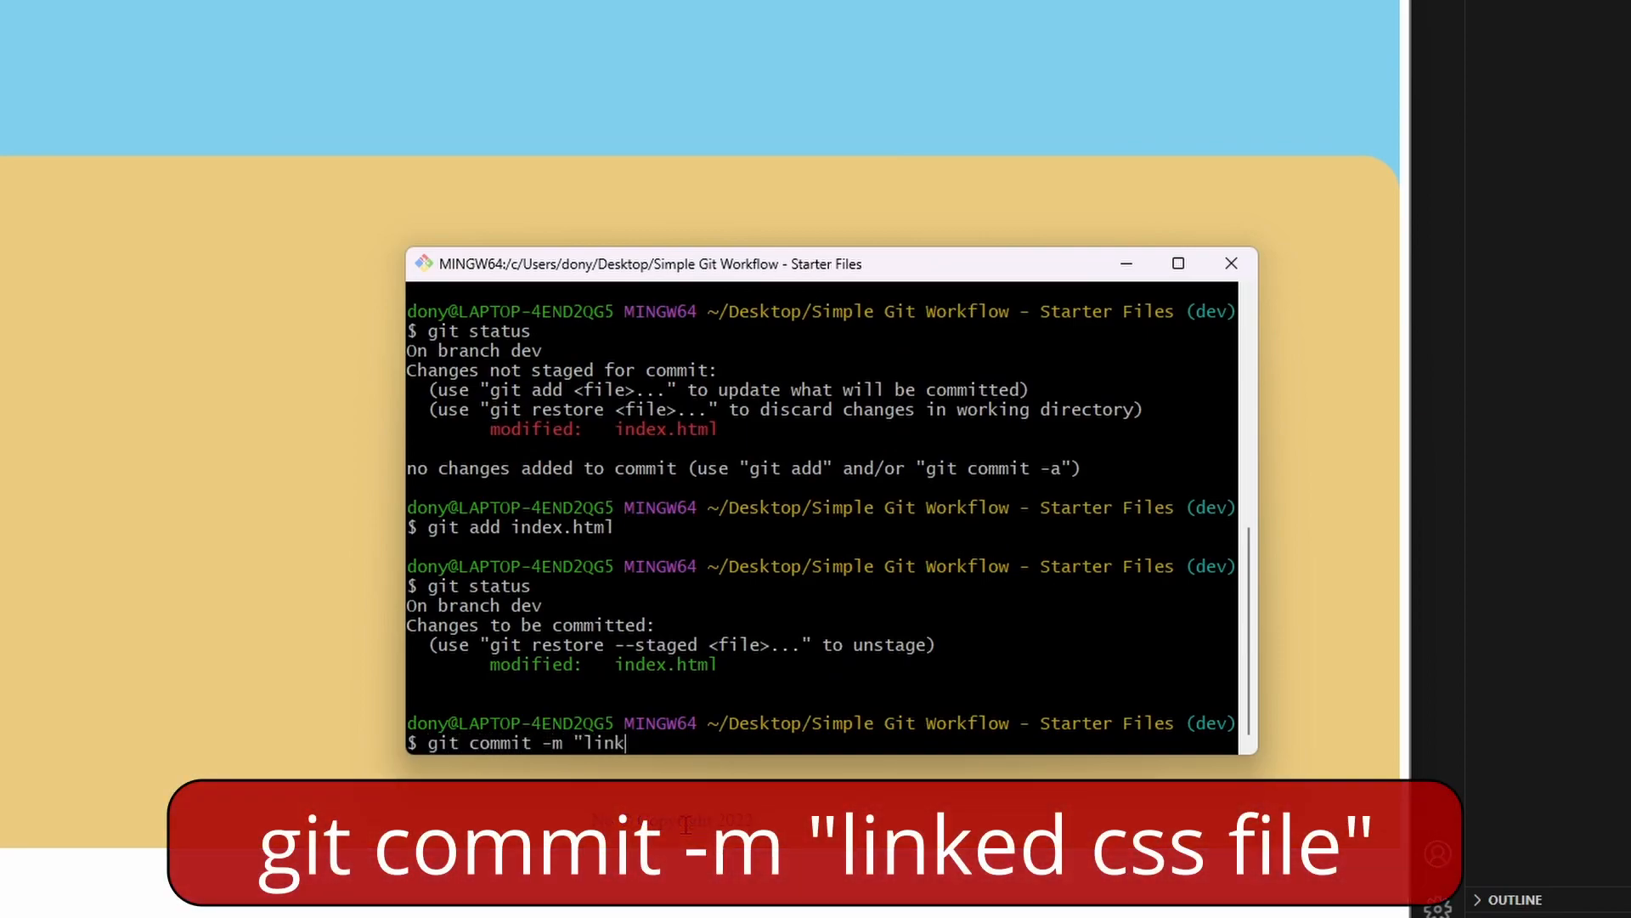
{"action": "type", "text": "ed CSS file"}
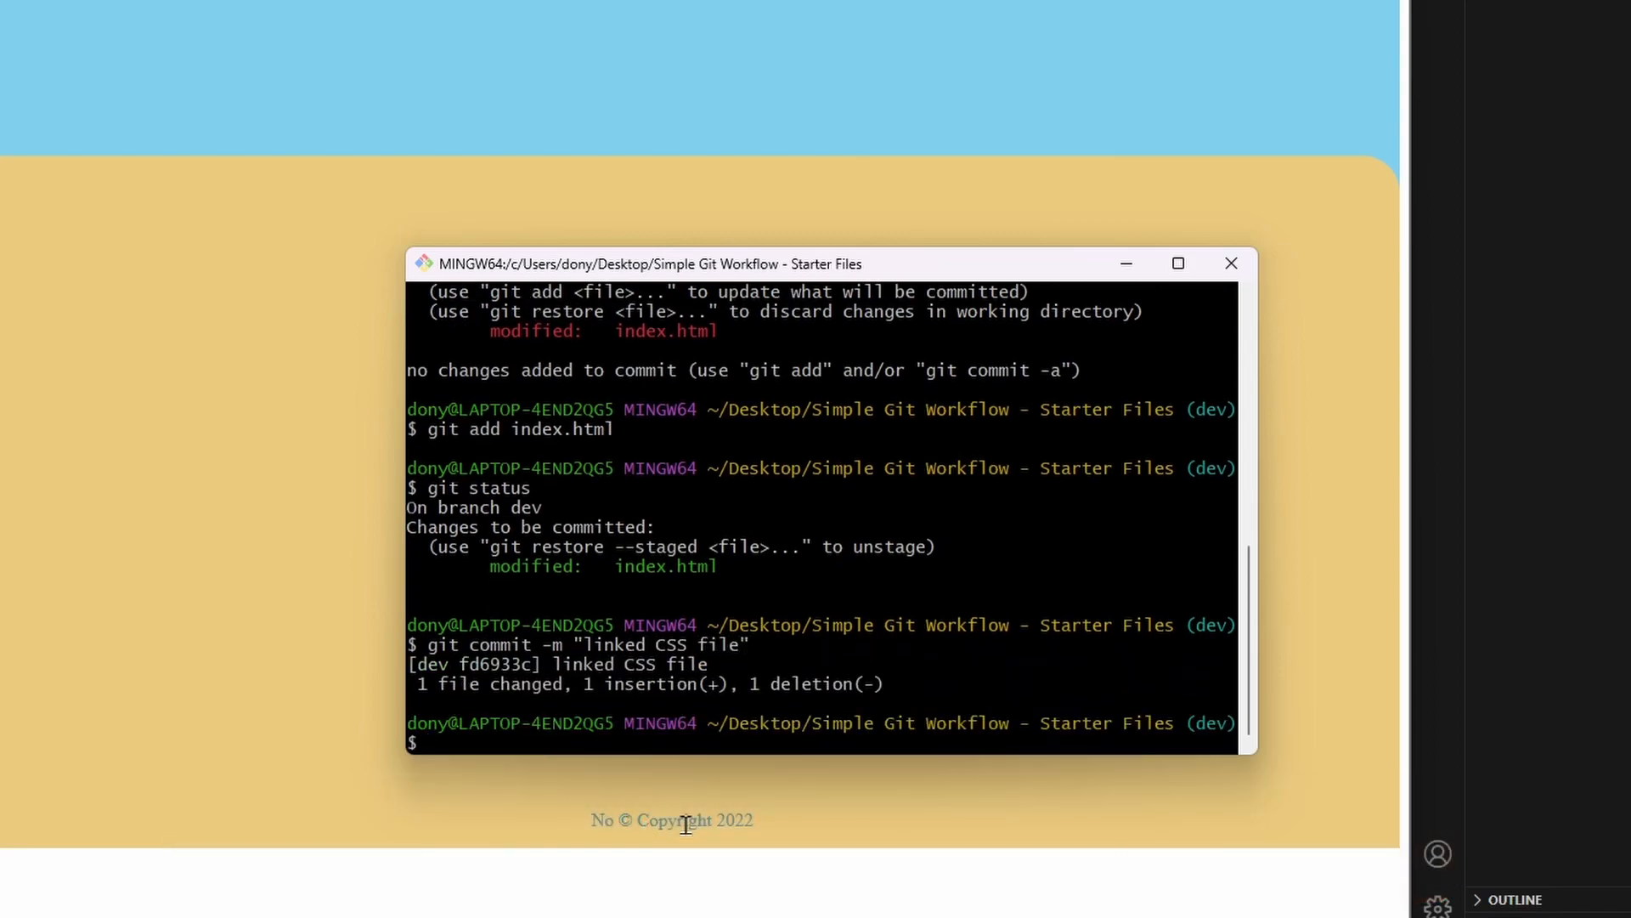
{"action": "type", "text": "git status"}
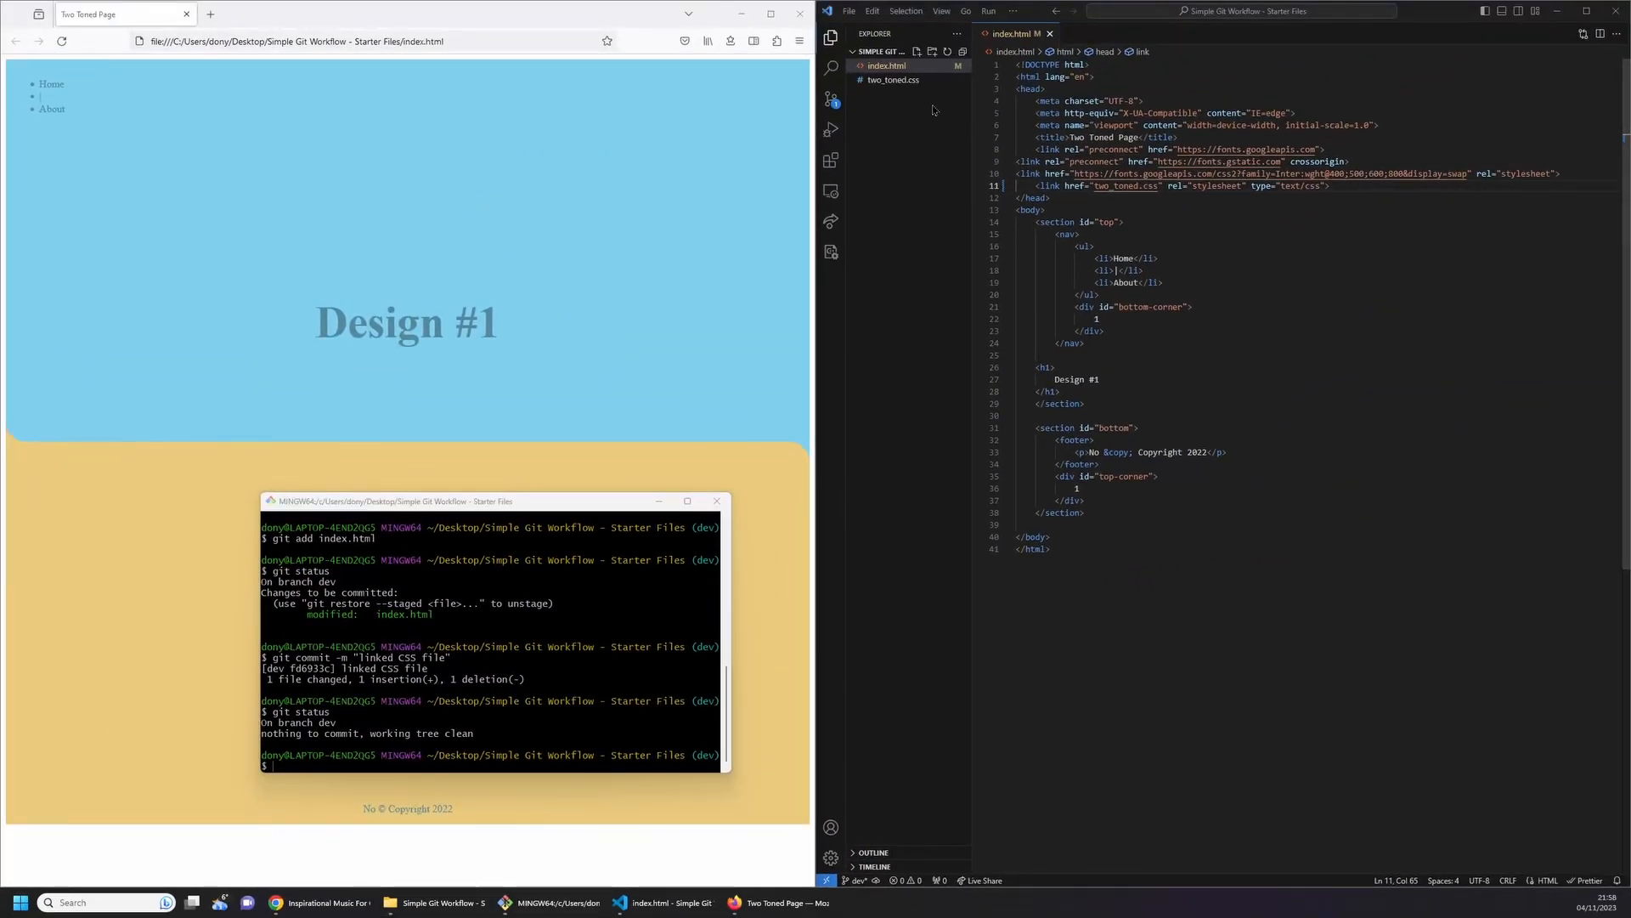
Uncomment the font-family and nav li rules in two_toned.css and reload Firefox.
{"action": "left_click", "coordinate": [891, 79]}
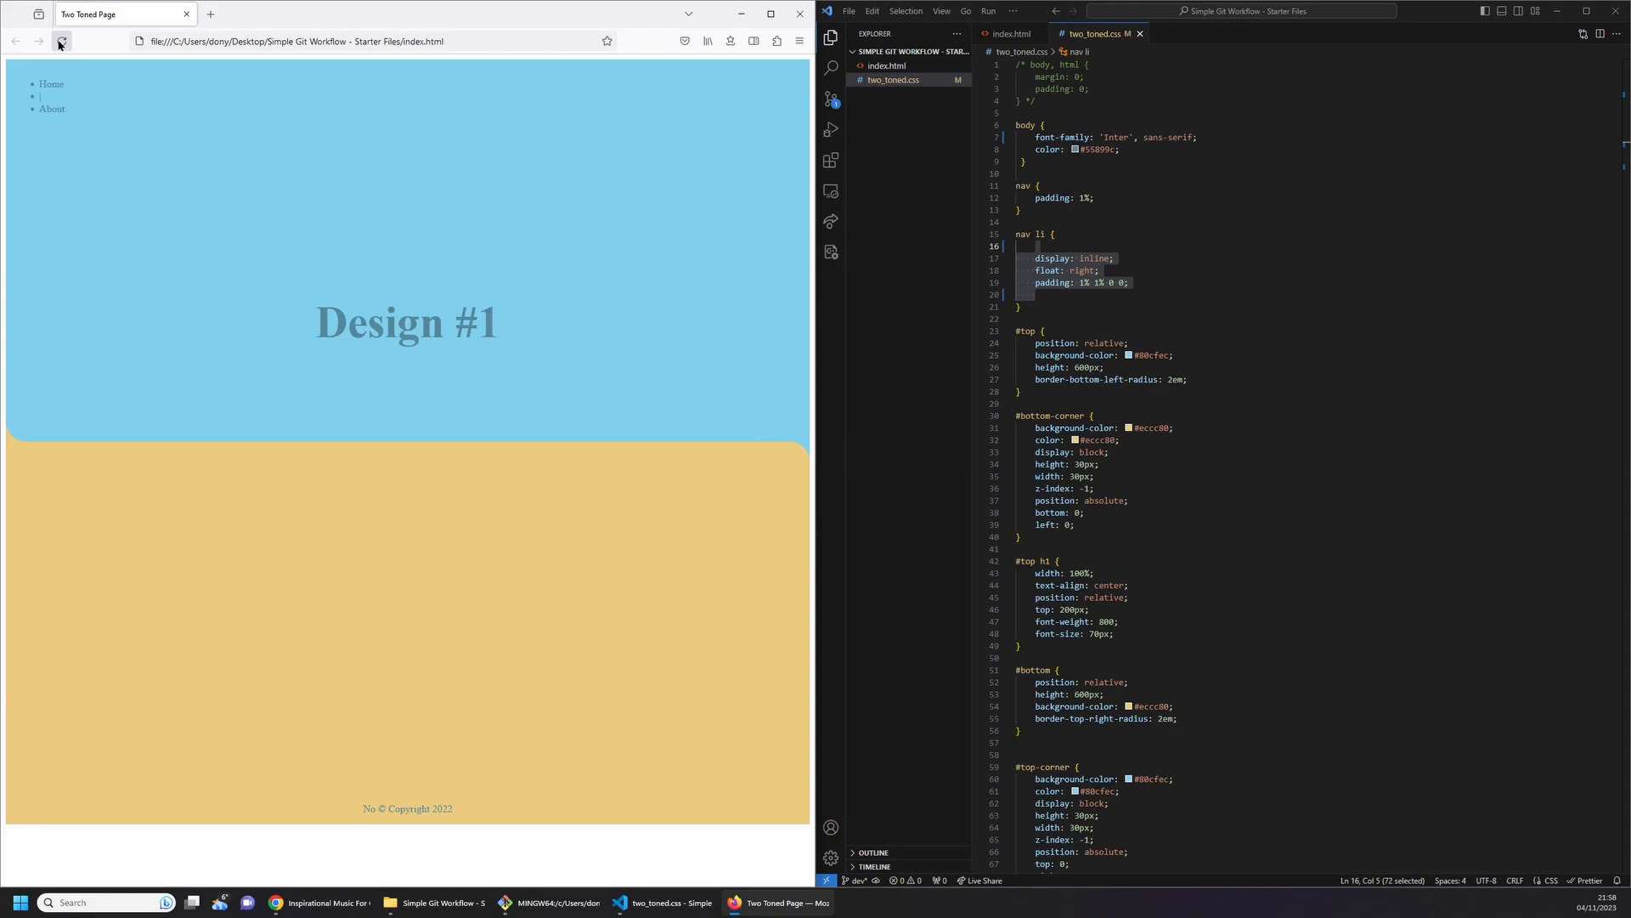
{"action": "left_click", "coordinate": [60, 42]}
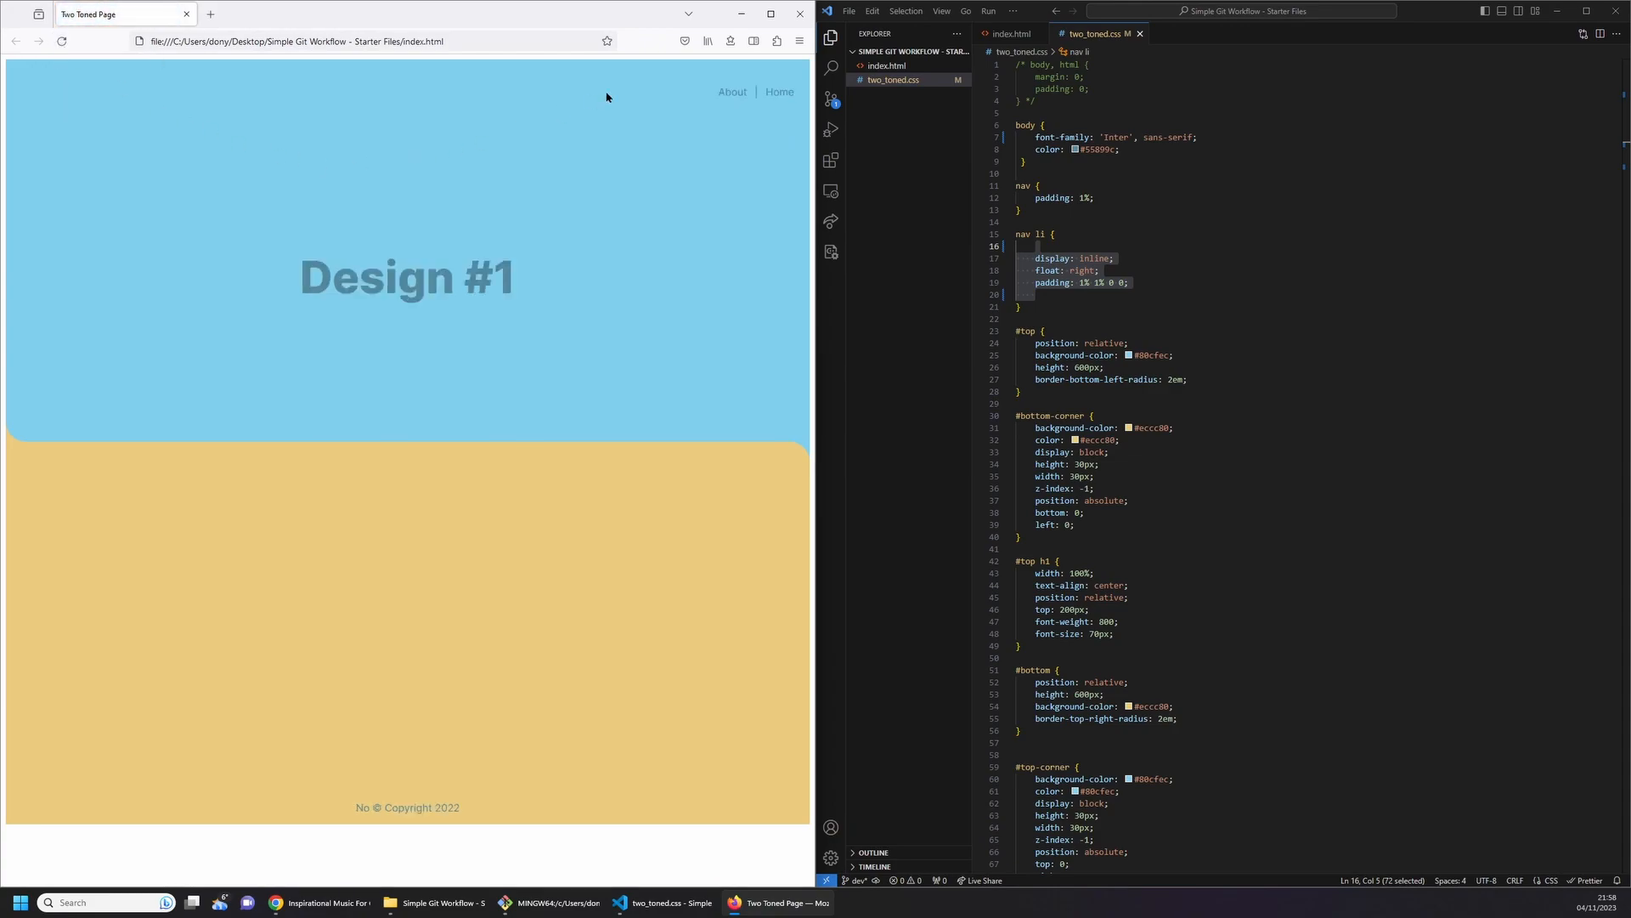
{"action": "mouse_move", "coordinate": [726, 139]}
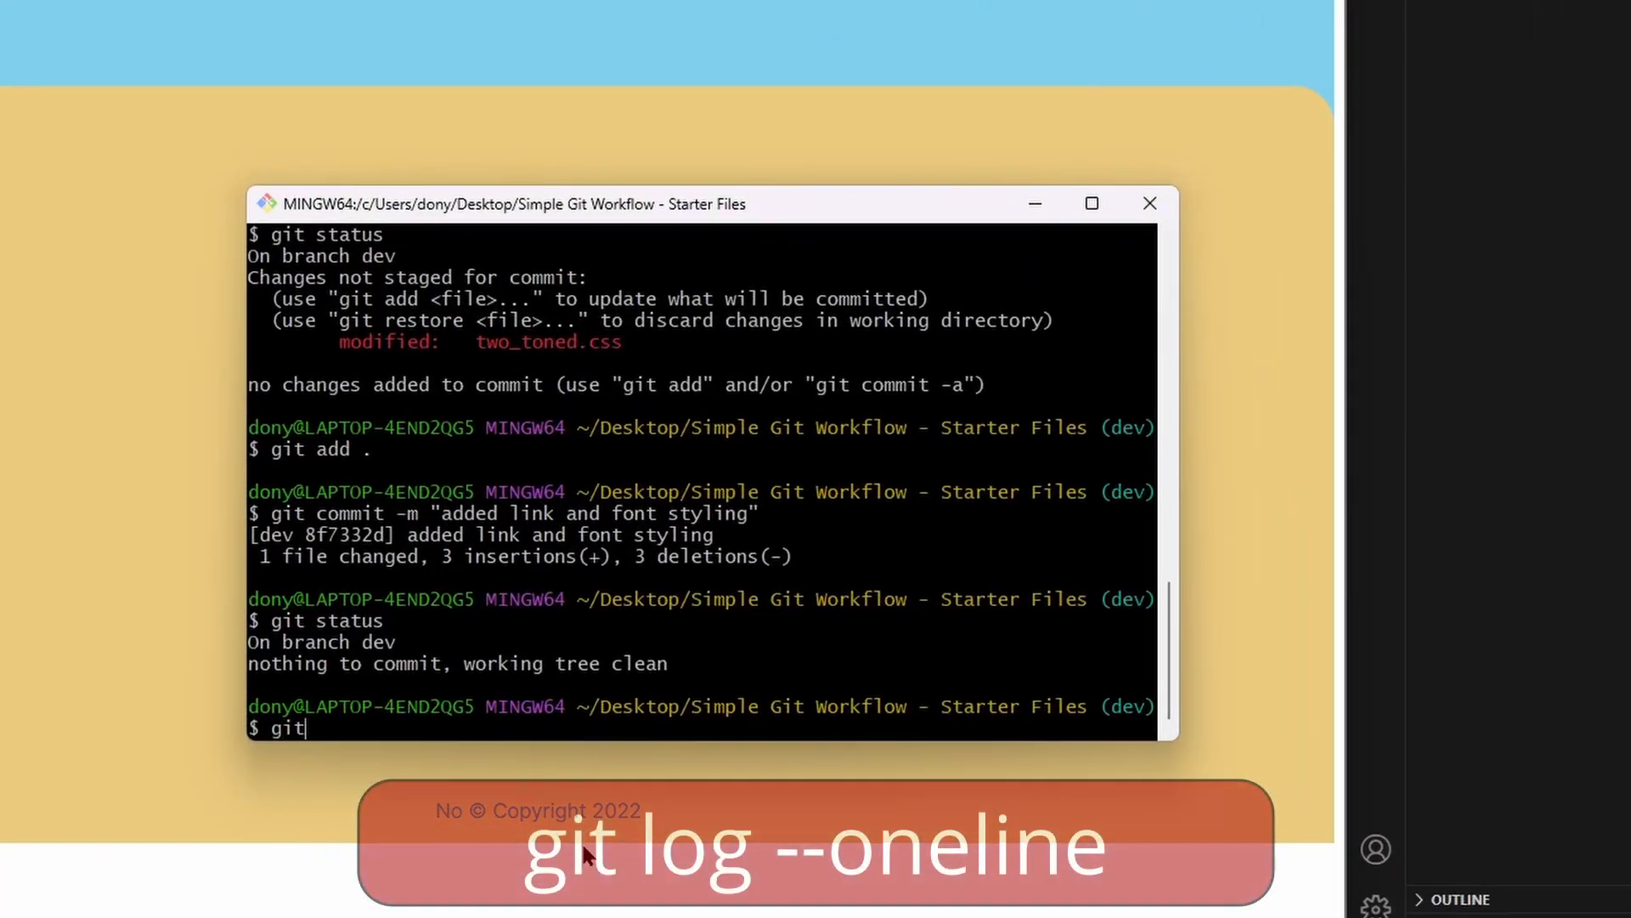
Commit "added link and font styling", view git log --oneline, and check out main.
{"action": "type", "text": "log --oneline"}
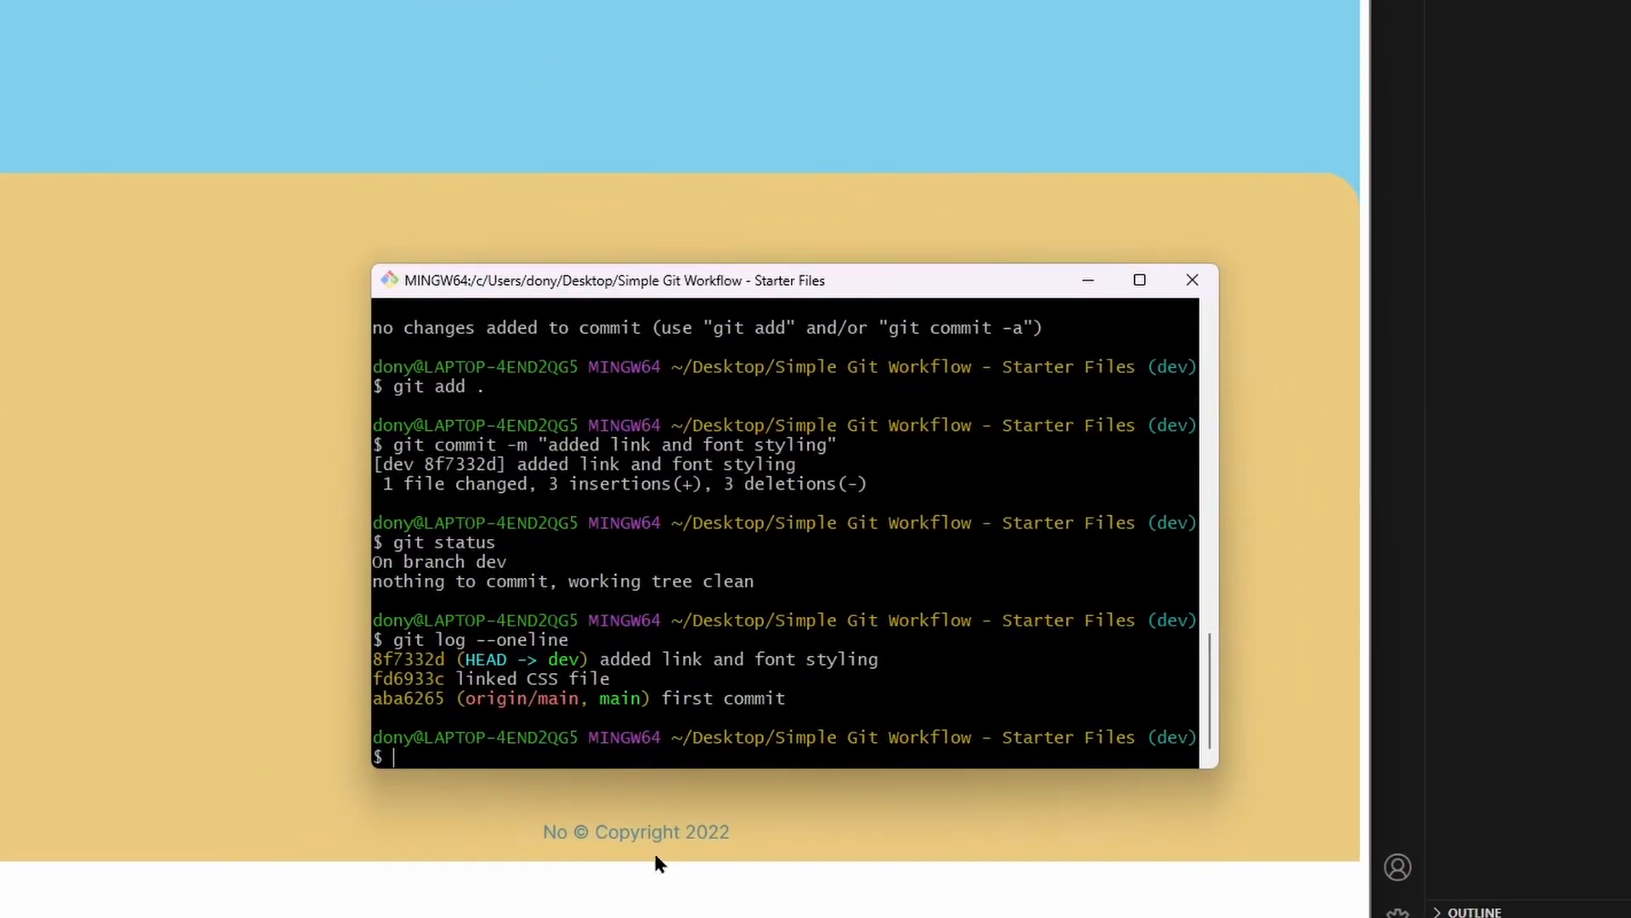
{"action": "type", "text": "git checkout main"}
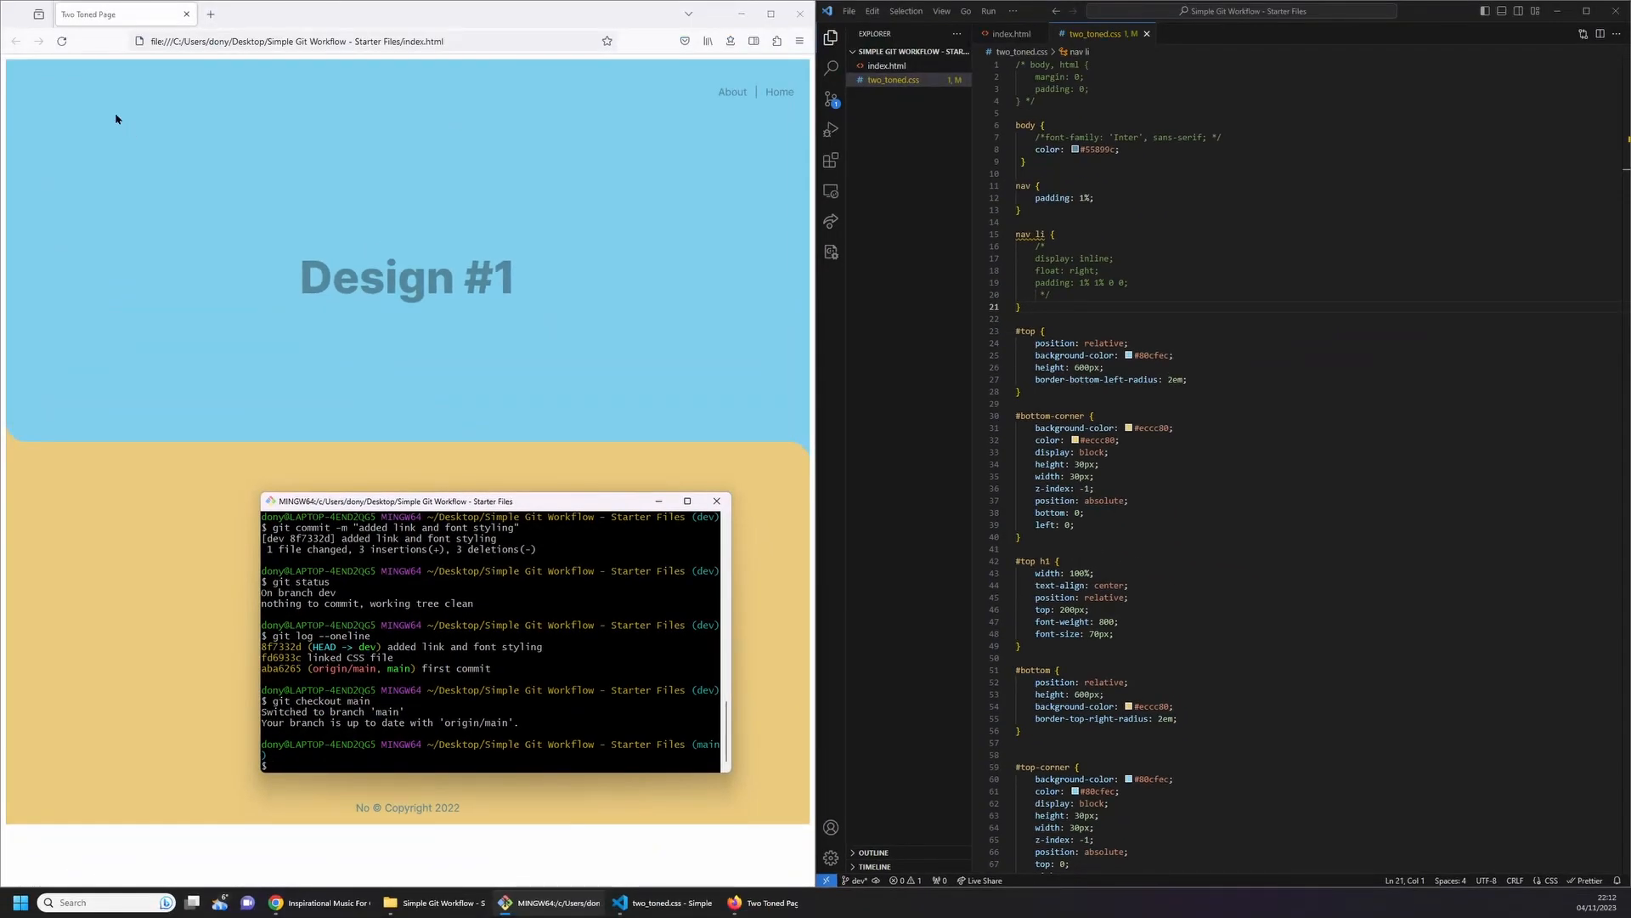
Reload Firefox to show the unstyled main-branch page.
{"action": "left_click", "coordinate": [60, 41]}
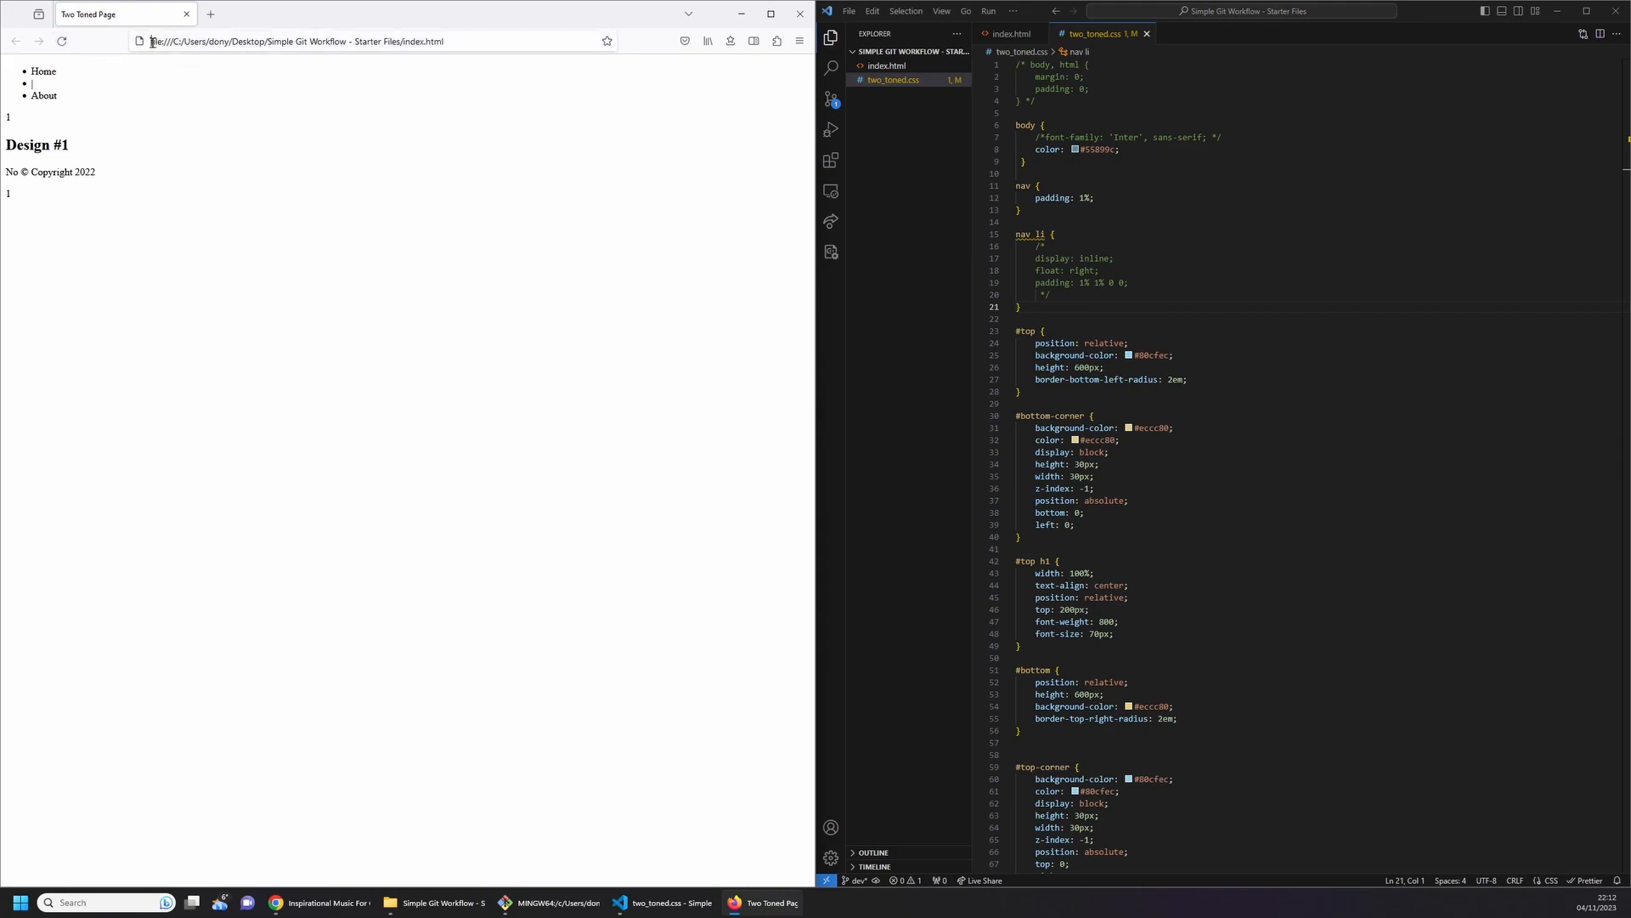
{"action": "left_click", "coordinate": [311, 40]}
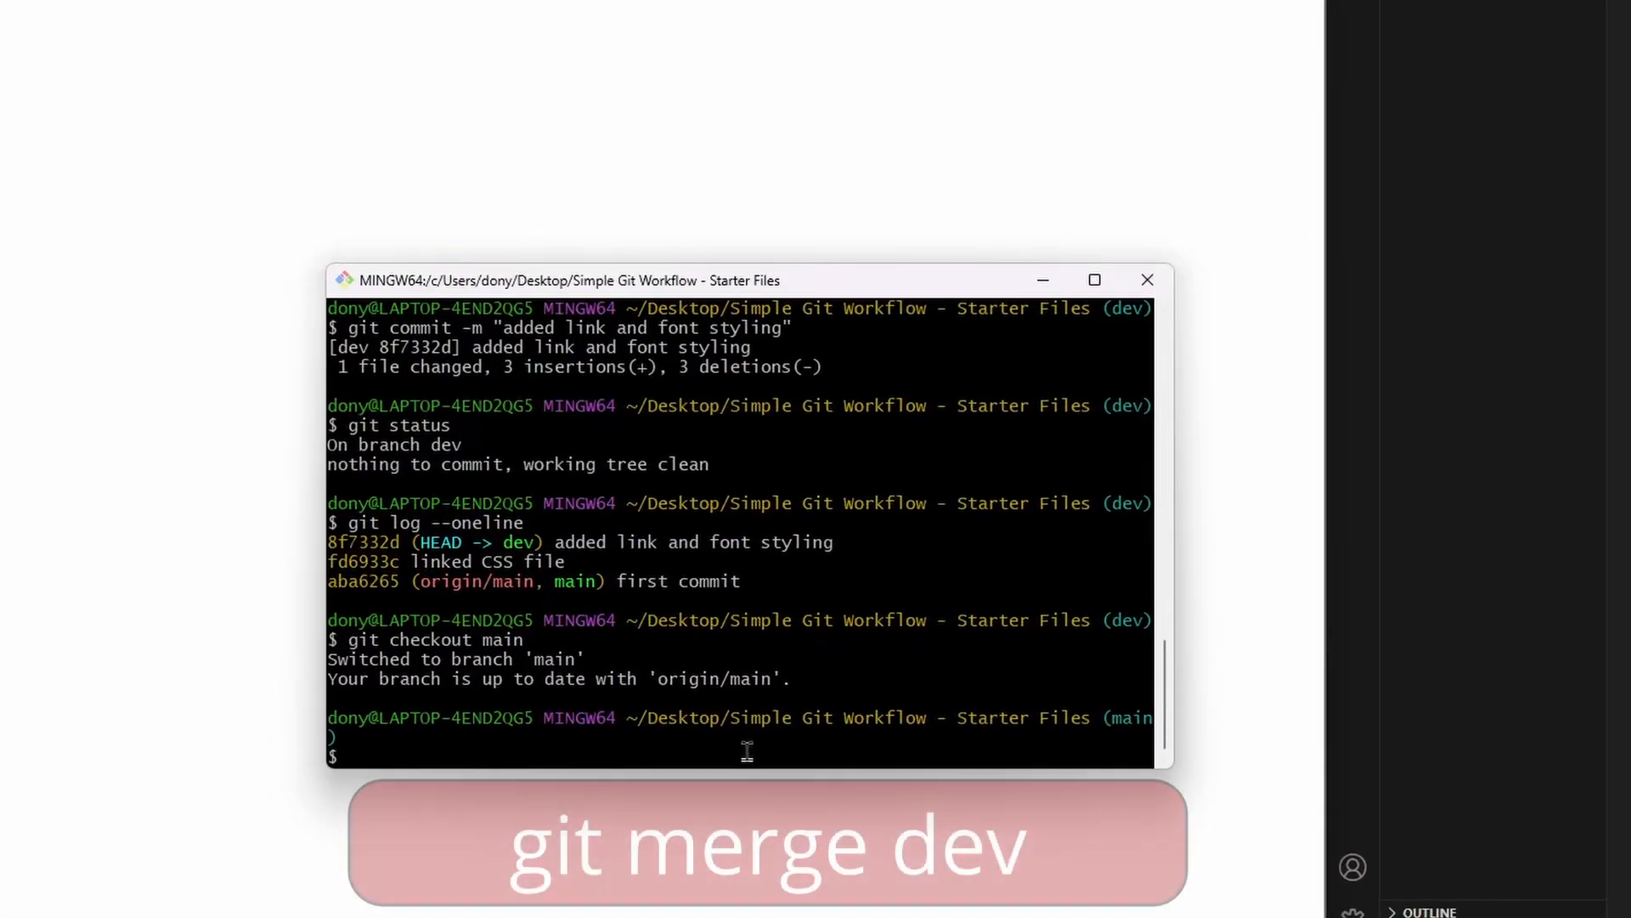
Merge dev into main, reload the styled page, and push main to origin.
{"action": "type", "text": "git merge dev"}
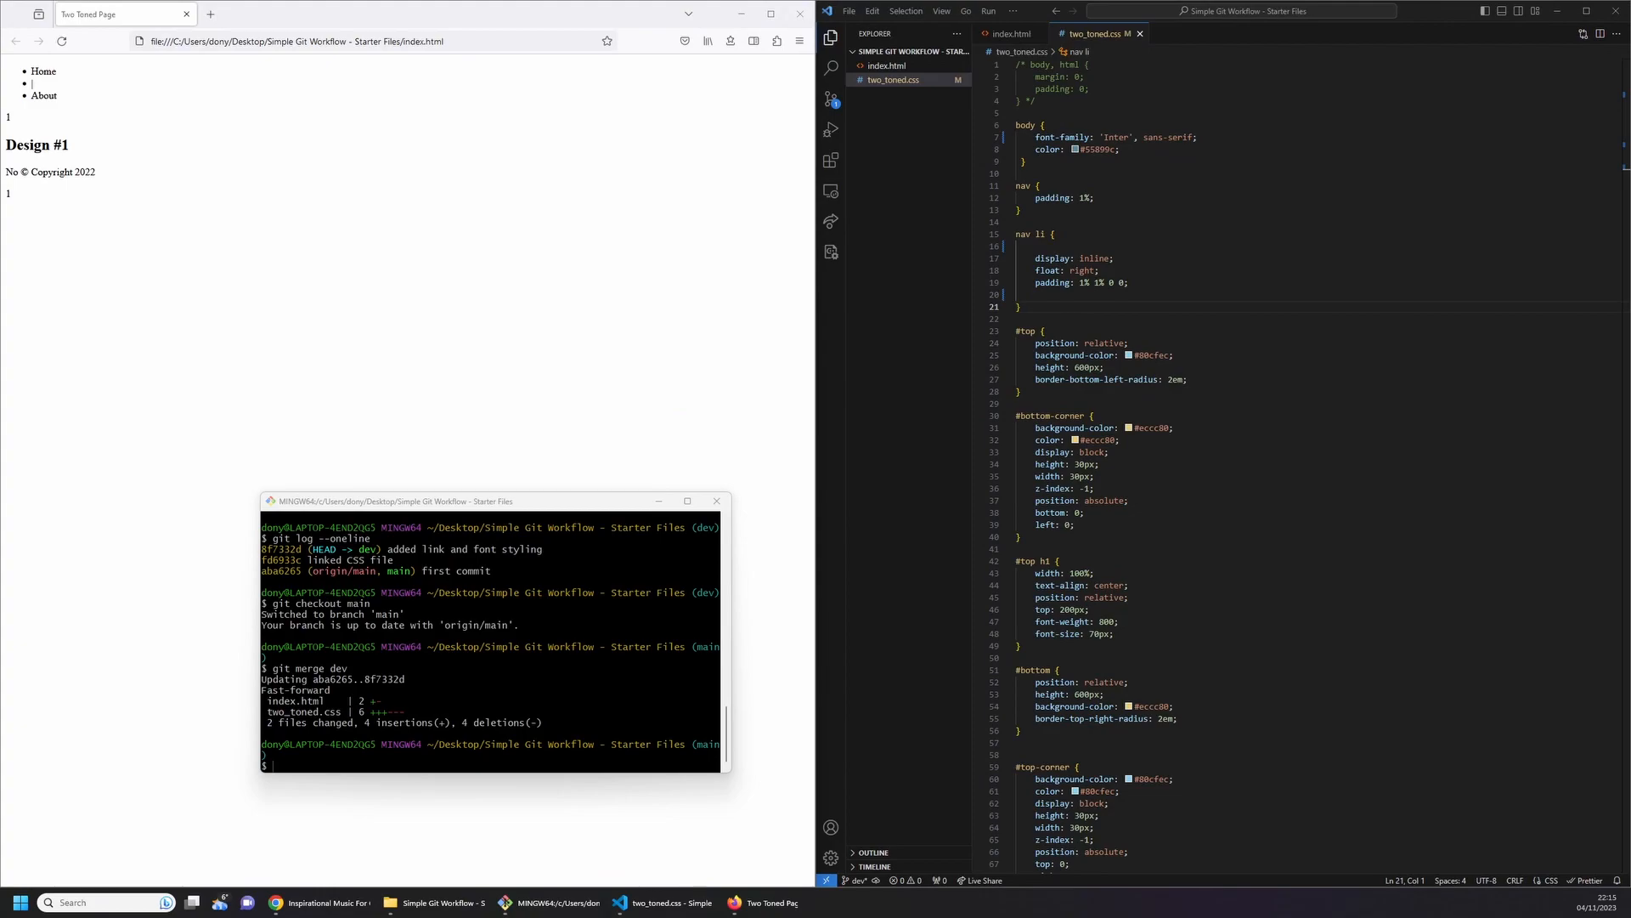
{"action": "left_click", "coordinate": [60, 42]}
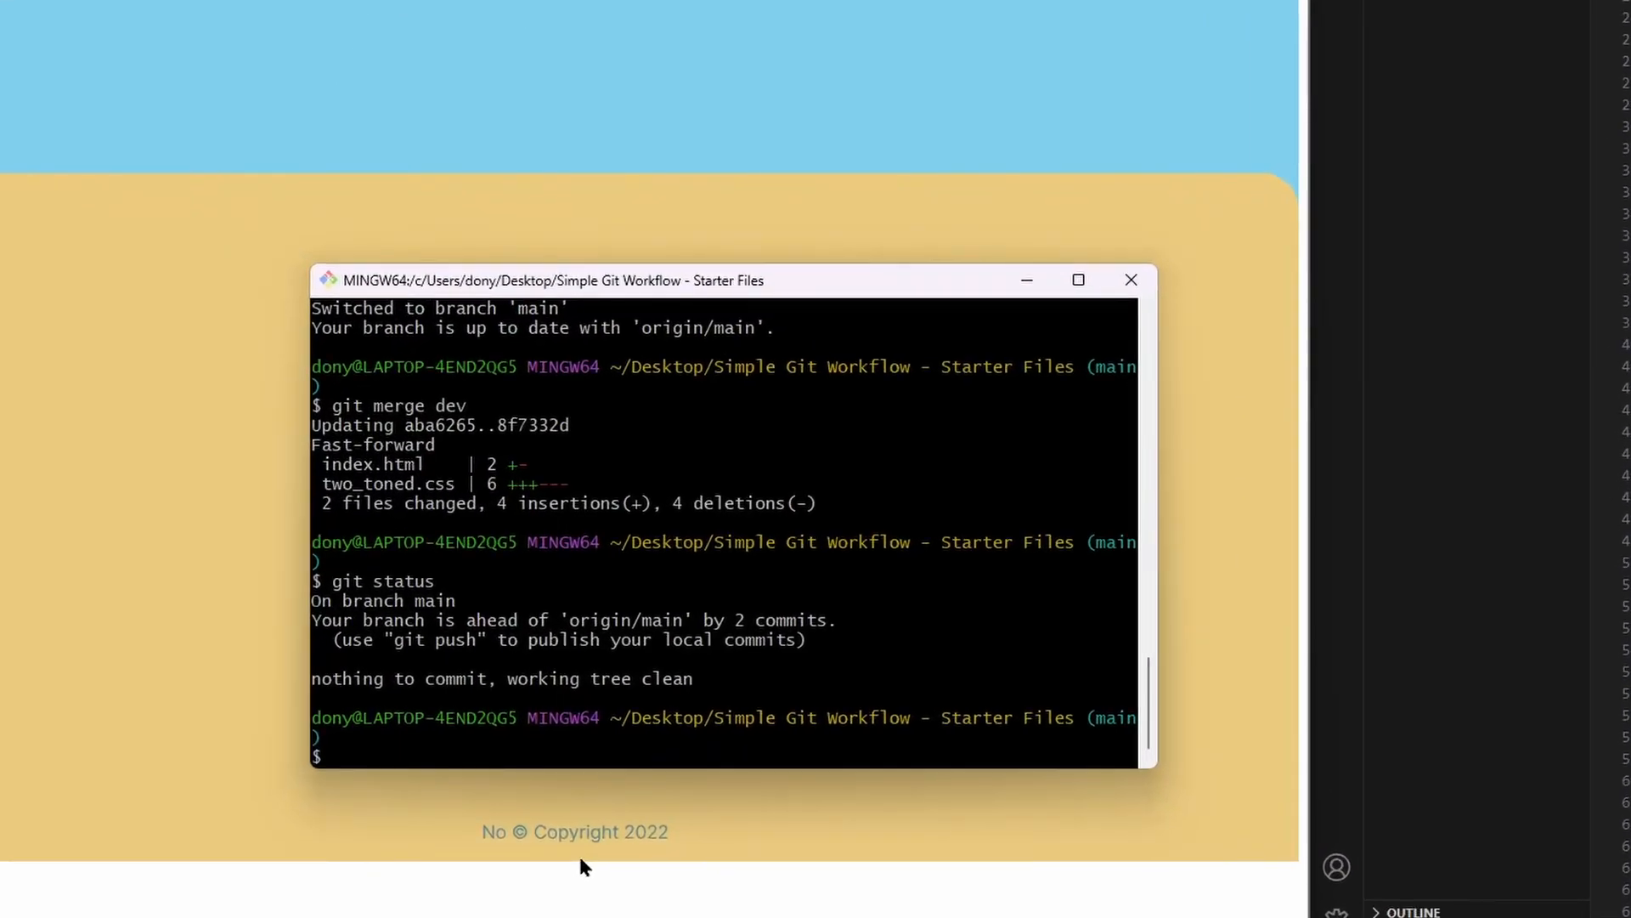
{"action": "type", "text": "git push -u o"}
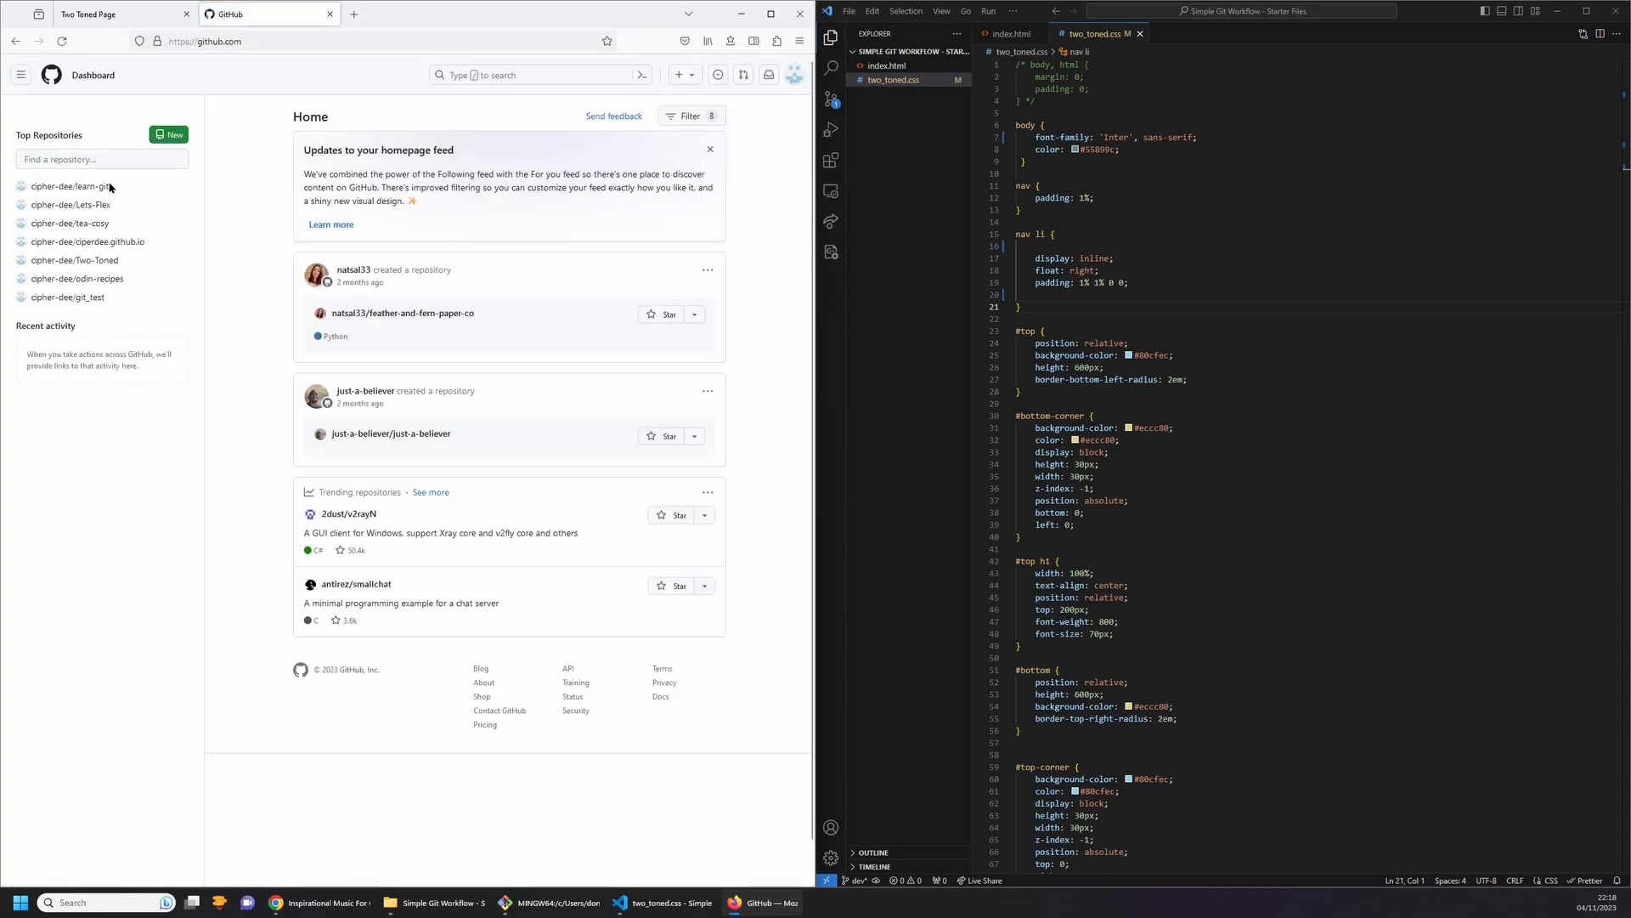
Open learn-git from the dashboard and view its 3 commits on main.
{"action": "left_click", "coordinate": [70, 187]}
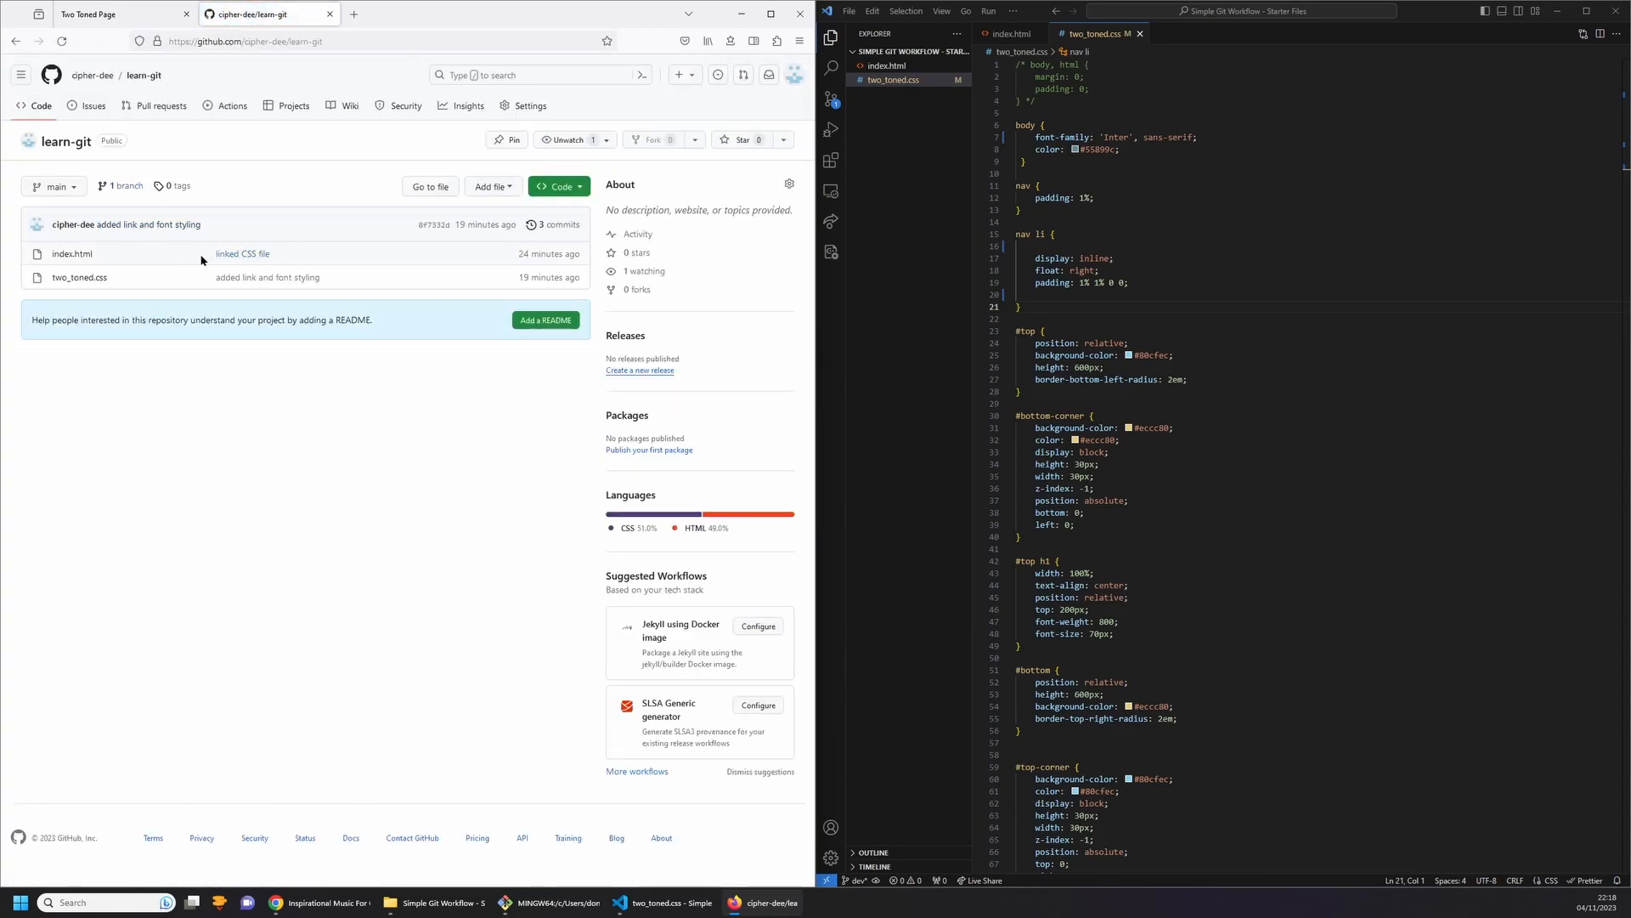
{"action": "left_click", "coordinate": [558, 224]}
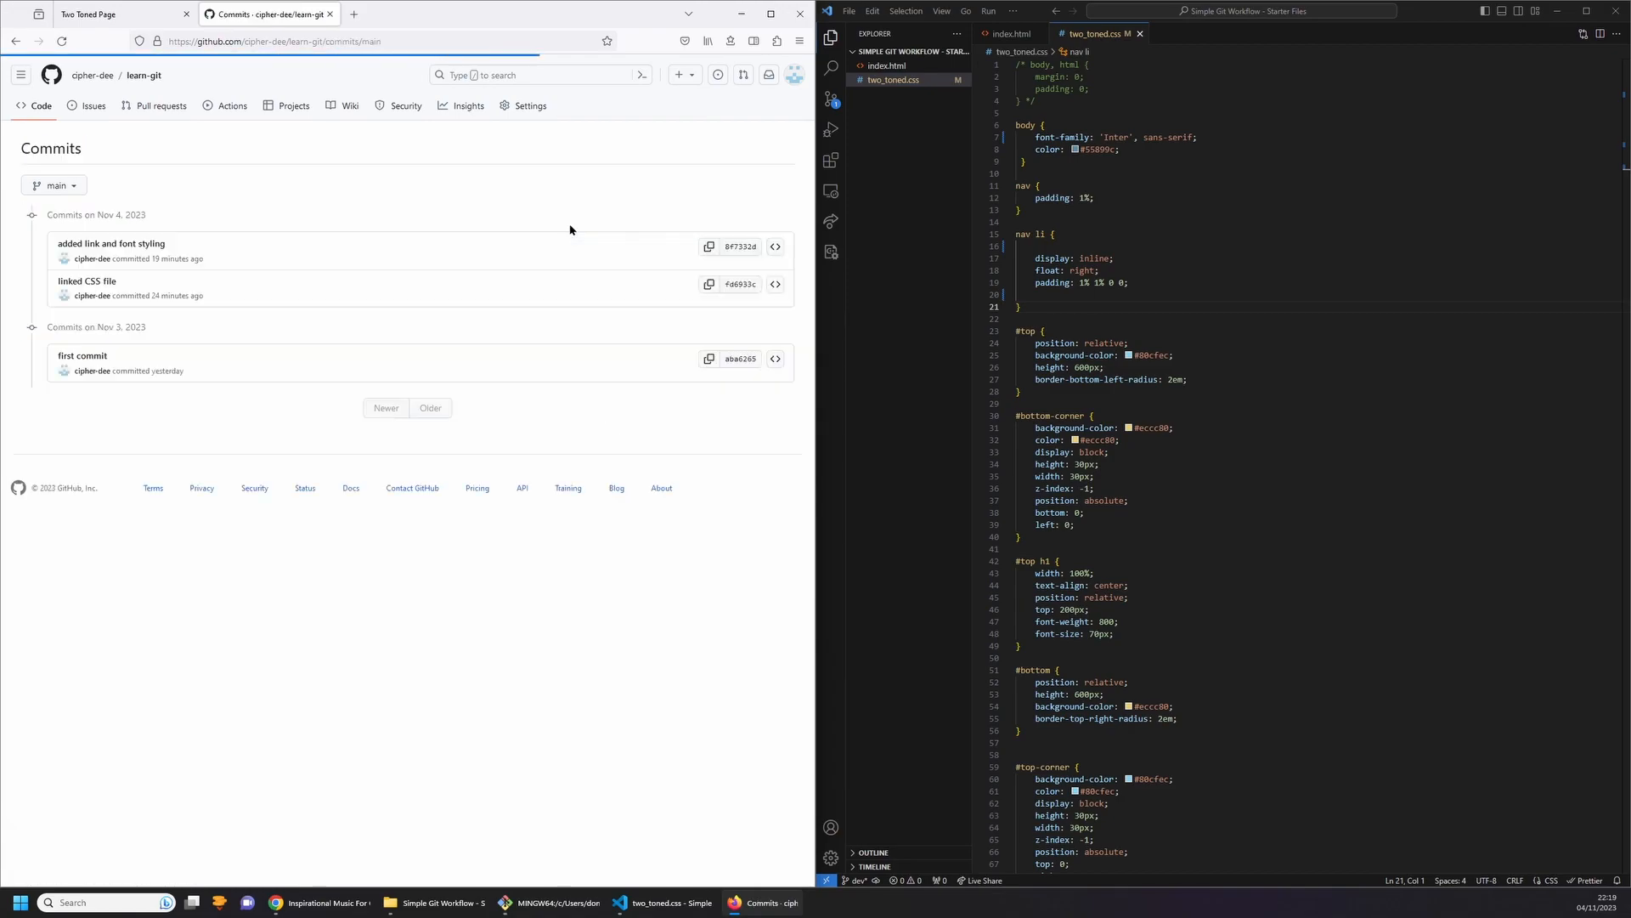
{"action": "mouse_move", "coordinate": [209, 309]}
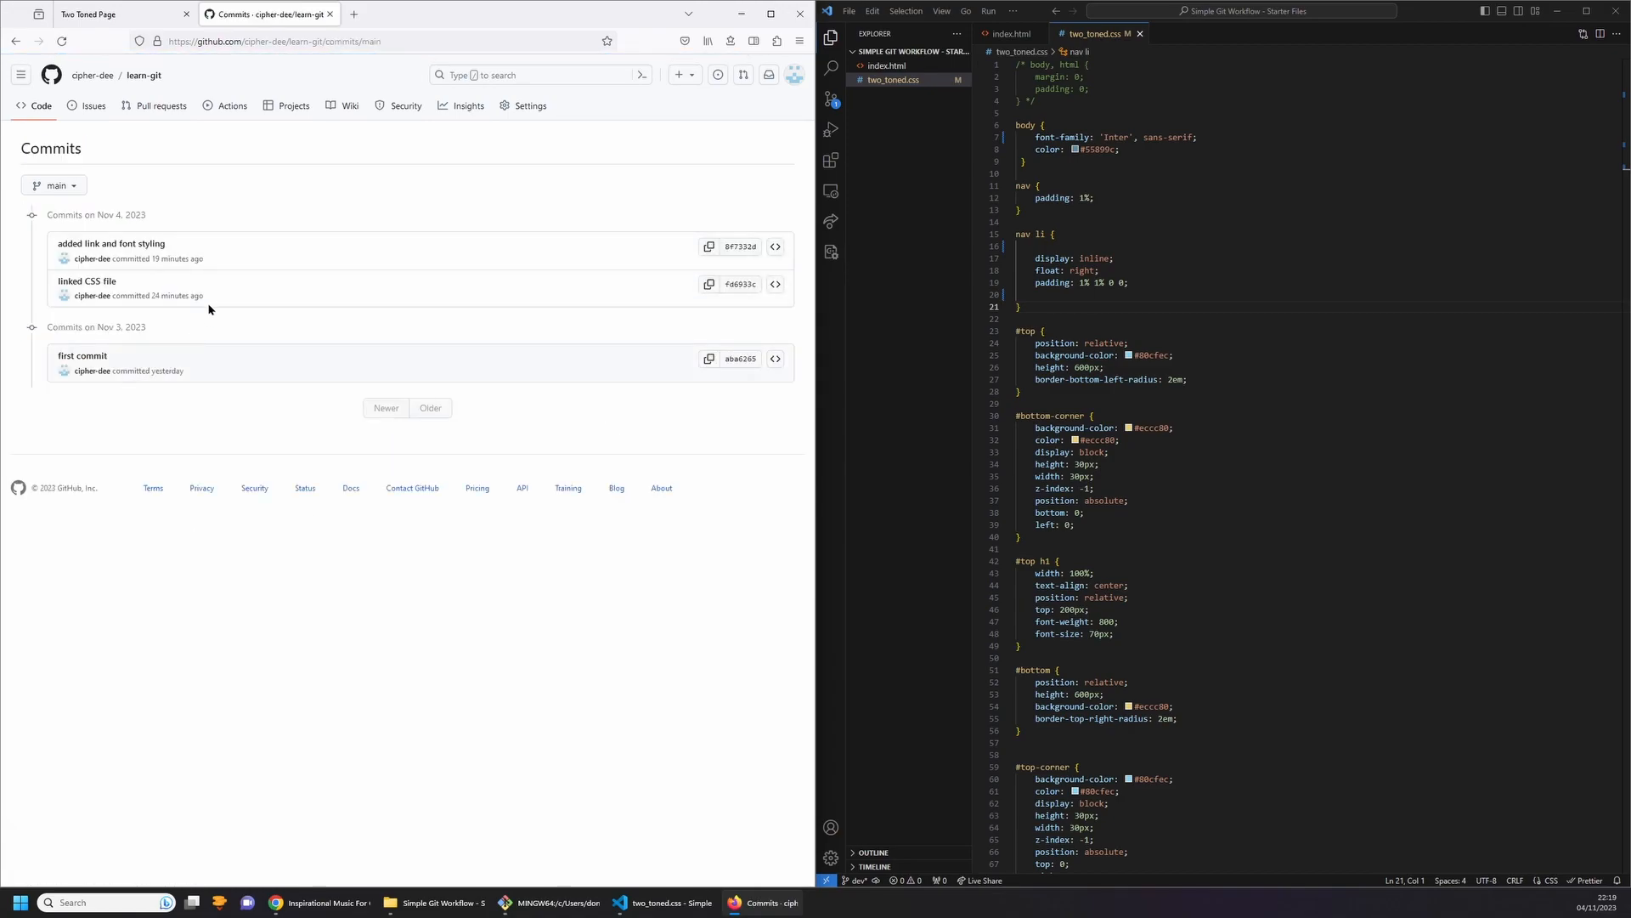